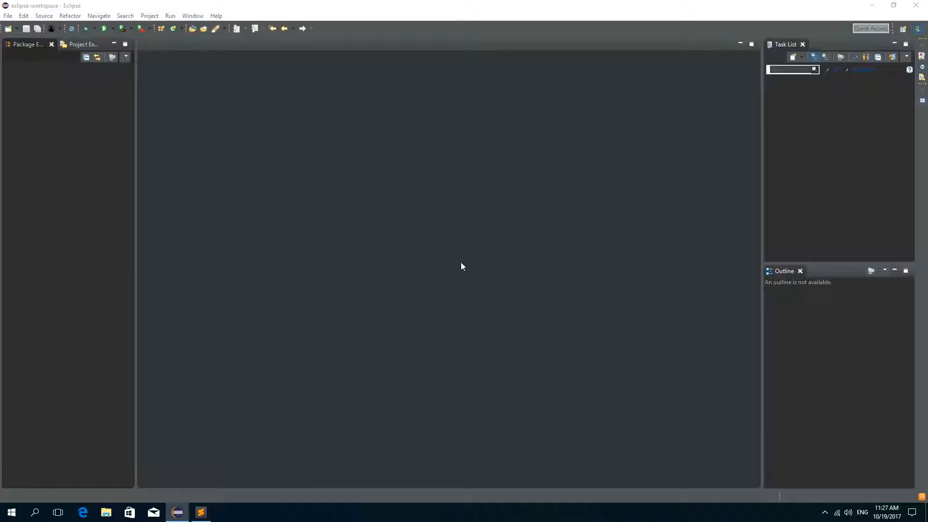
{"action": "mouse_move", "coordinate": [835, 37]}
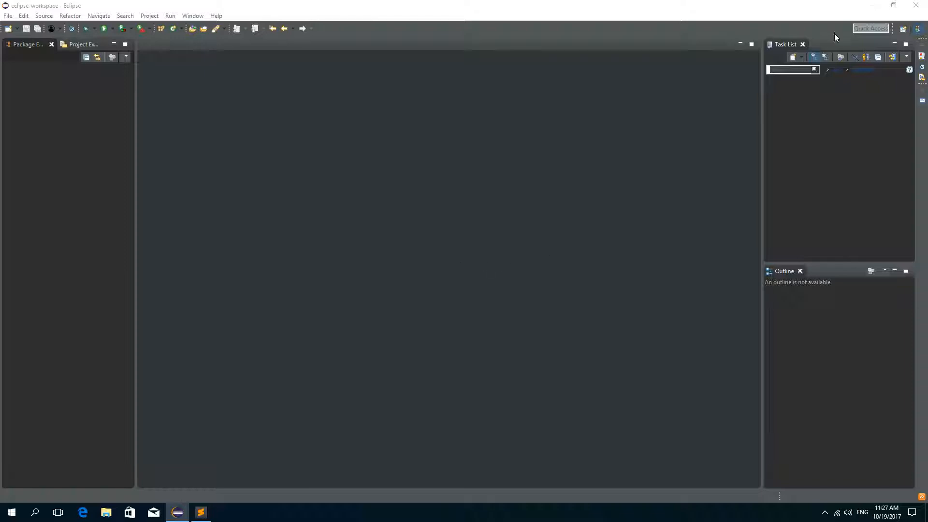
Step: Create the ImageFilter Java project and add an img package to its src folder
{"action": "left_click", "coordinate": [7, 15]}
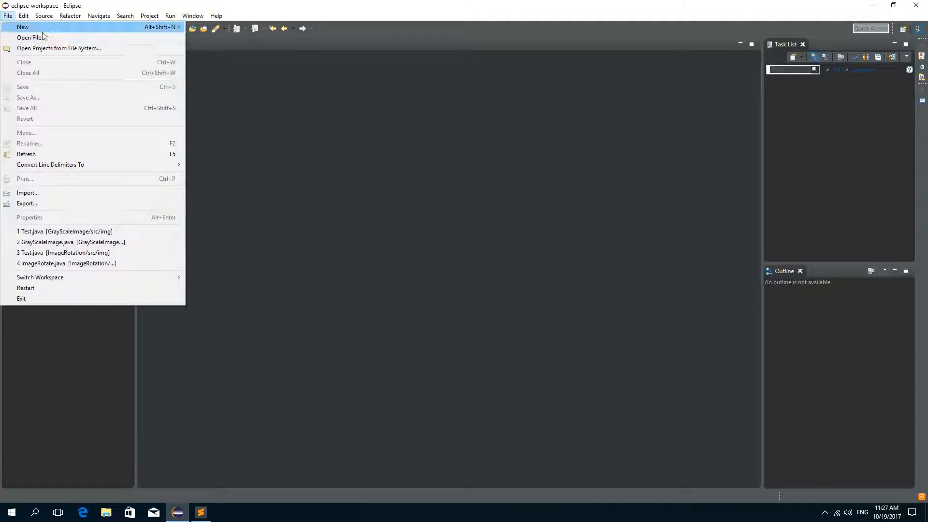
{"action": "left_click", "coordinate": [22, 27]}
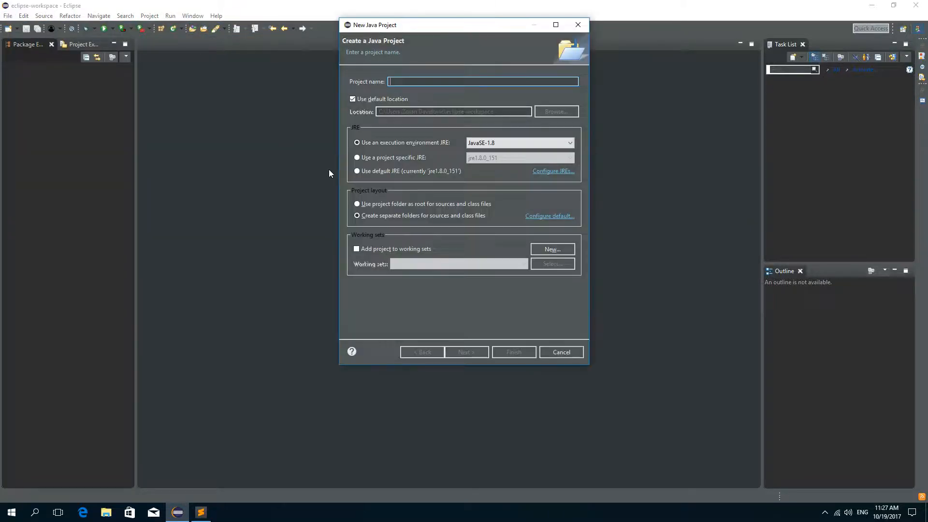
{"action": "type", "text": "ImageFilter"}
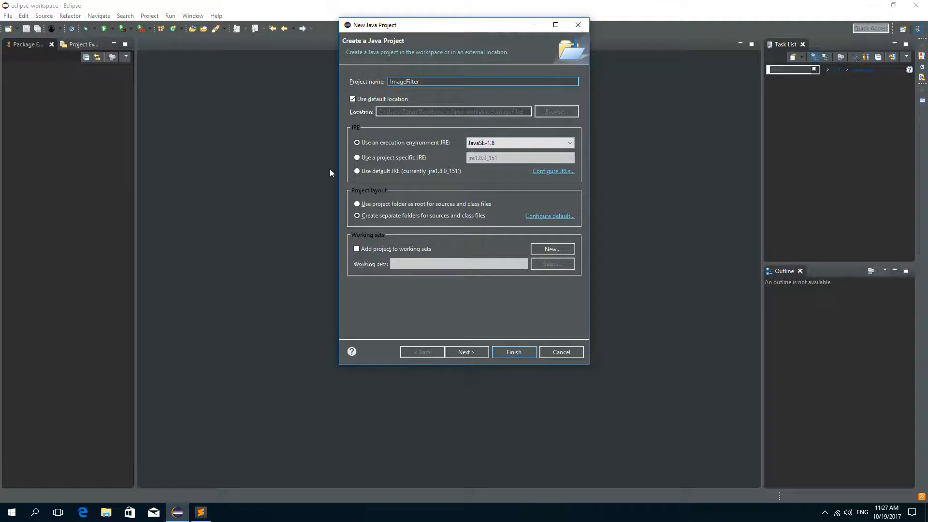
{"action": "left_click", "coordinate": [512, 353]}
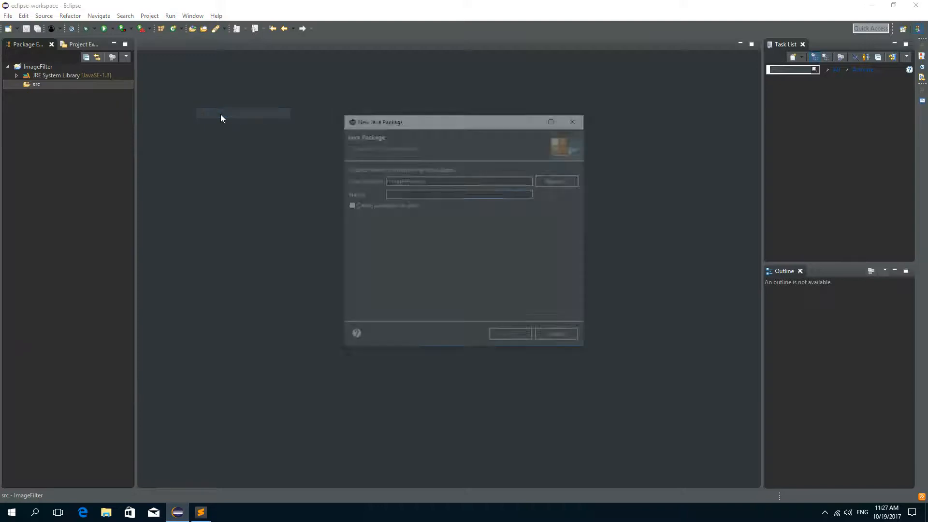
{"action": "left_click", "coordinate": [553, 333]}
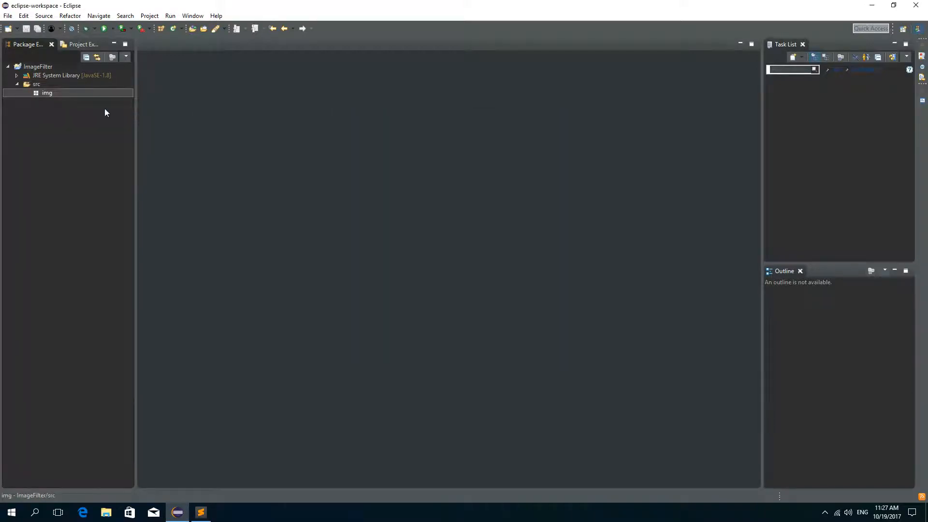
Step: Create a new class named GrayScale inside the img package
{"action": "right_click", "coordinate": [46, 92]}
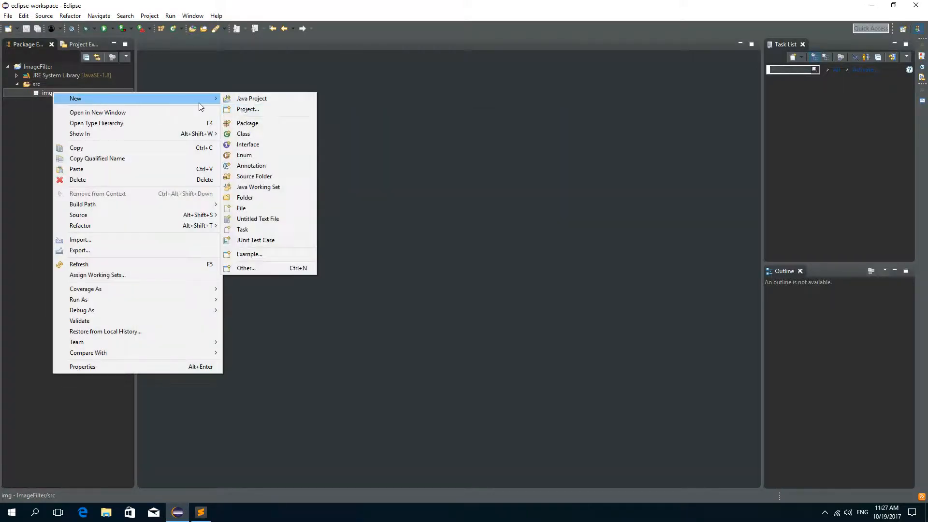
{"action": "left_click", "coordinate": [242, 134]}
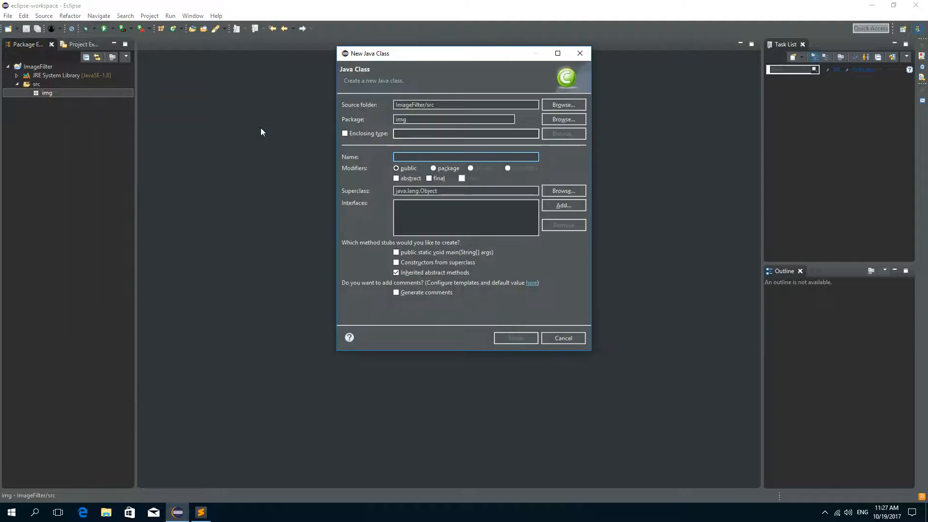
{"action": "type", "text": "GrayScale"}
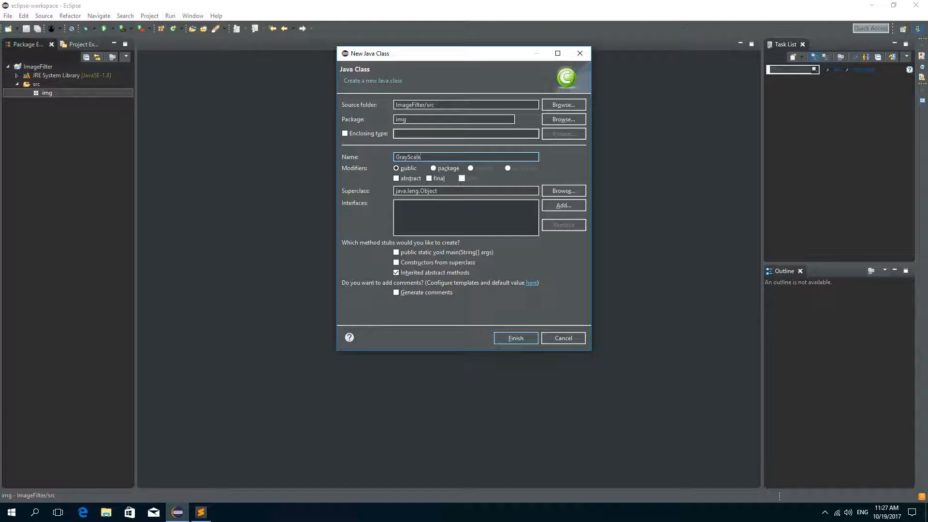
{"action": "left_click", "coordinate": [514, 337]}
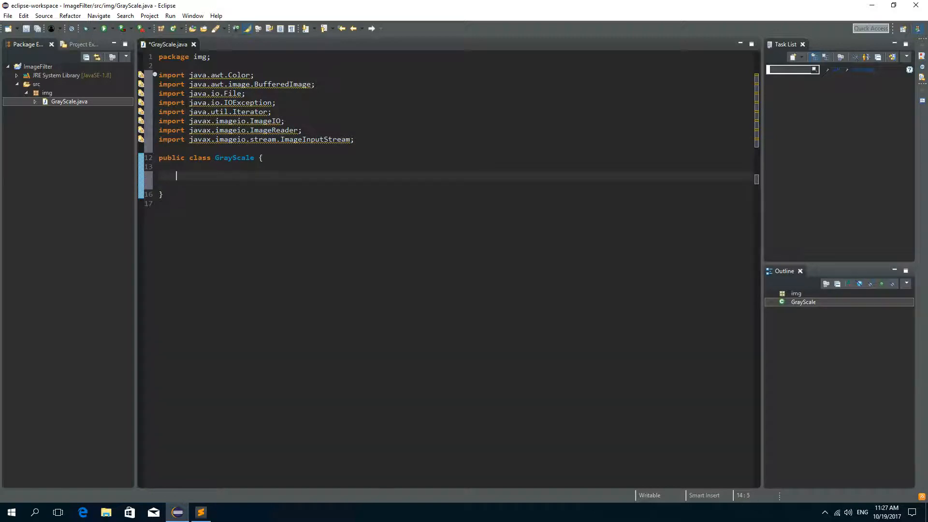
Step: Declare an empty public static void toGrayScale(File input, File output) method in GrayScale
{"action": "type", "text": "p"}
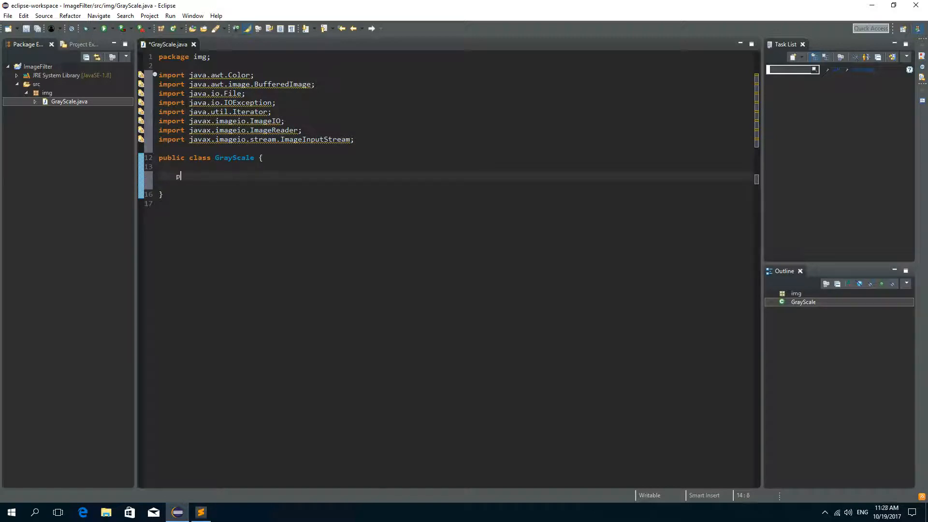
{"action": "type", "text": "ublic static"}
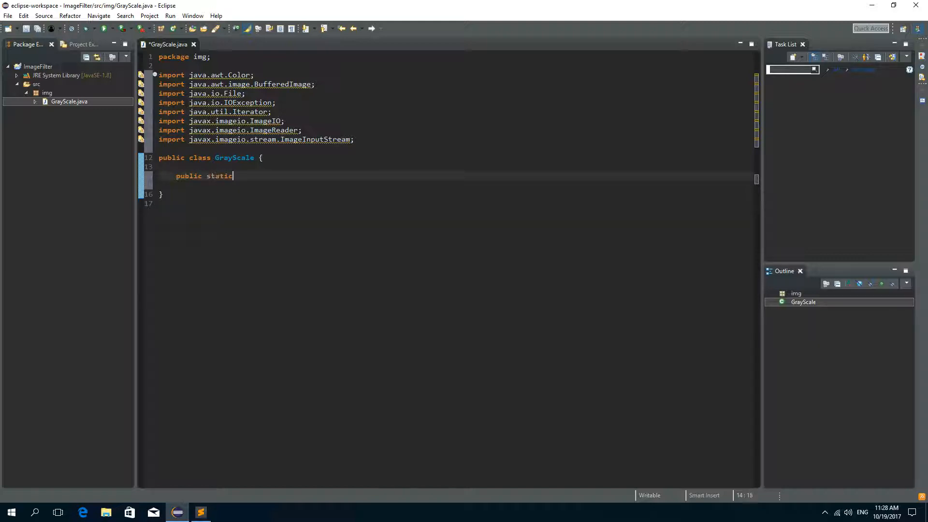
{"action": "type", "text": "voi"}
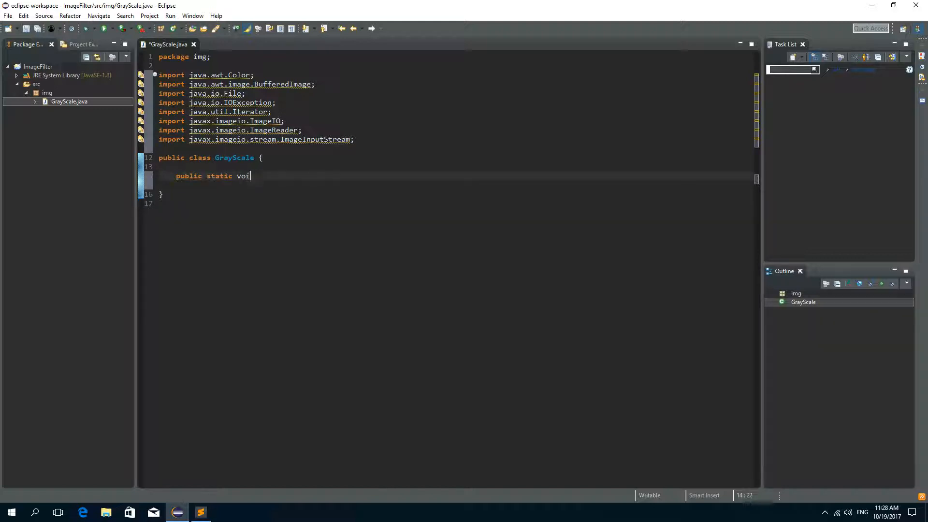
{"action": "type", "text": "d"}
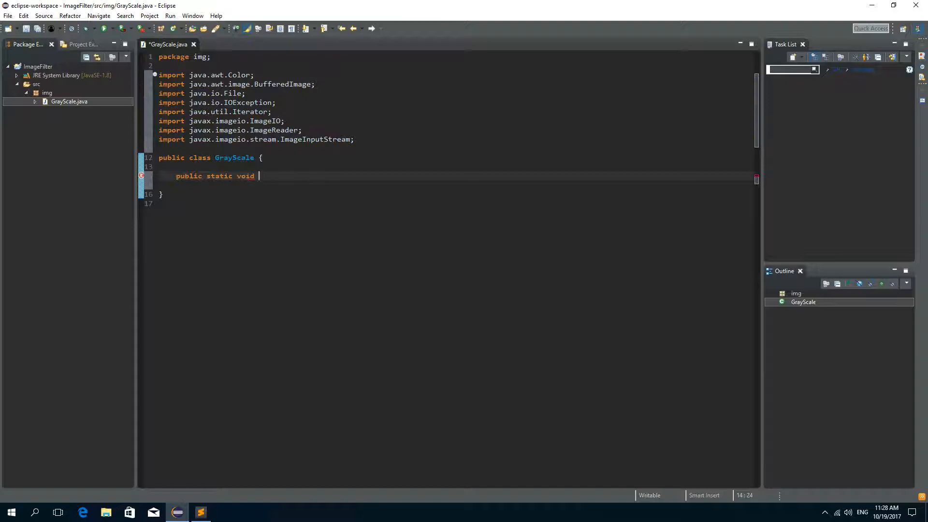
{"action": "type", "text": "toGrayScale("}
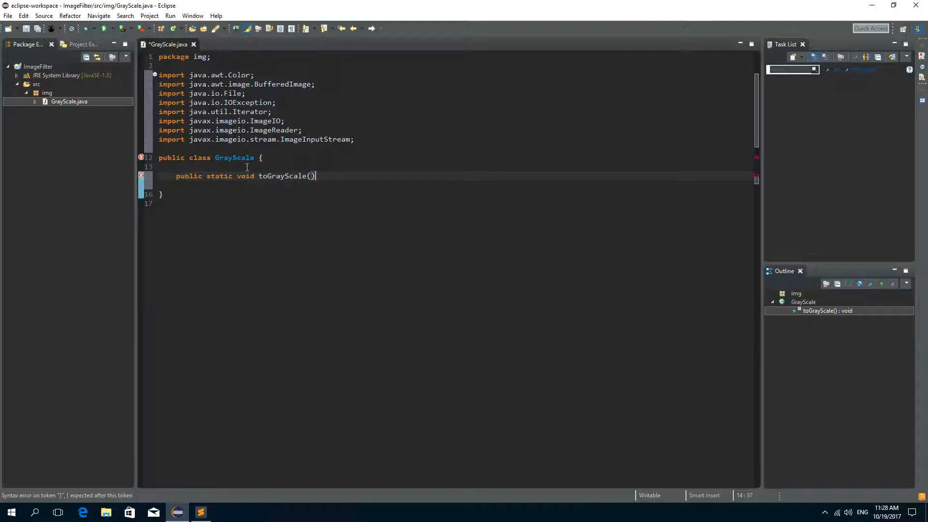
{"action": "type", "text": "{"}
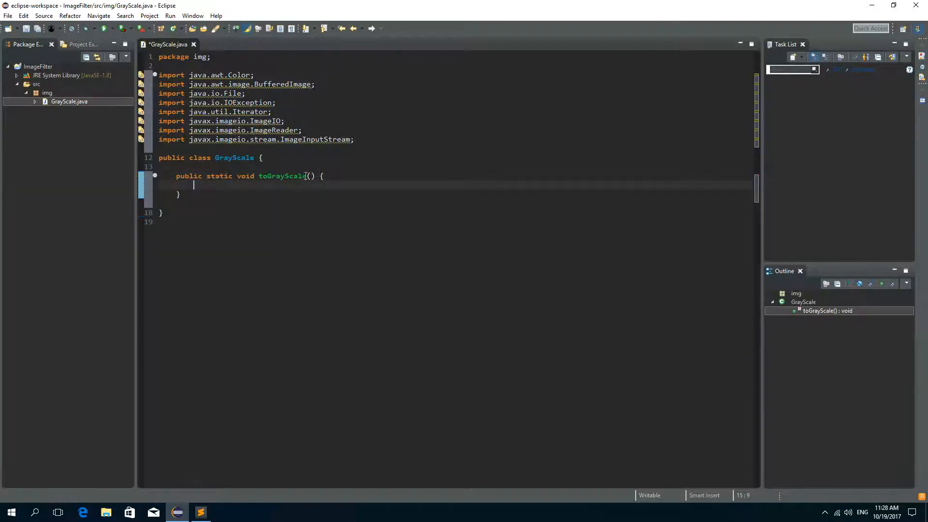
{"action": "type", "text": "File input"}
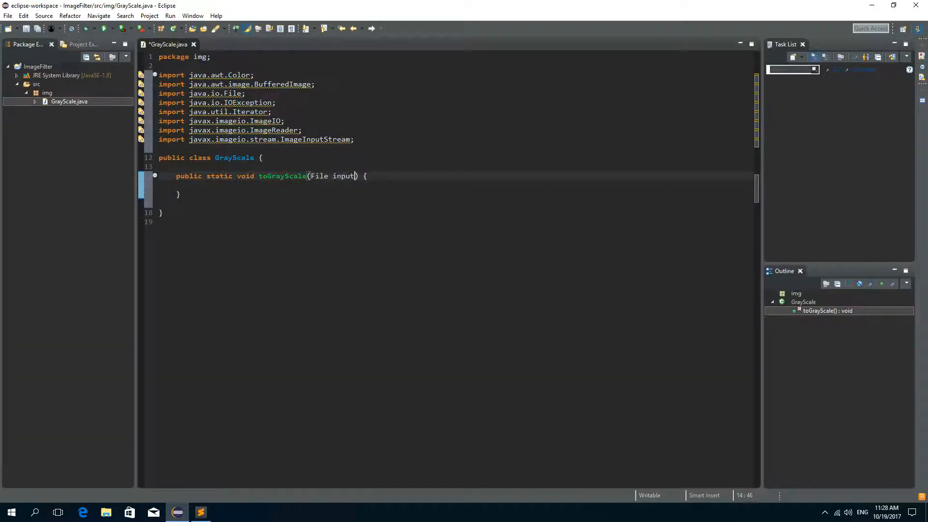
{"action": "type", "text": ","}
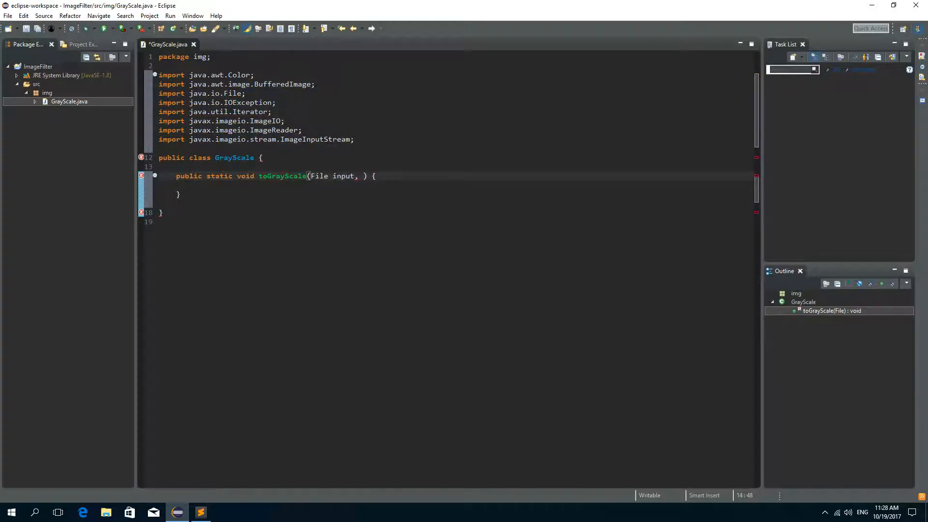
{"action": "type", "text": "File"}
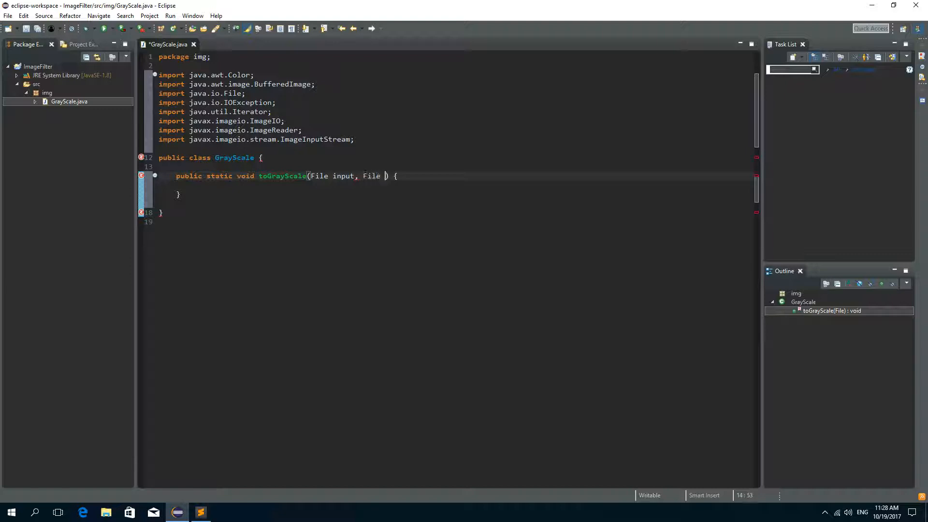
{"action": "type", "text": "output"}
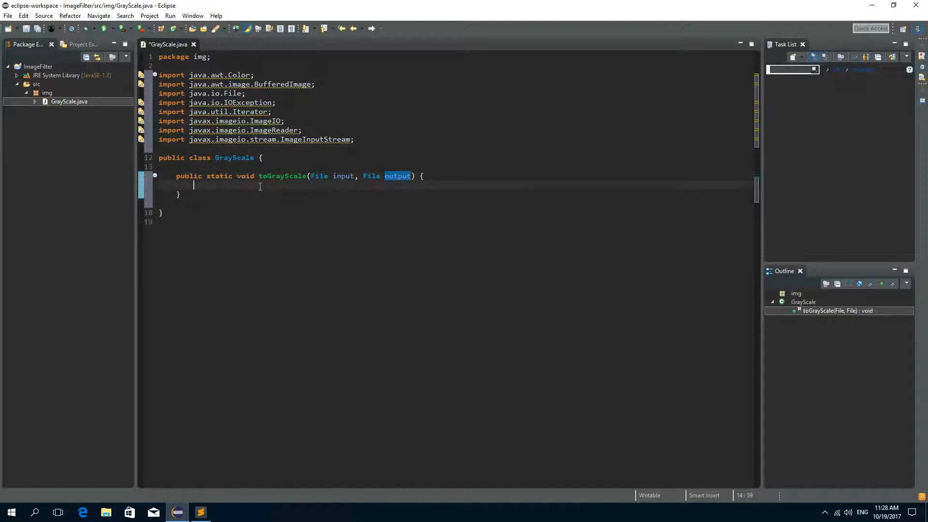
Step: Add an empty try block with catch(IOException ex) calling ex.printStackTrace()
{"action": "type", "text": "try {"}
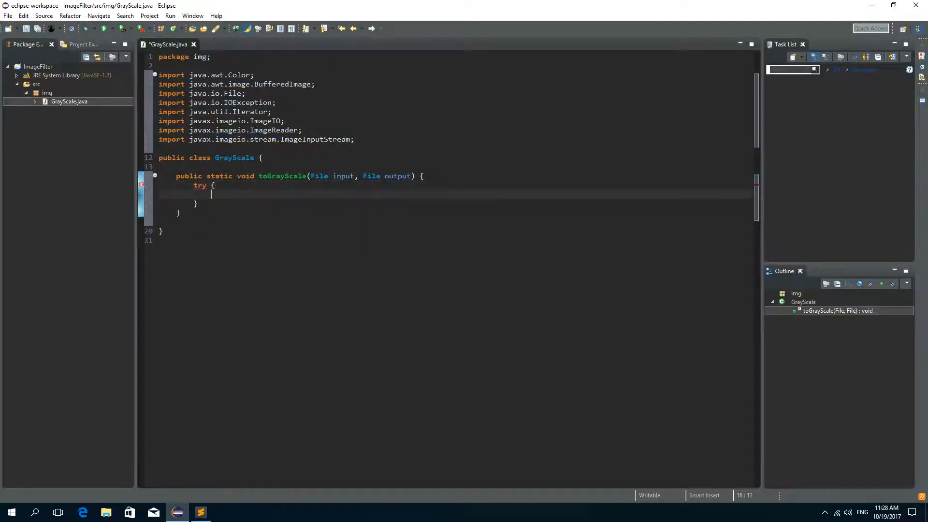
{"action": "type", "text": "catch("}
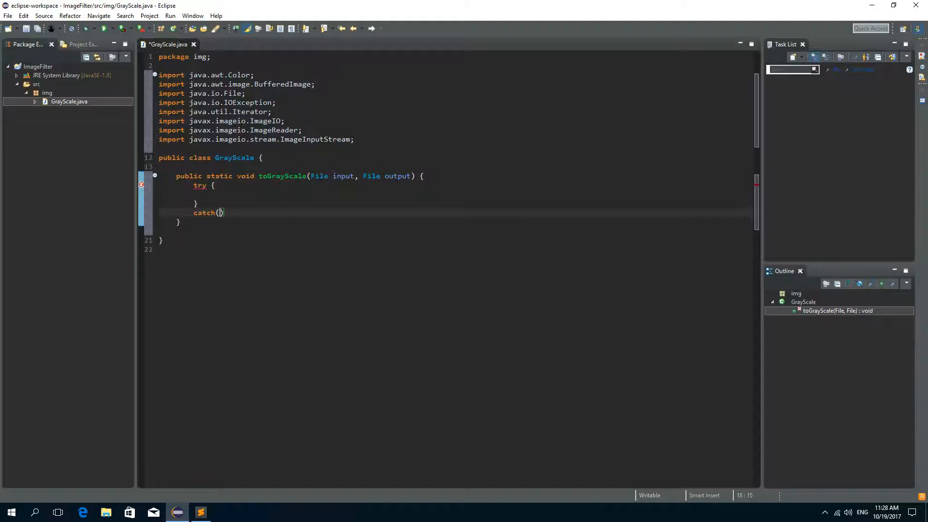
{"action": "type", "text": "IE"}
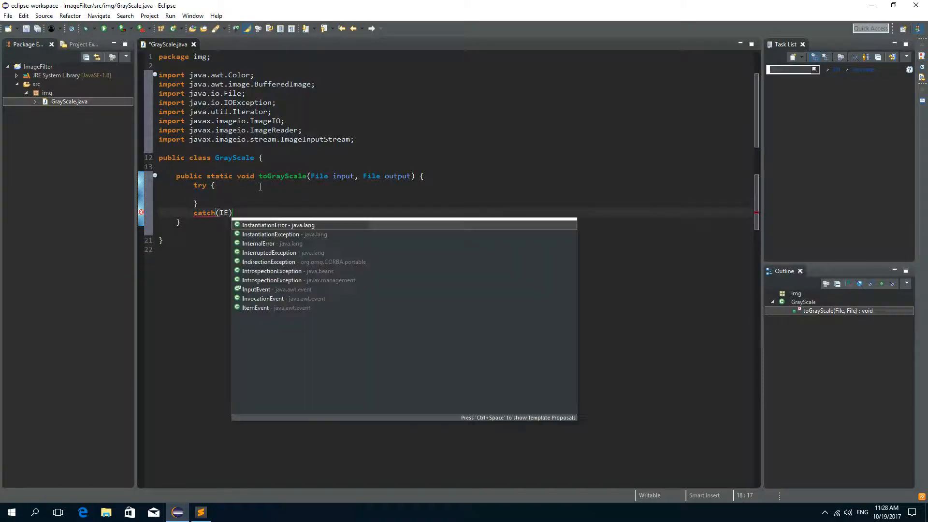
{"action": "type", "text": "OException"}
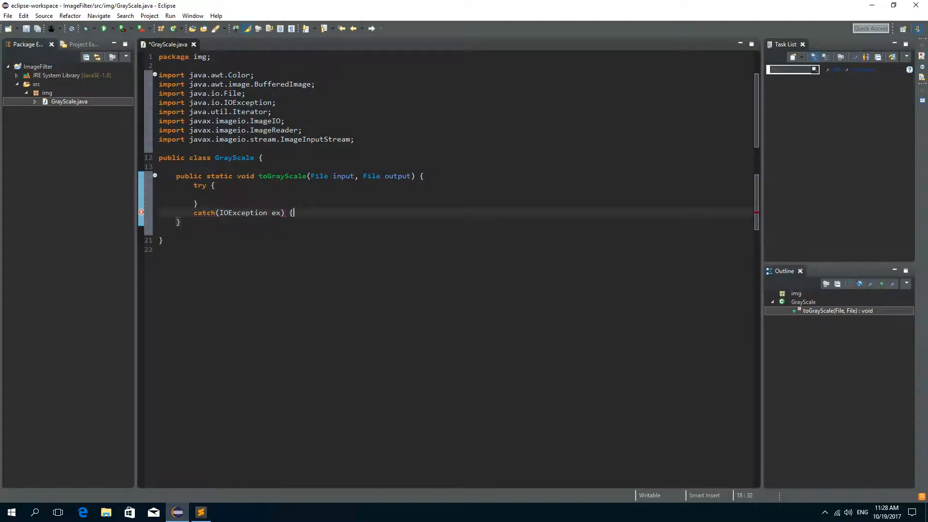
{"action": "type", "text": "ex."}
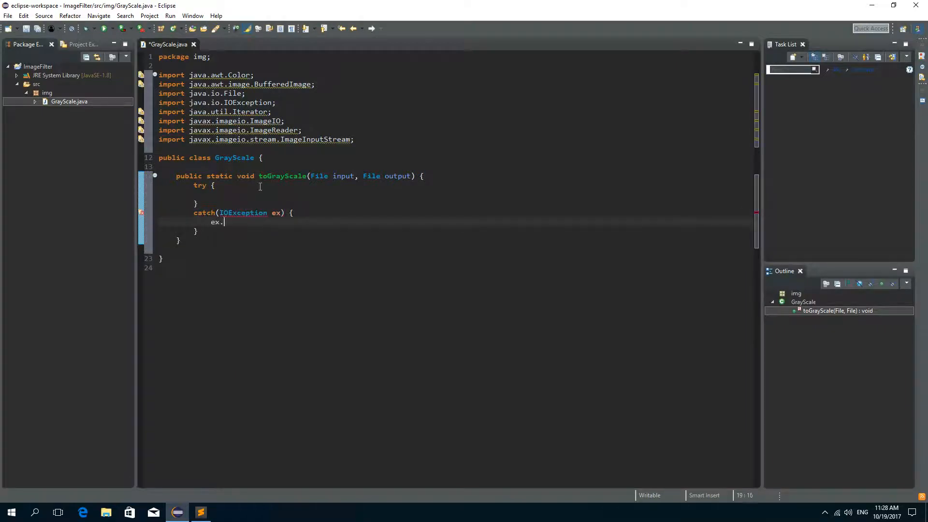
{"action": "type", "text": "printStackTrace();"}
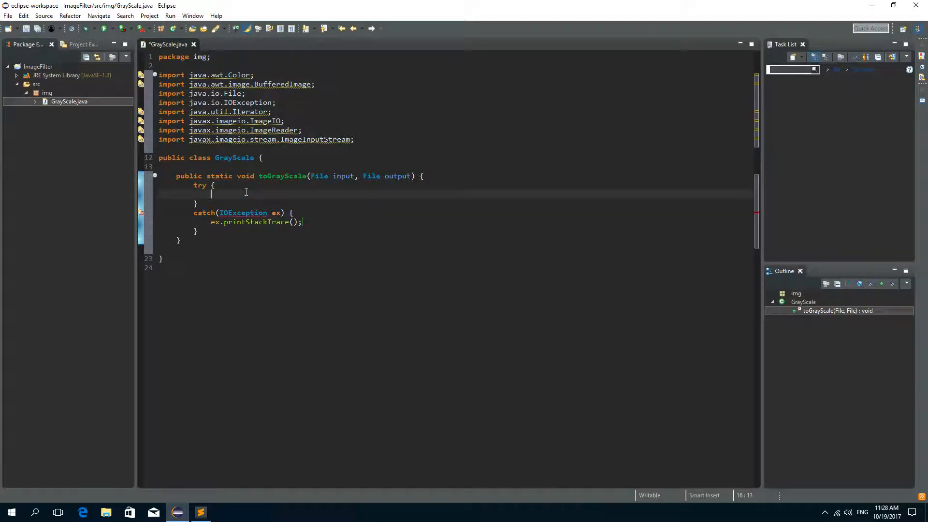
Step: Declare ImageInputStream iis = ImageIO.createImageInputStream(input) inside the try block
{"action": "type", "text": "ImageInputStream"}
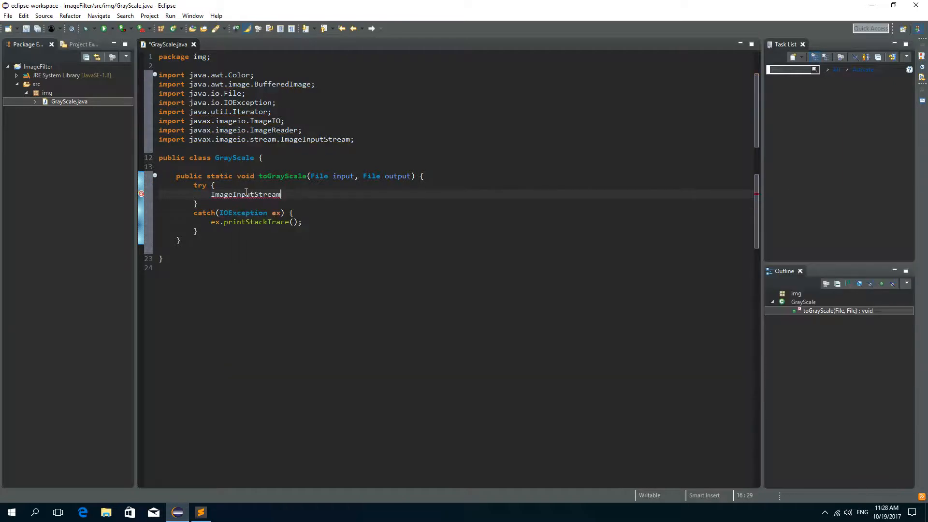
{"action": "type", "text": "iis ="}
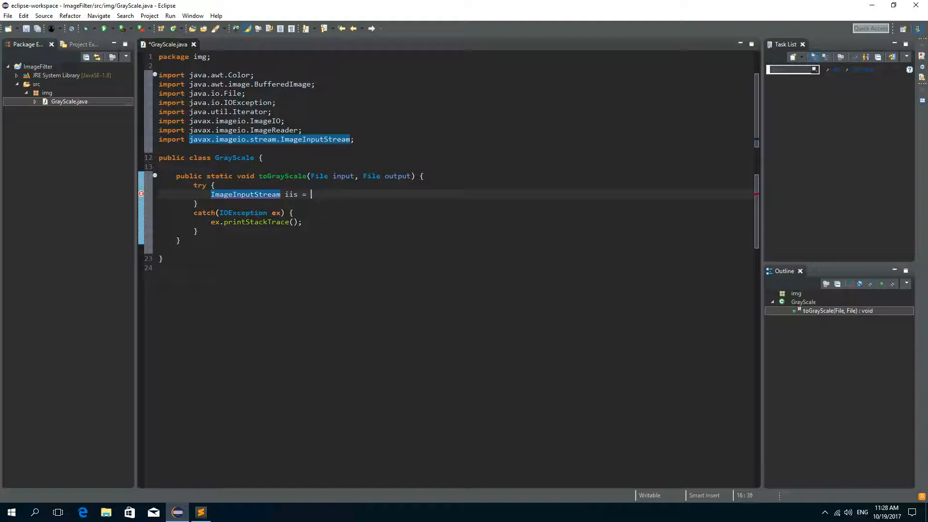
{"action": "type", "text": "Image"}
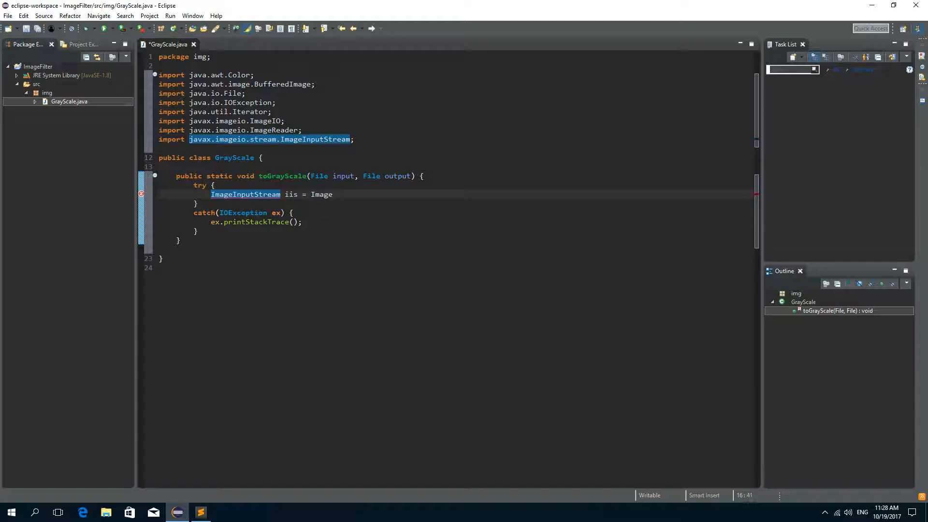
{"action": "type", "text": "ImageIO.cr"}
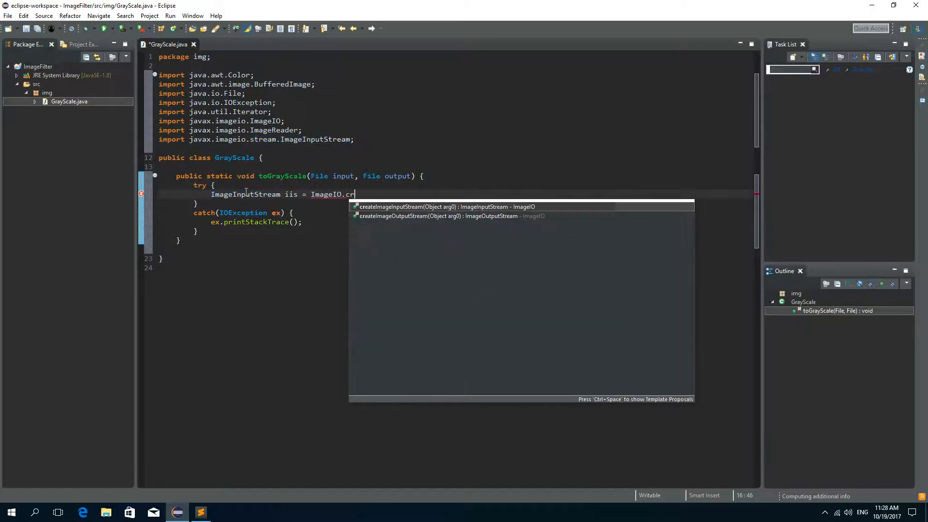
{"action": "type", "text": "ateImageInputStream(input);"}
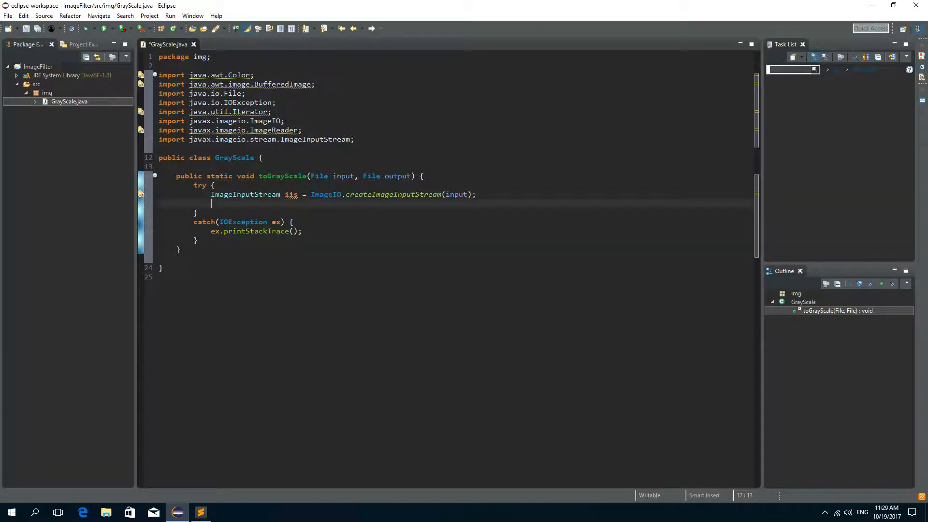
Step: Add the line Iterator<ImageReader> iterator = ImageIO.getImageReaders(iis)
{"action": "type", "text": "Iterator"}
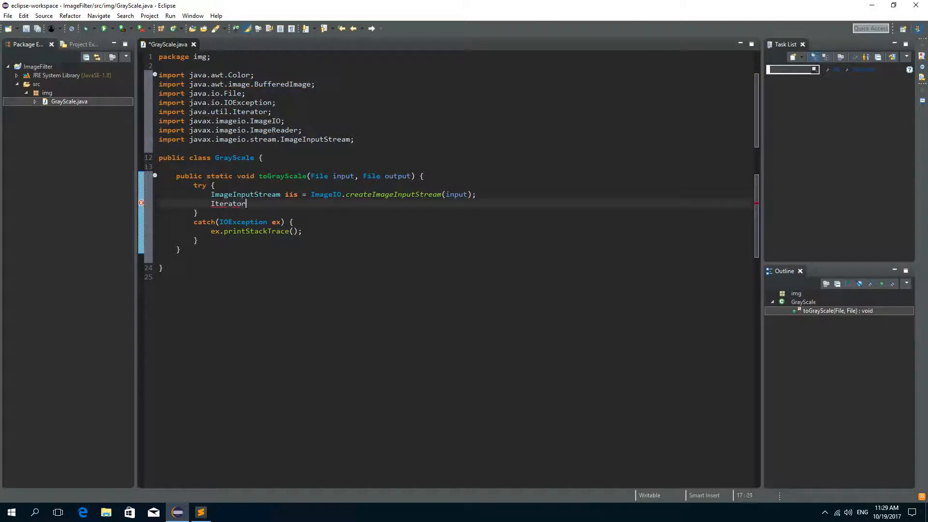
{"action": "type", "text": "<>"}
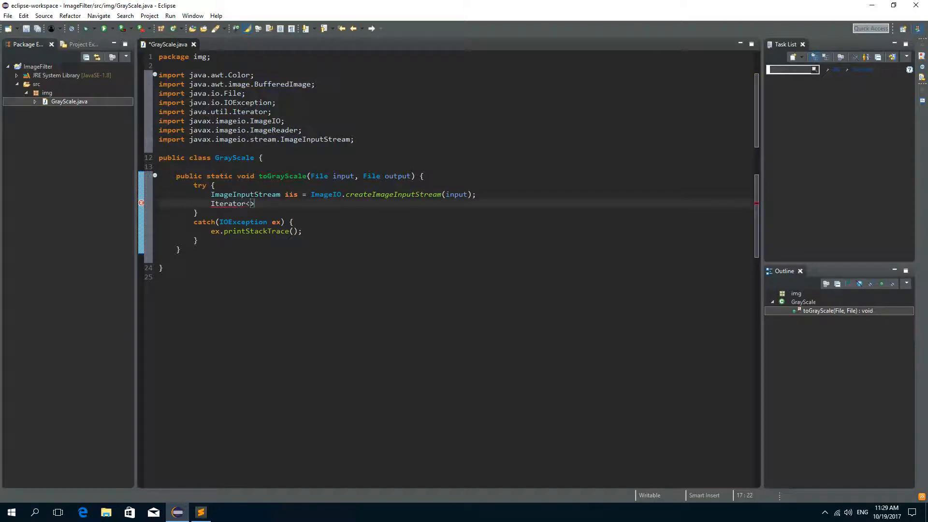
{"action": "type", "text": "ImageRead"}
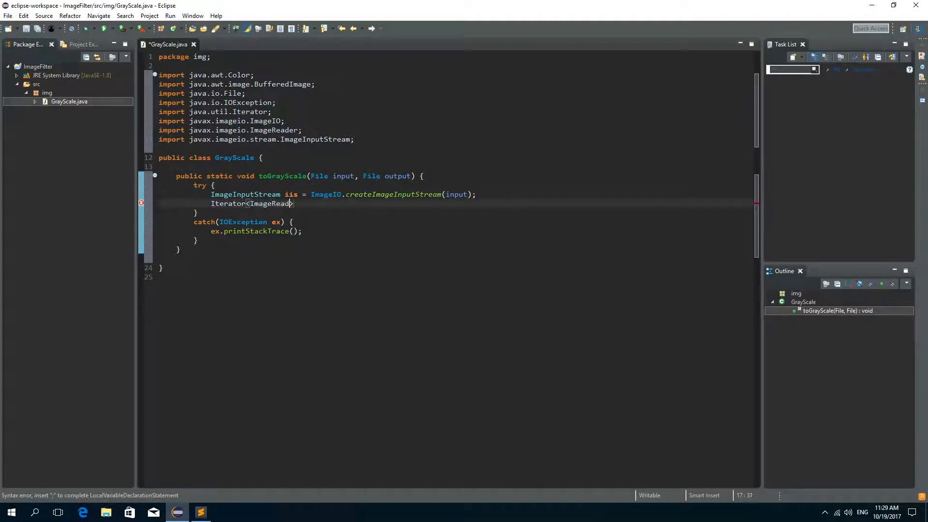
{"action": "type", "text": "er>"}
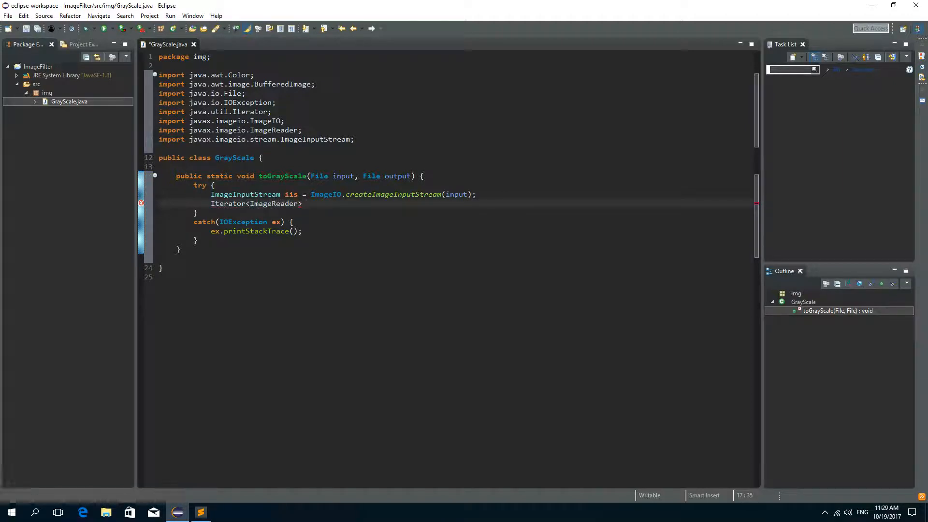
{"action": "type", "text": "iterator ="}
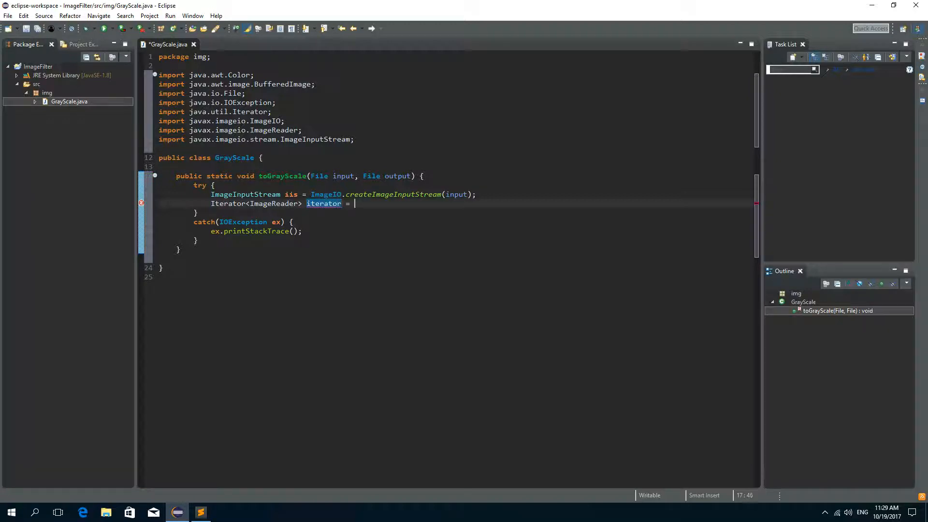
{"action": "type", "text": "Image"}
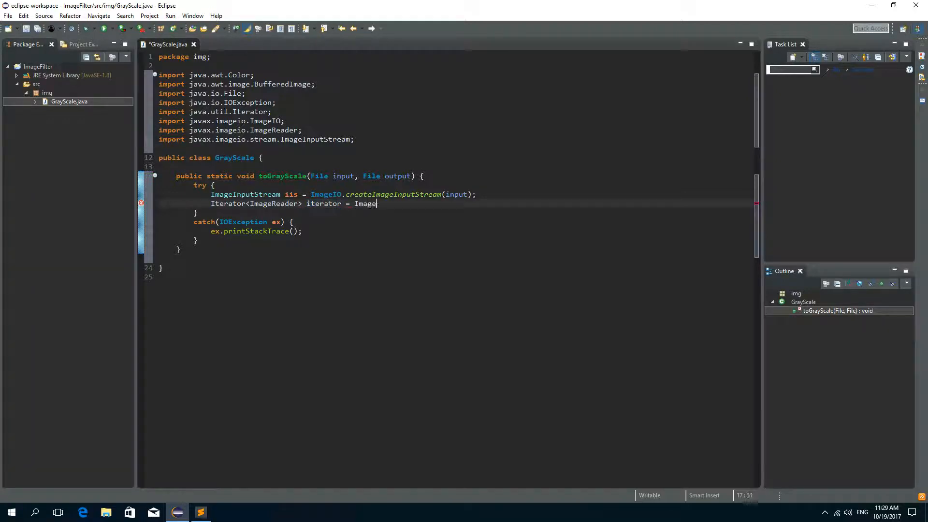
{"action": "type", "text": "IO."}
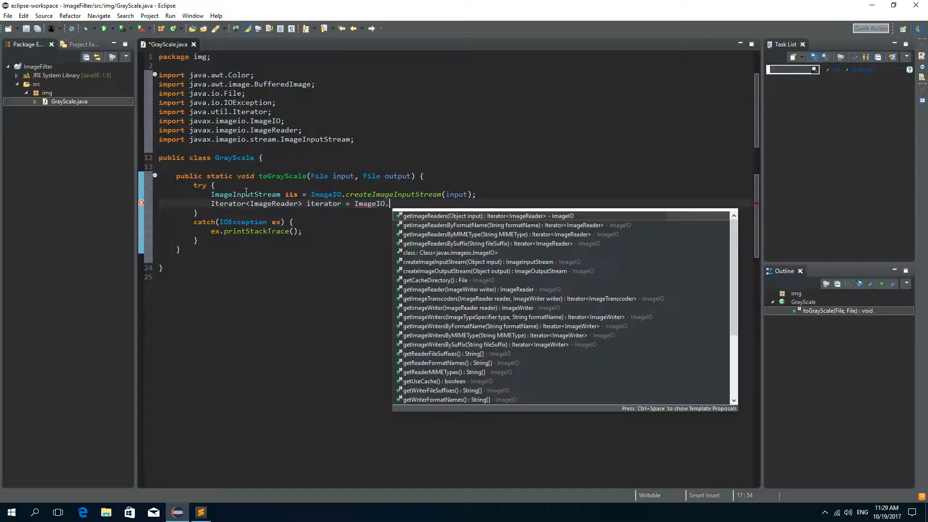
{"action": "type", "text": "getImageReaders(iis);"}
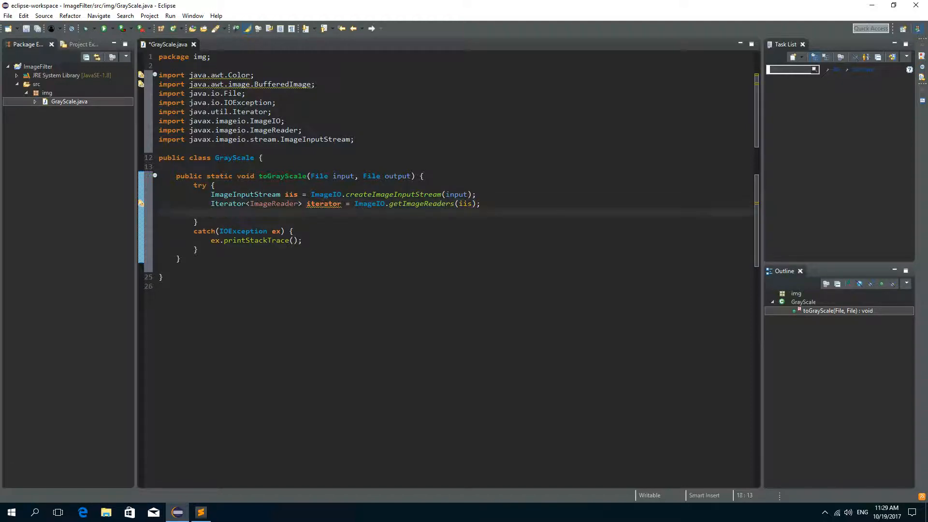
Step: Add ImageReader reader = iterator.next() and String imageFormat = reader.getFormatName()
{"action": "type", "text": "ImageReader reader ="}
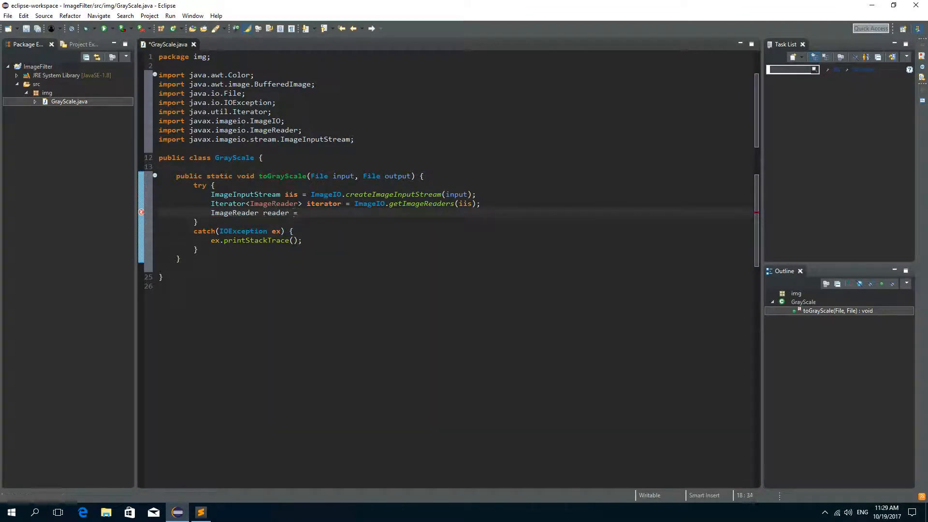
{"action": "type", "text": "iterator.next();"}
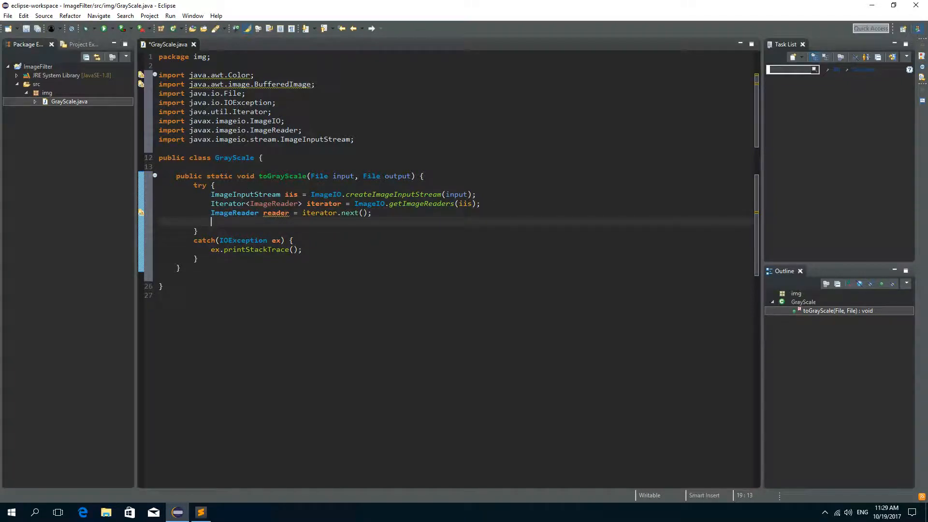
{"action": "type", "text": "String imag"}
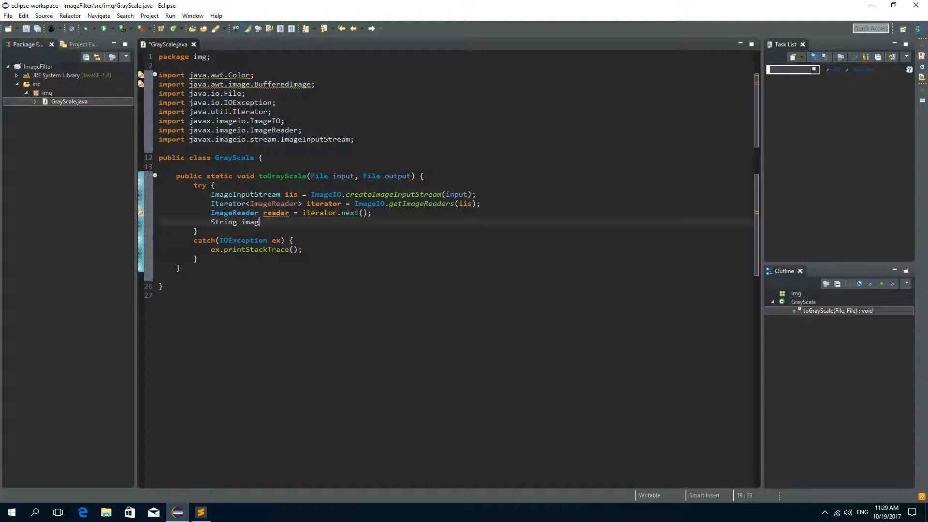
{"action": "type", "text": "eFormat ="}
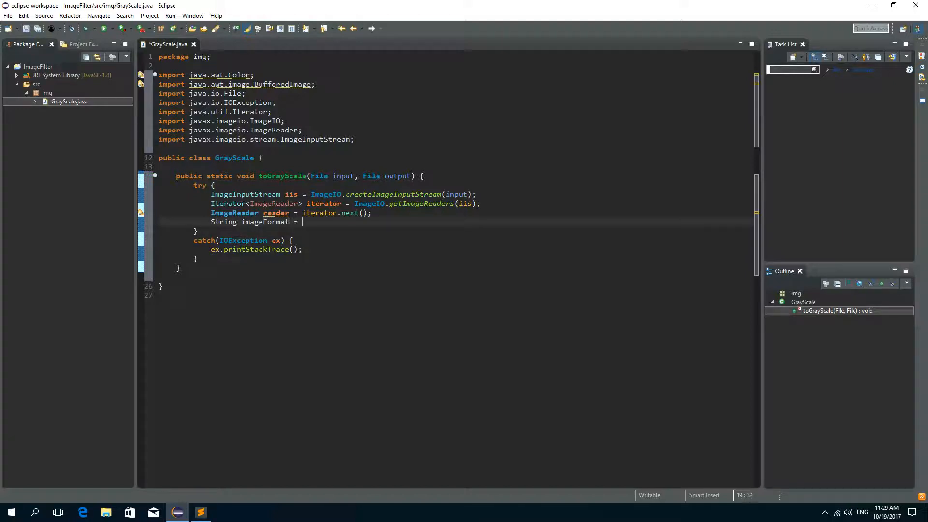
{"action": "type", "text": "reader.getFormatName();"}
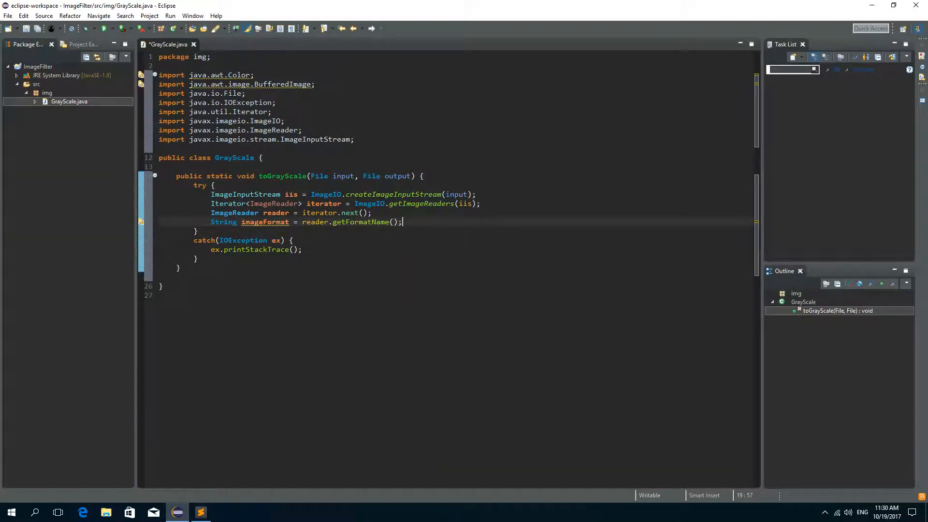
{"action": "key", "text": "Enter"}
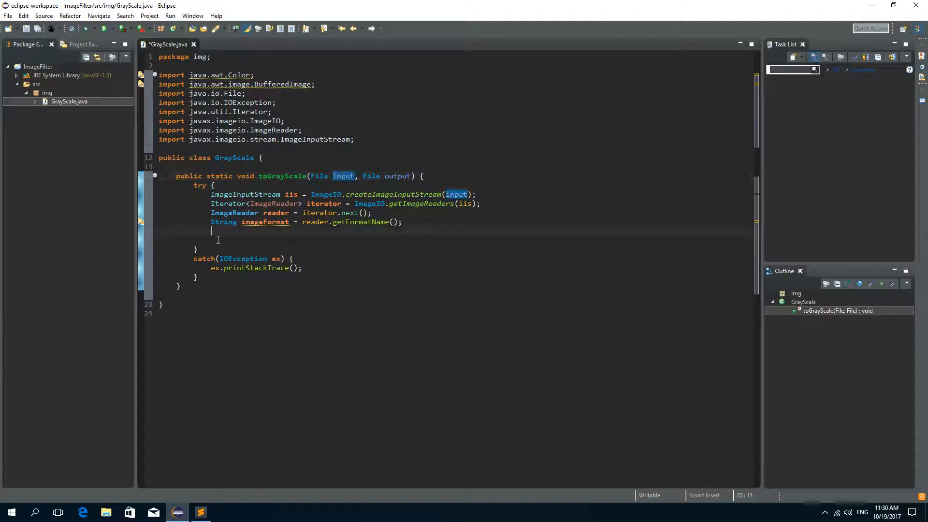
Step: Add BufferedImage image = ImageIO.read(iis) and save GrayScale.java
{"action": "type", "text": "B"}
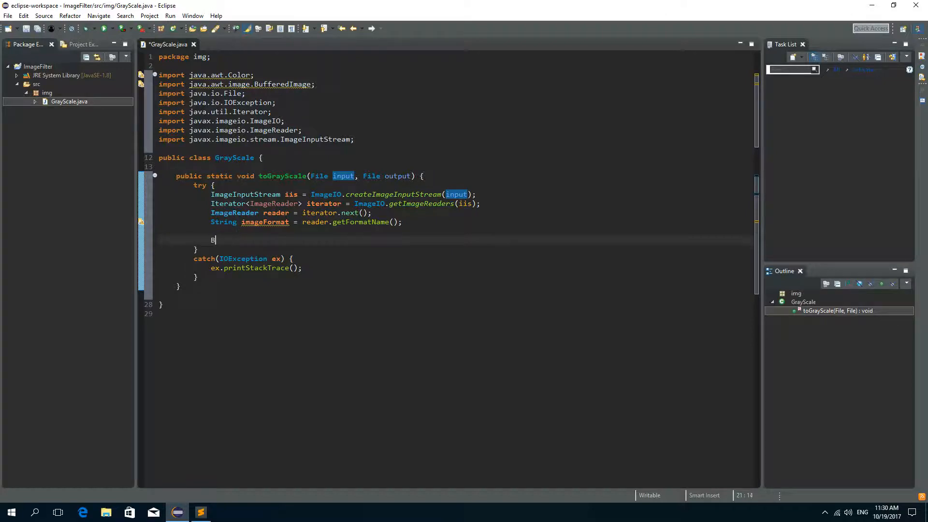
{"action": "type", "text": "ufferedImage"}
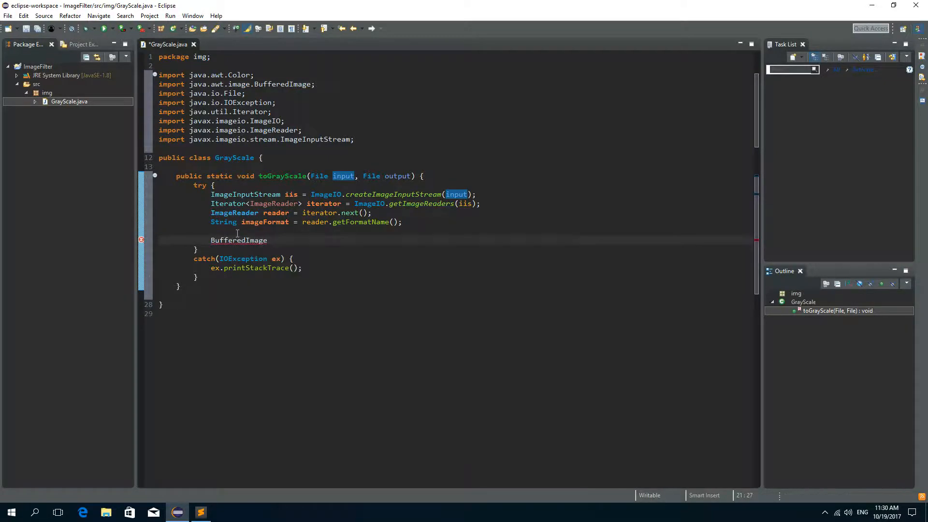
{"action": "type", "text": "image"}
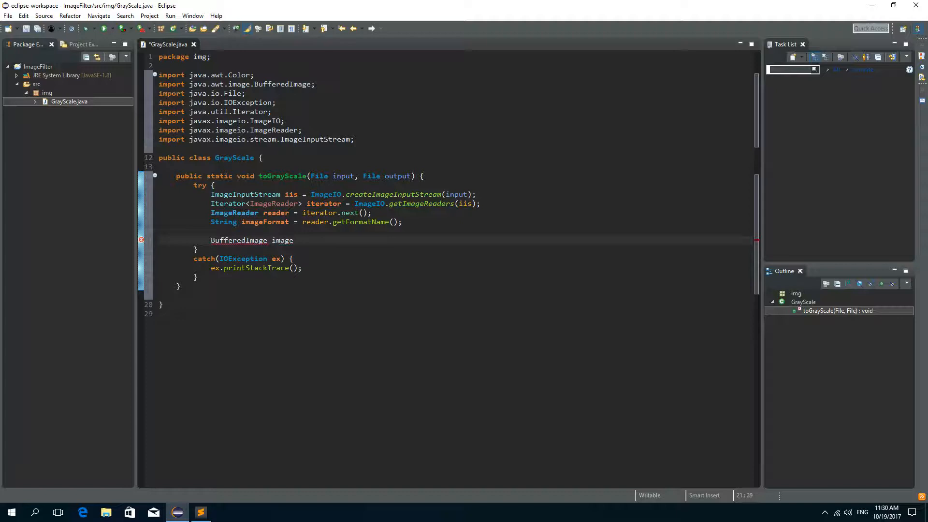
{"action": "type", "text": "= ImageIO.read(iis"}
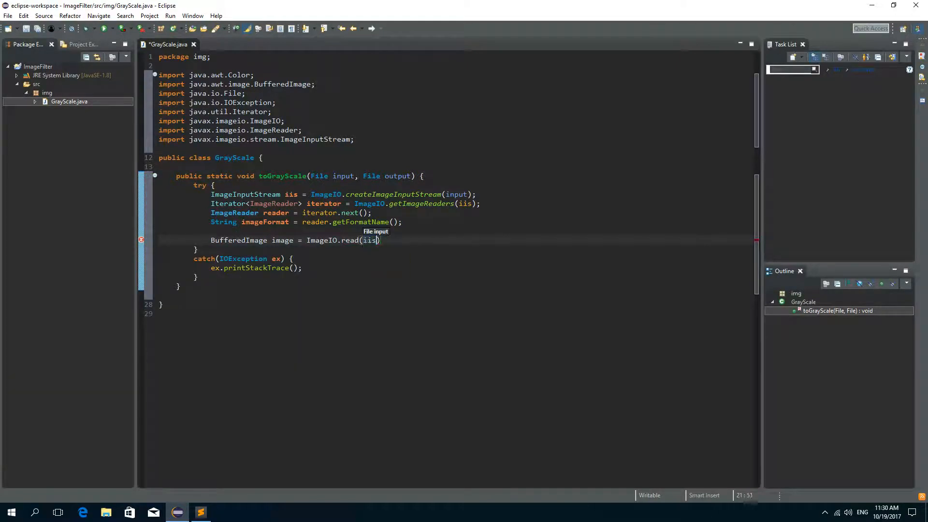
{"action": "type", "text": ";"}
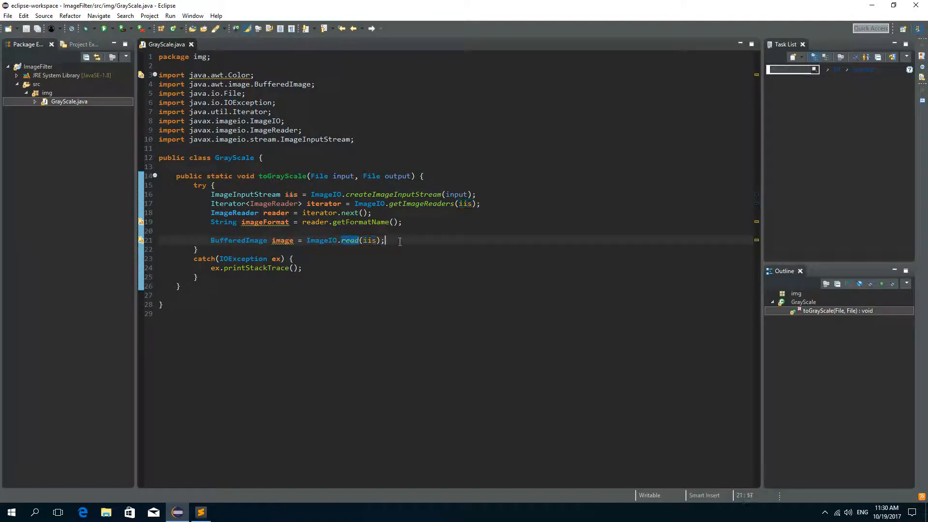
{"action": "key", "text": "enter"}
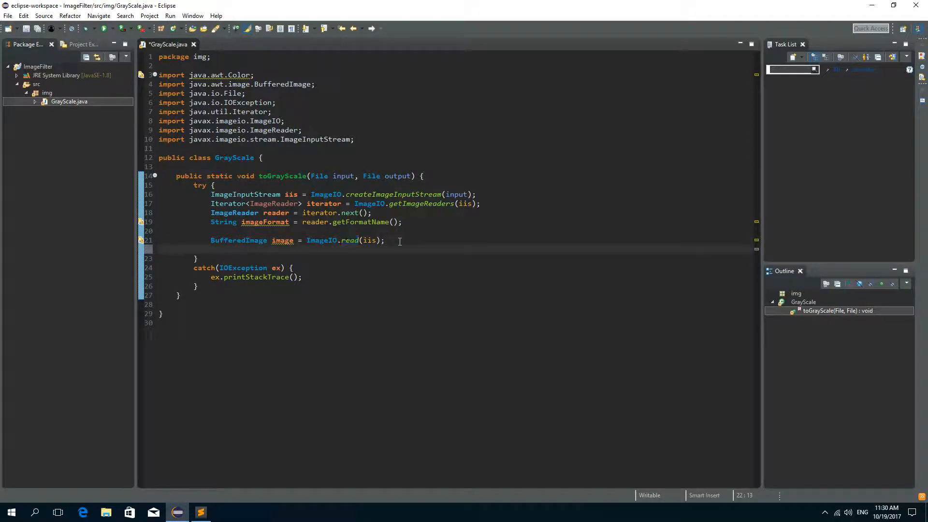
Step: Add int width = image.getWidth() and int height = image.getHeight(), then save
{"action": "type", "text": "int"}
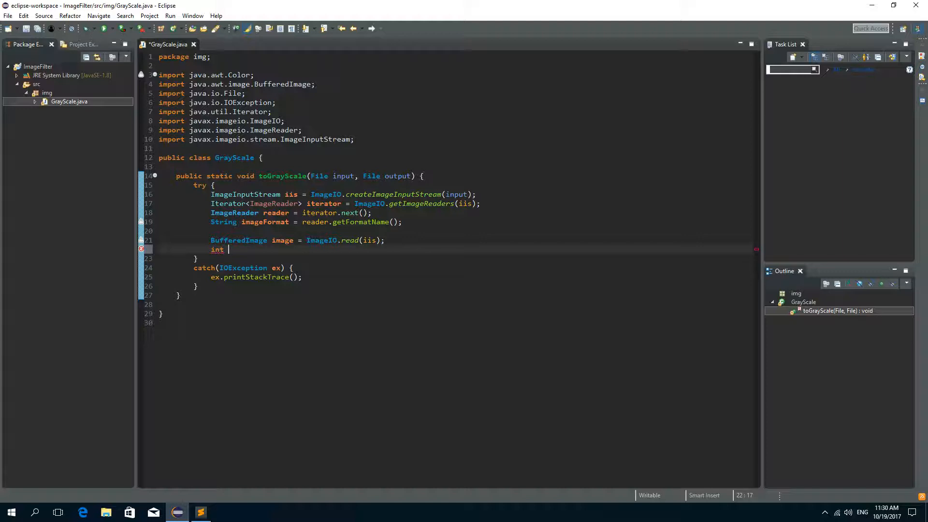
{"action": "type", "text": "w"}
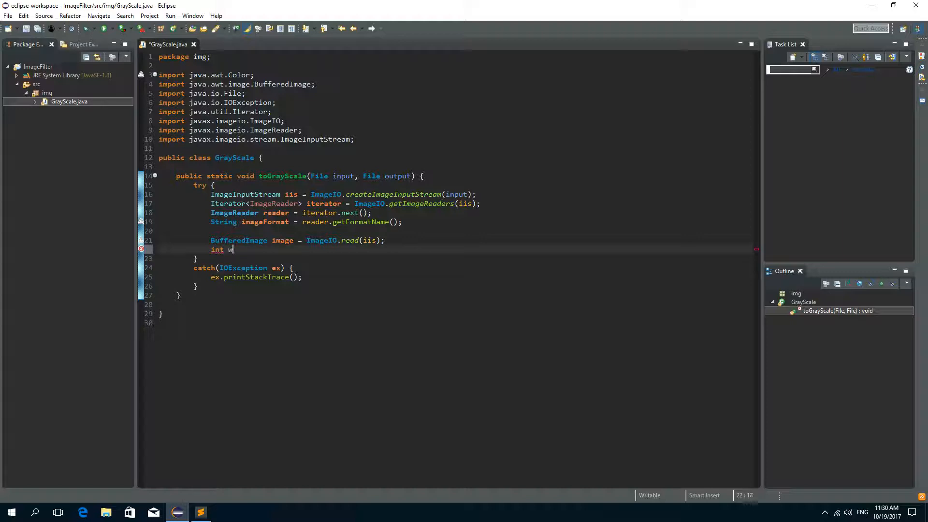
{"action": "type", "text": "idth = image."}
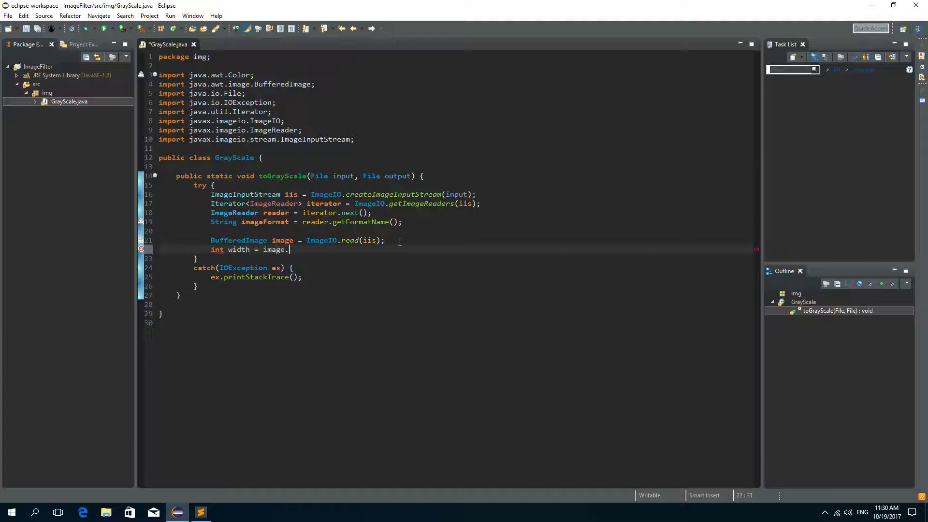
{"action": "type", "text": "getWidth();"}
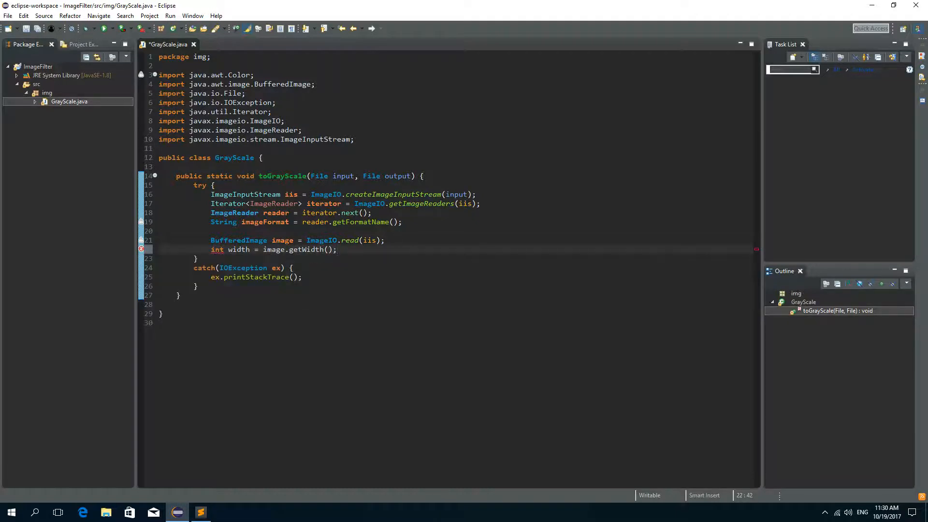
{"action": "type", "text": "int hei"}
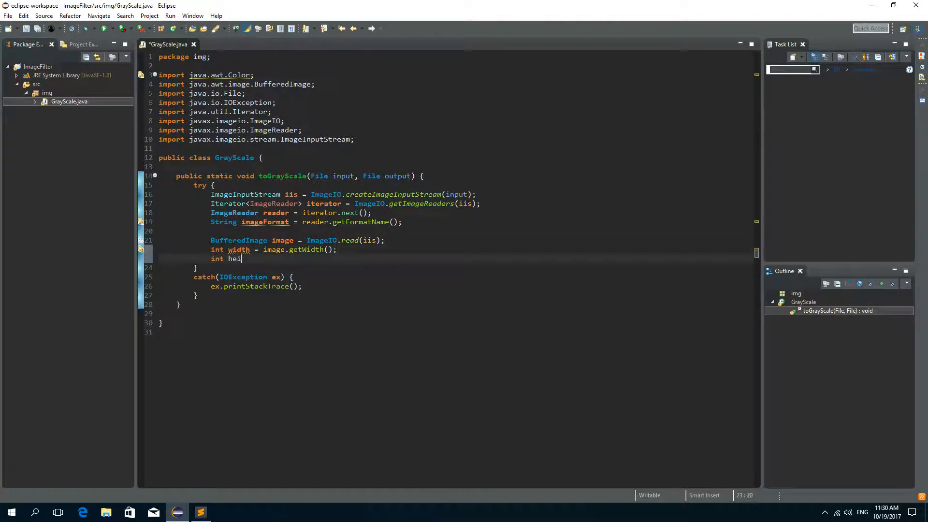
{"action": "type", "text": "ght = image.getHeight();"}
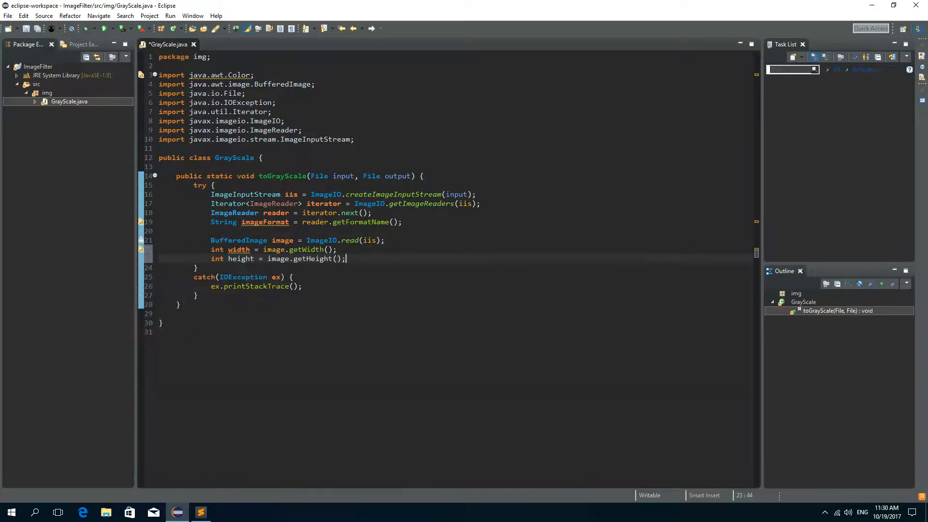
{"action": "key", "text": "ctrl+s"}
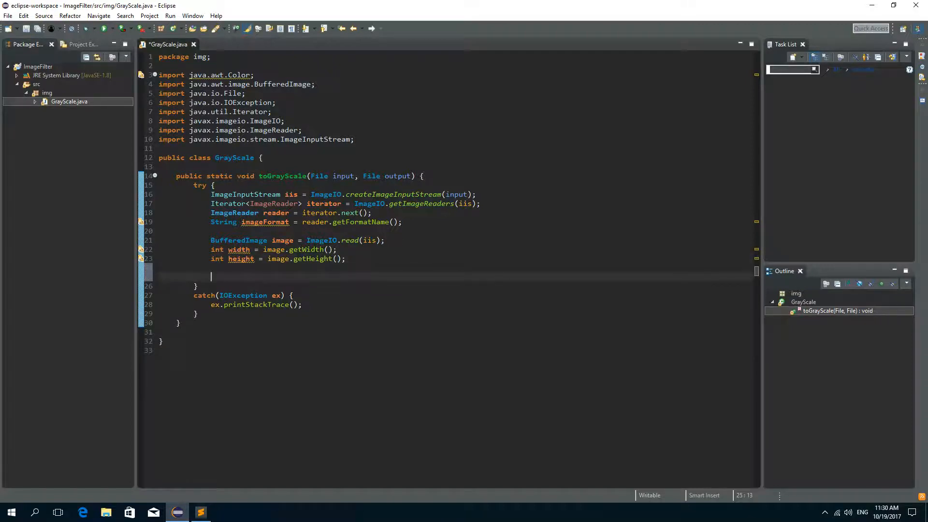
Step: Write the outer loop header for(int y = 0; y < height; y++)
{"action": "type", "text": "for(int y -"}
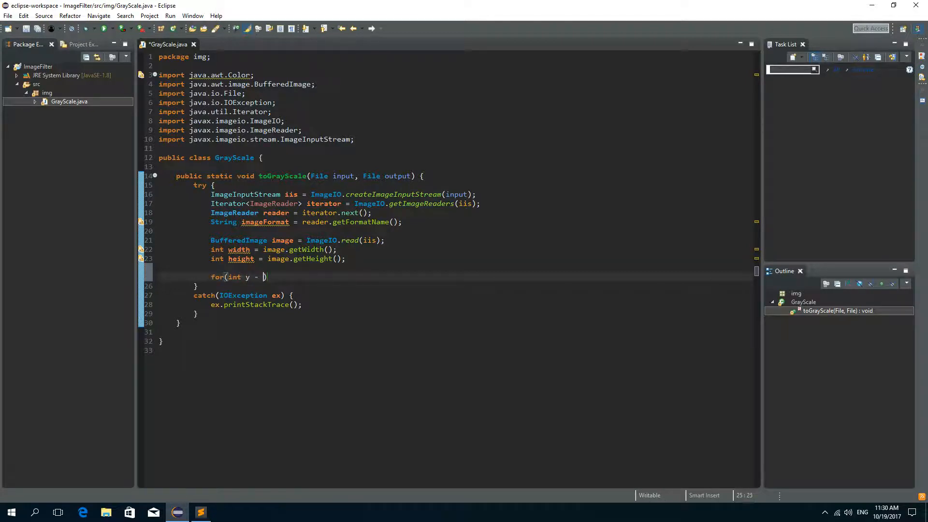
{"action": "key", "text": "Backspace"}
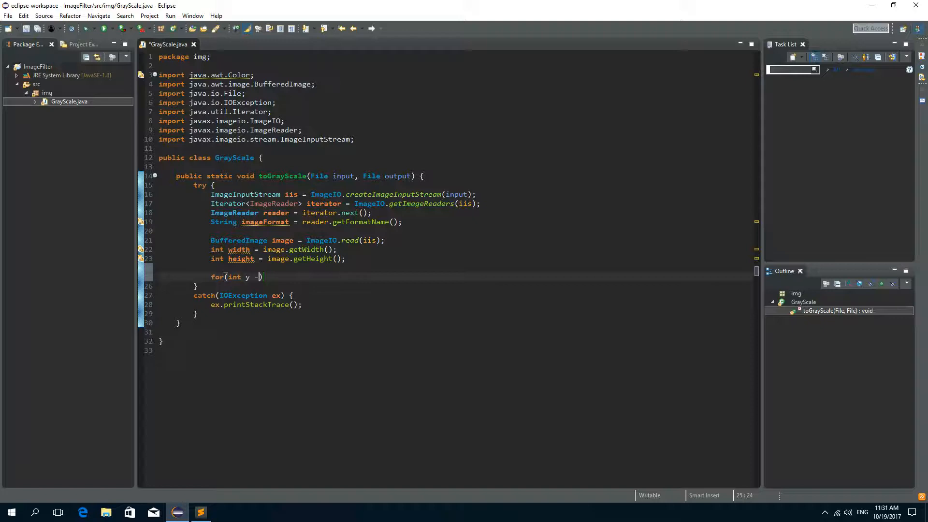
{"action": "type", "text": "= 0; y"}
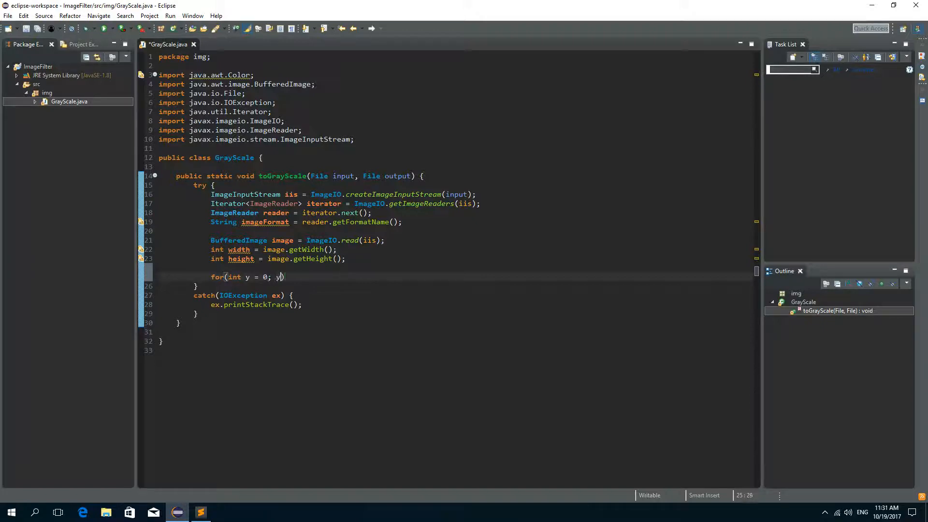
{"action": "type", "text": "< he"}
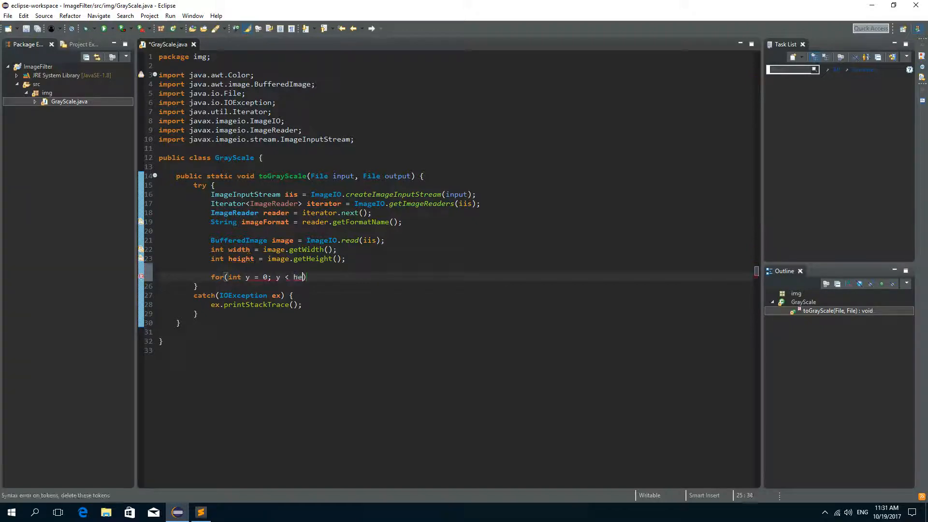
{"action": "type", "text": "ighy"}
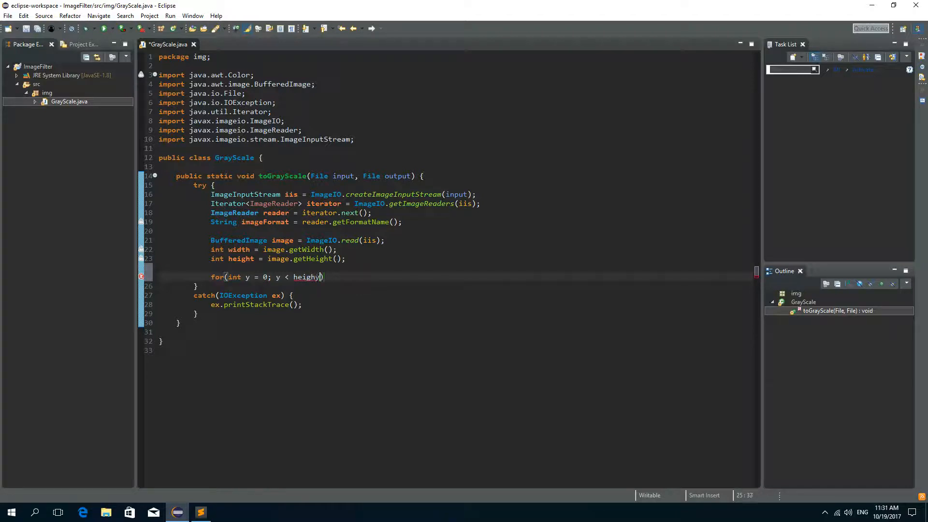
{"action": "type", "text": ";"}
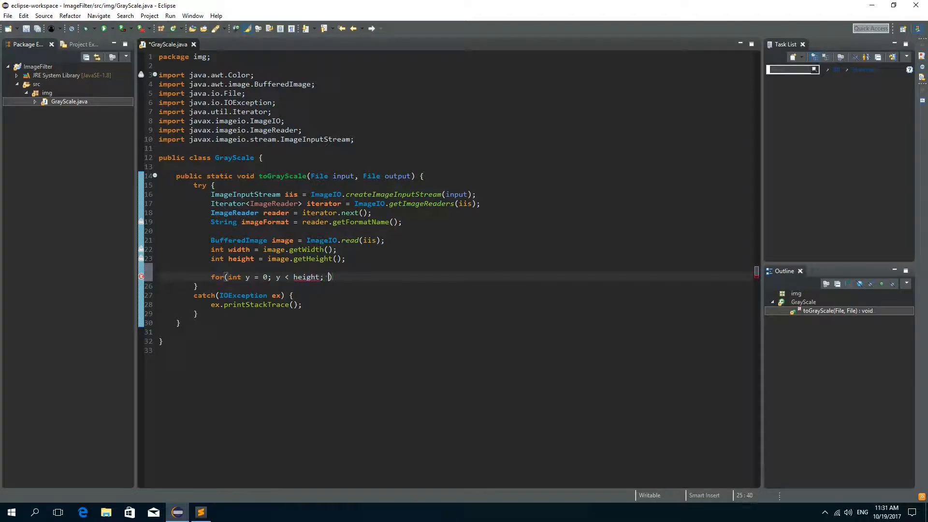
{"action": "type", "text": "y"}
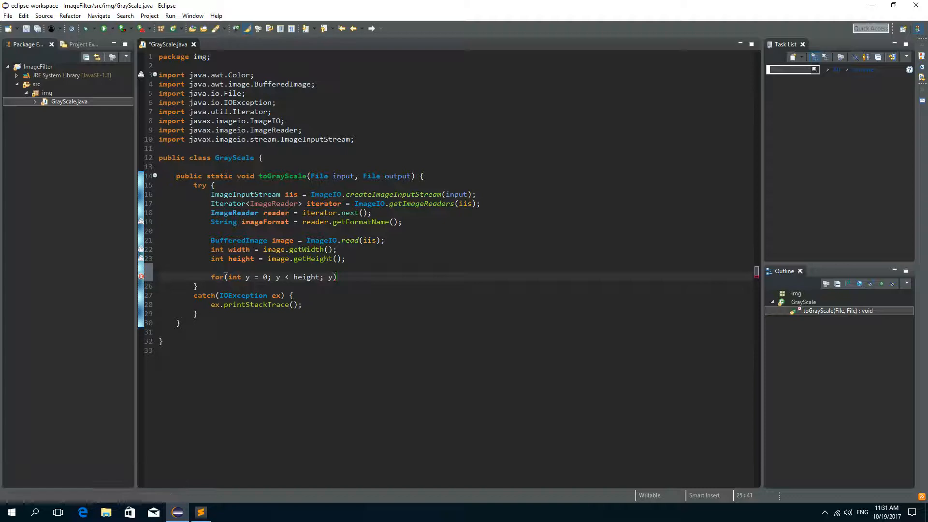
{"action": "type", "text": "++"}
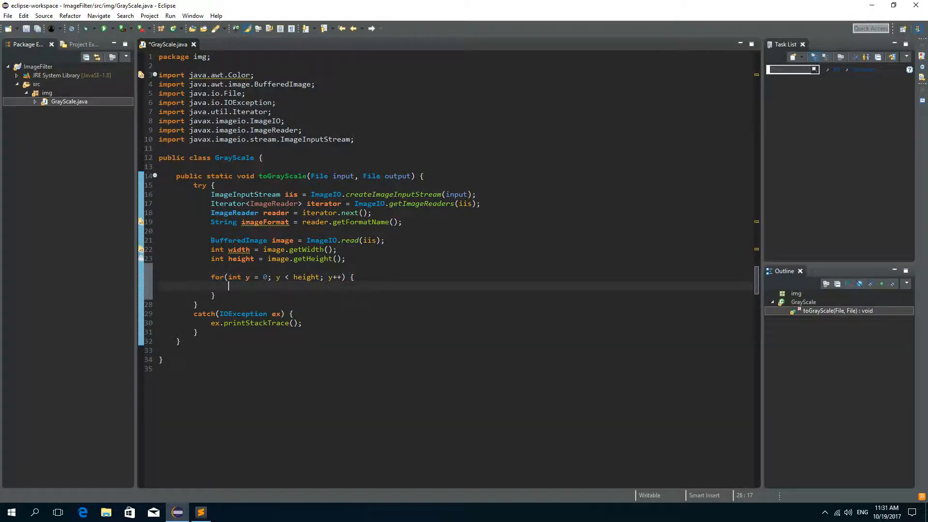
Step: Nest an inner loop for(int x = 0; x < width; x++) inside it
{"action": "type", "text": "for("}
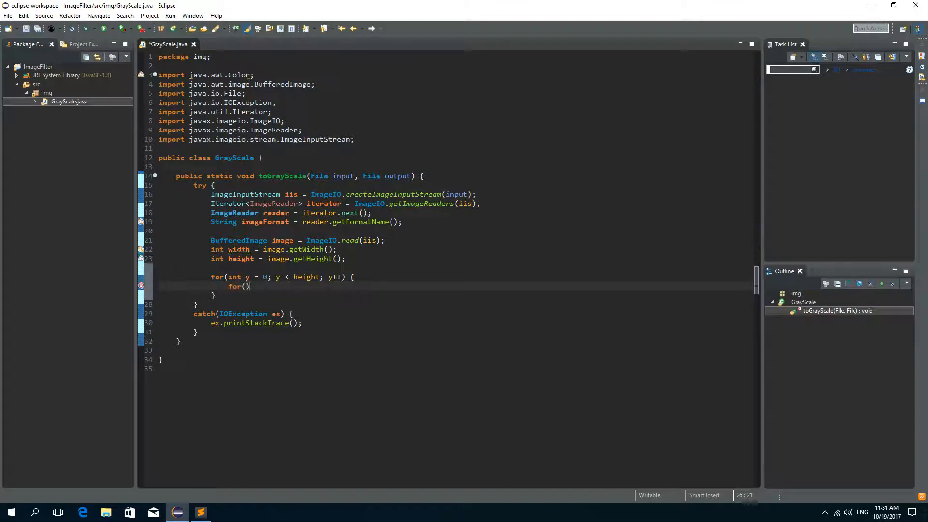
{"action": "type", "text": "int"}
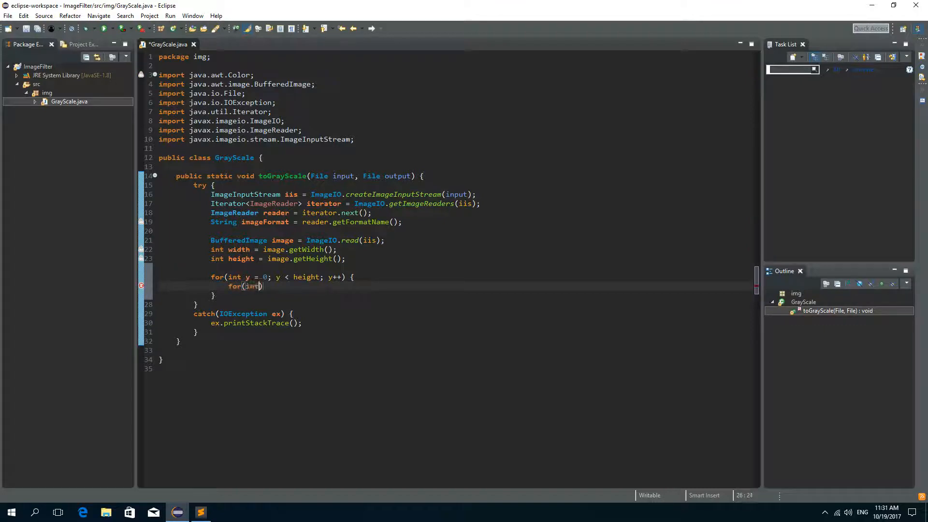
{"action": "type", "text": "x ="}
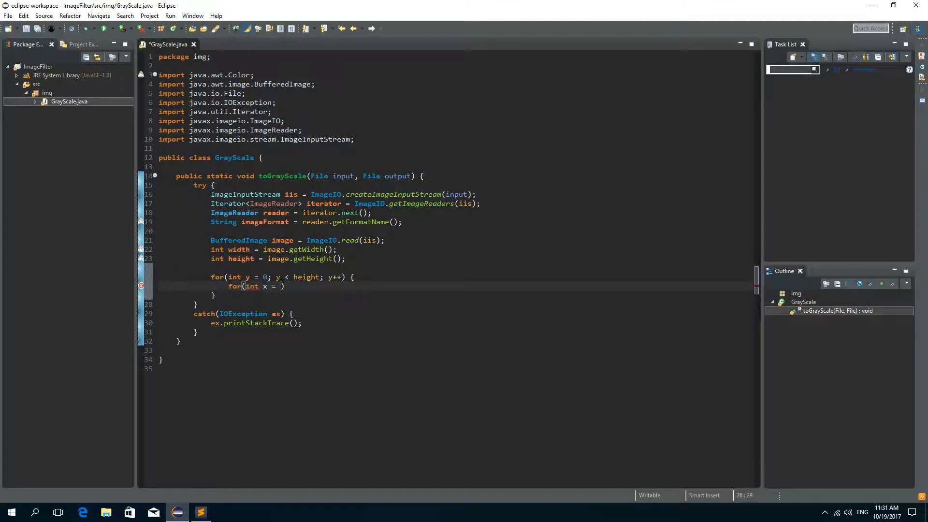
{"action": "type", "text": "0; x <"}
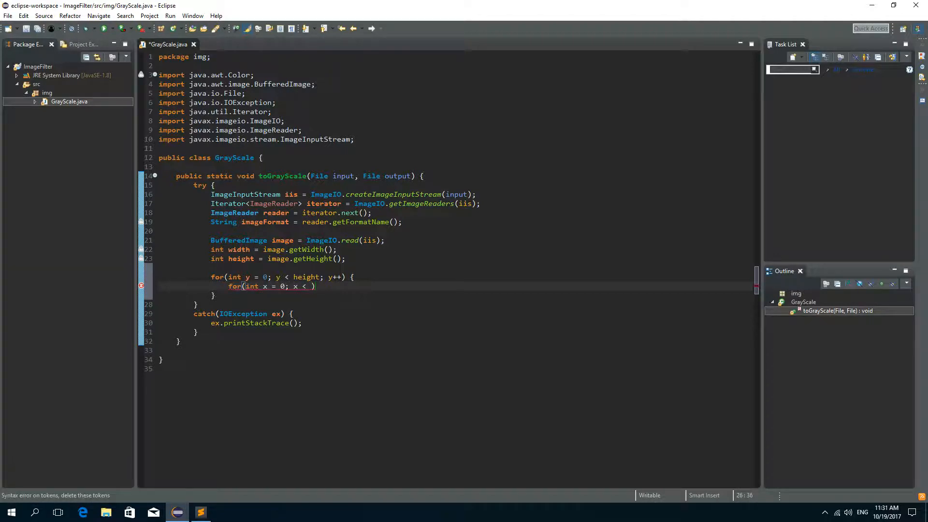
{"action": "type", "text": "width;"}
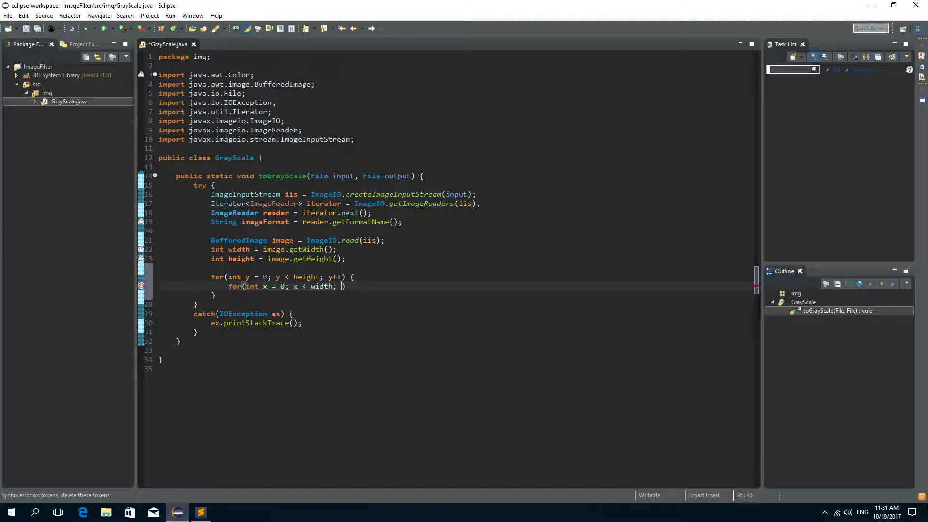
{"action": "type", "text": "x++)"}
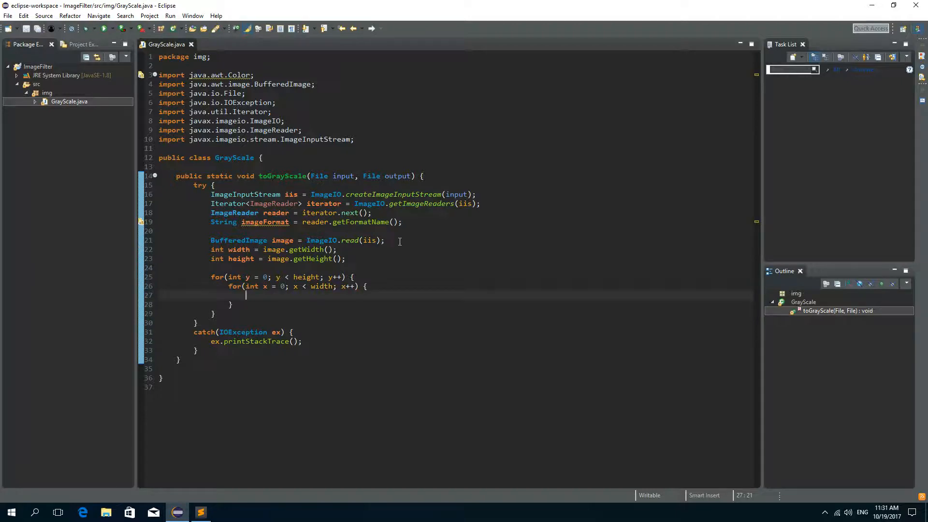
{"action": "mouse_move", "coordinate": [390, 237]}
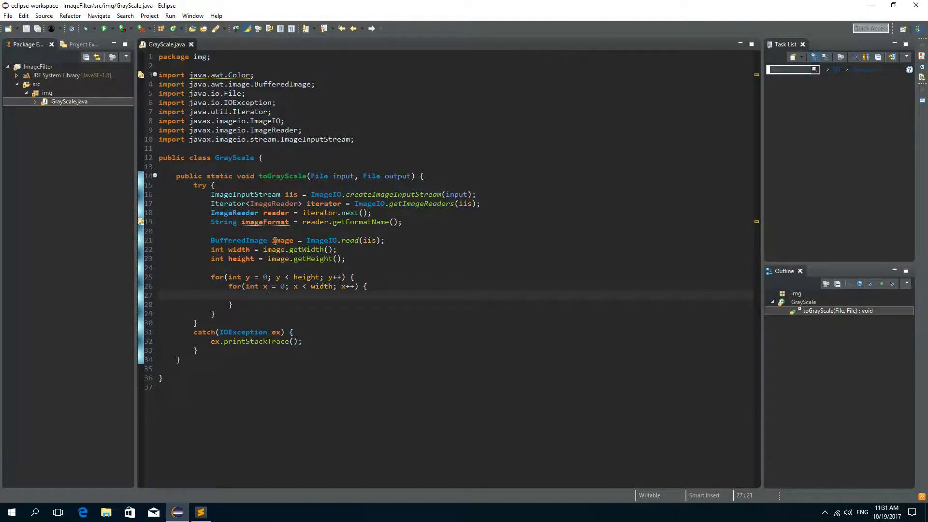
Step: Add 'Color color = new Color(image.getRGB(x, y));' in the inner loop and save GrayScale.java
{"action": "double_click", "coordinate": [283, 239]}
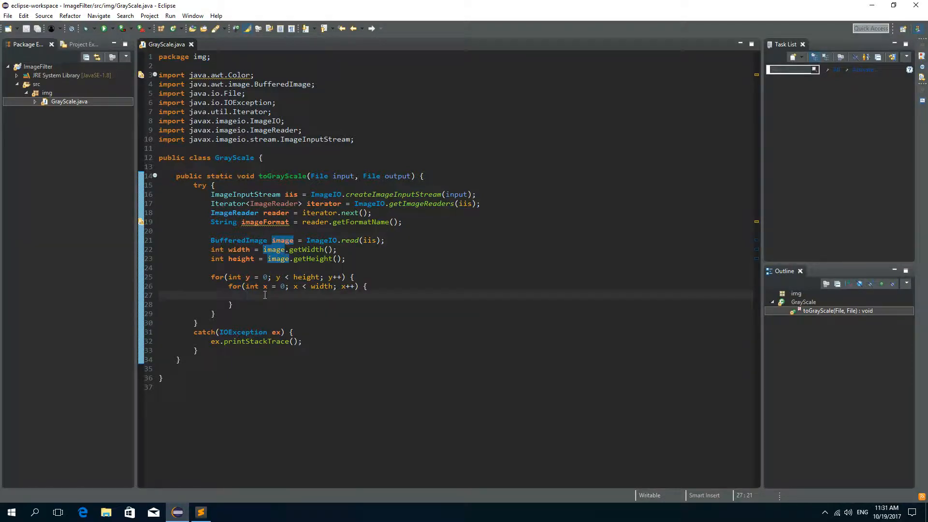
{"action": "type", "text": "Color"}
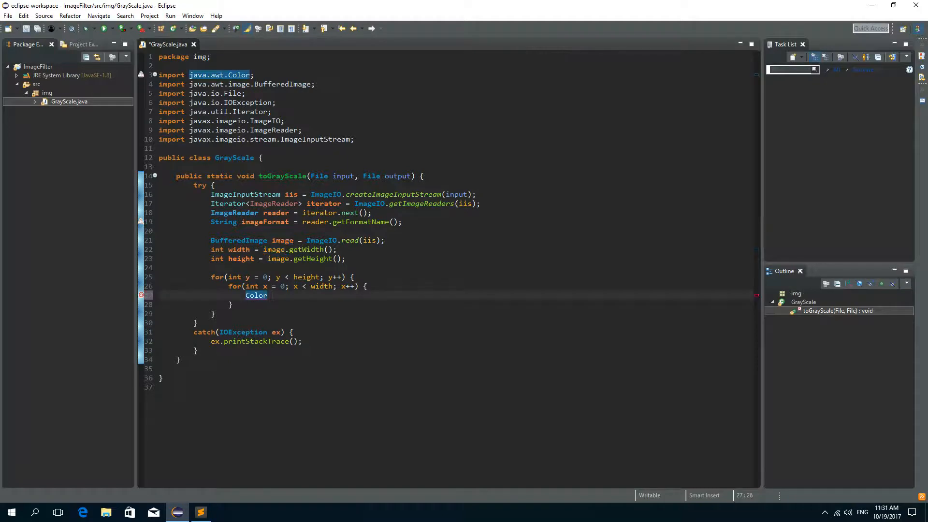
{"action": "type", "text": "color ="}
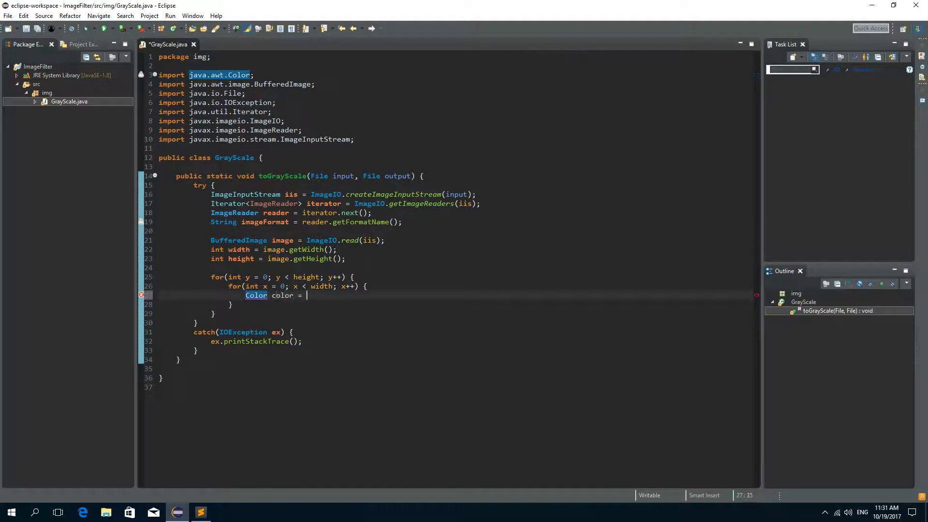
{"action": "type", "text": "new C"}
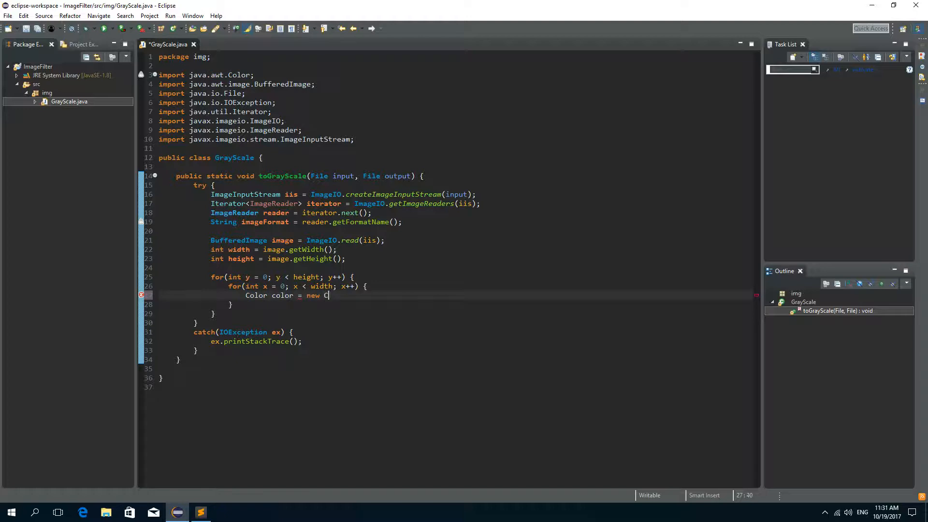
{"action": "type", "text": "olor()"}
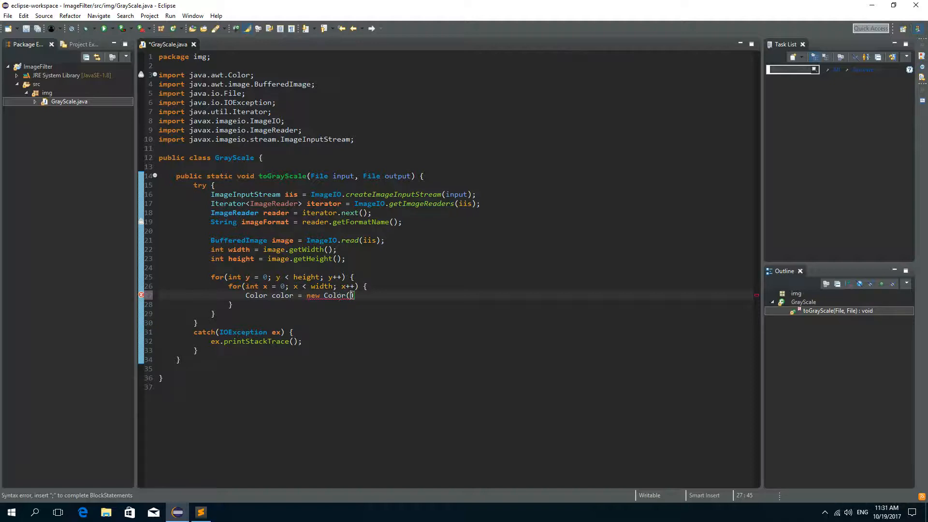
{"action": "type", "text": "ima"}
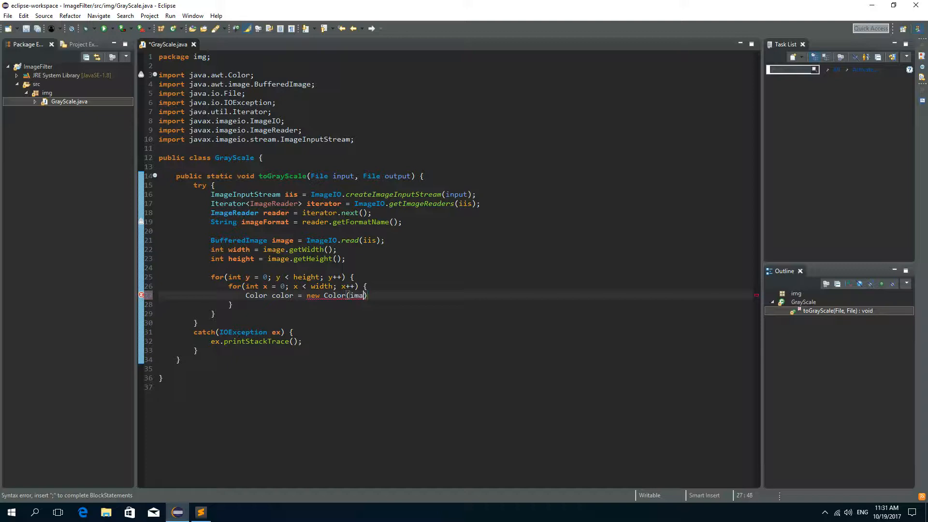
{"action": "type", "text": "image.getRGB(x, y"}
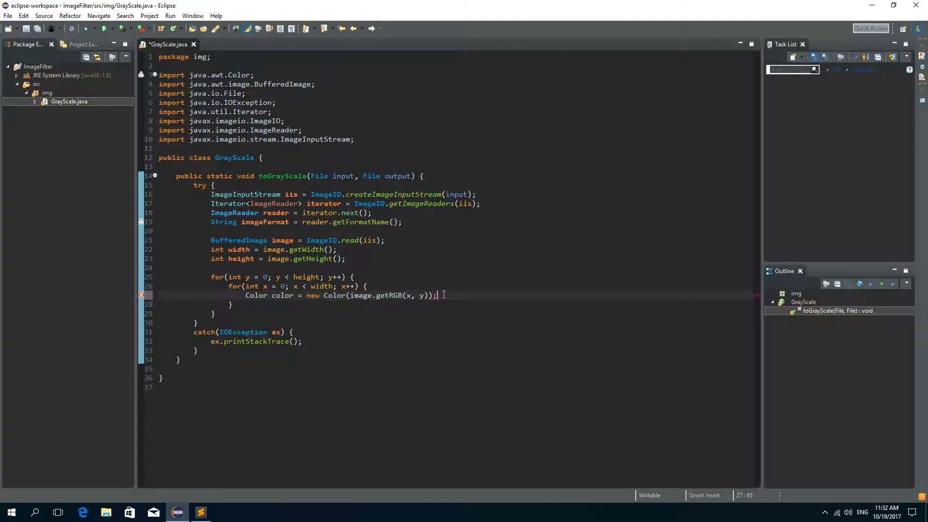
{"action": "key", "text": "ctrl+s"}
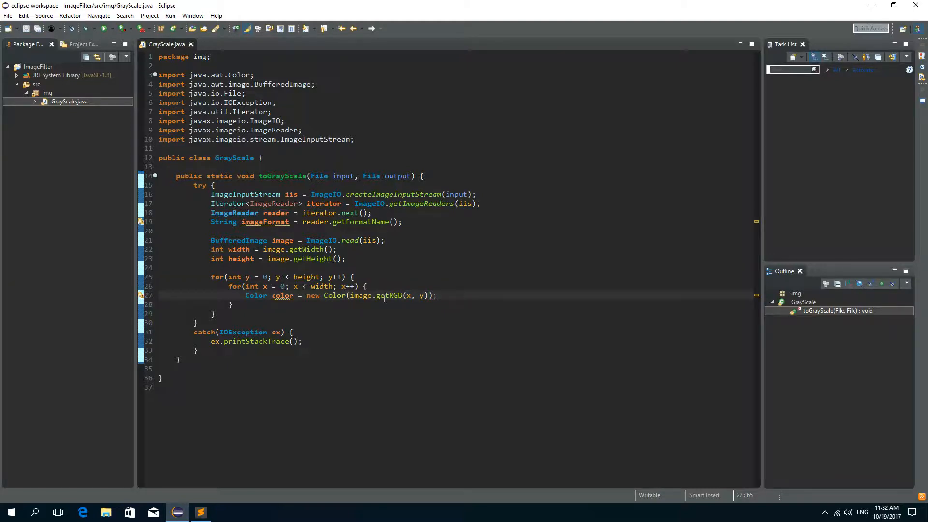
{"action": "double_click", "coordinate": [282, 295]}
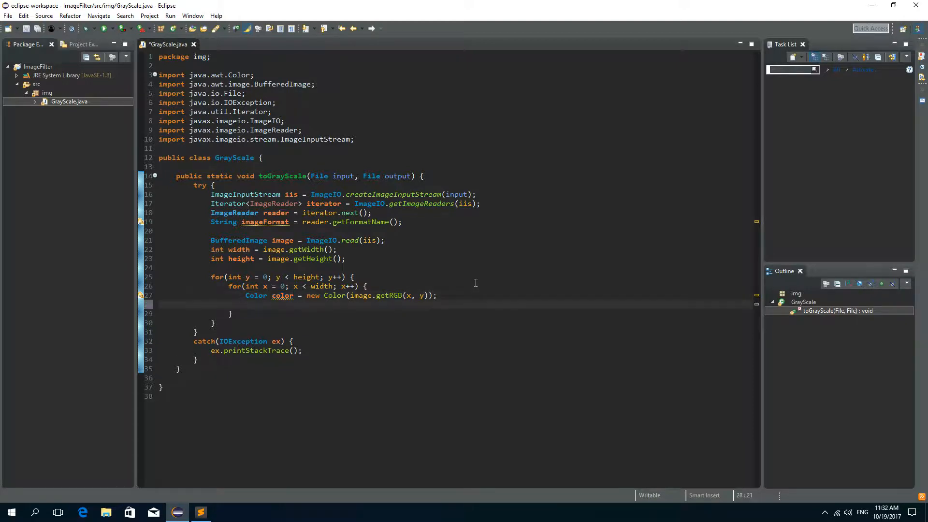
Step: Write 'int red = (int)(color.getRed() * 0.2126);' using content assist for getRed
{"action": "type", "text": "int"}
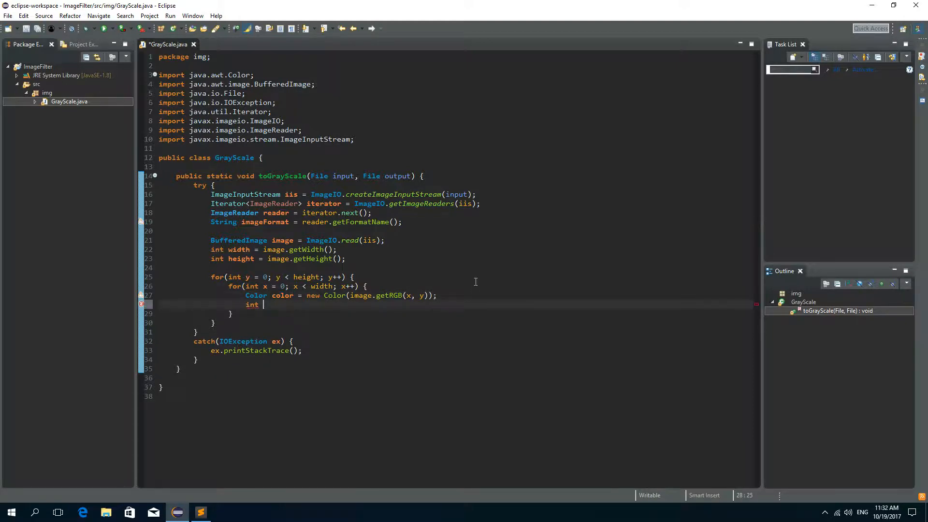
{"action": "type", "text": "red"}
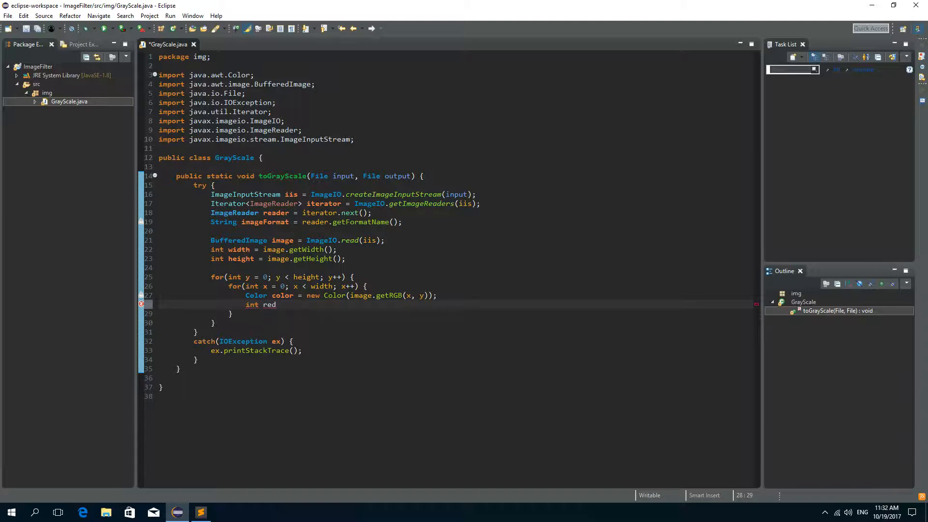
{"action": "type", "text": "="}
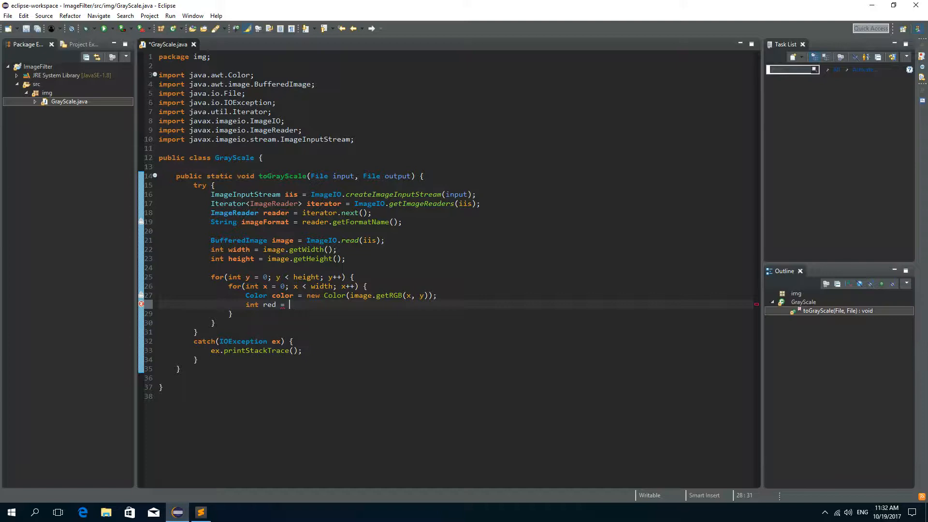
{"action": "type", "text": "(int)"}
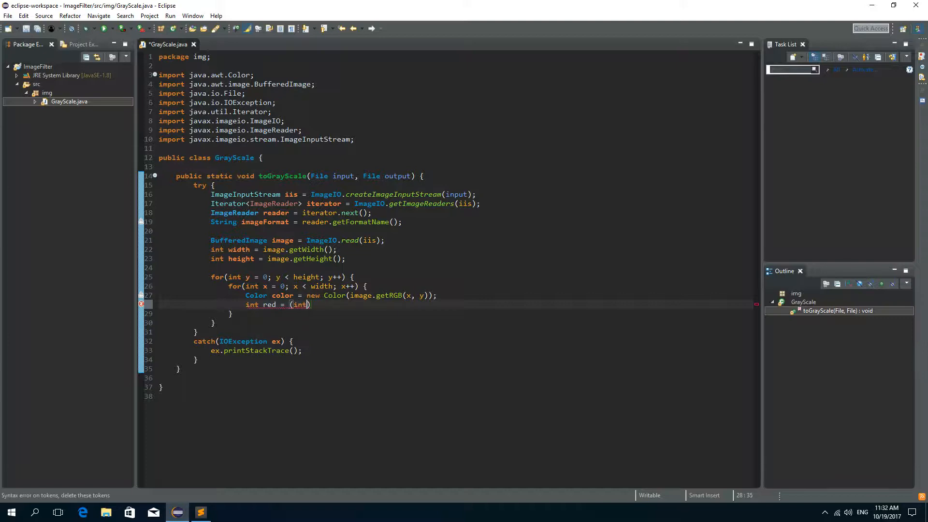
{"action": "type", "text": "()"}
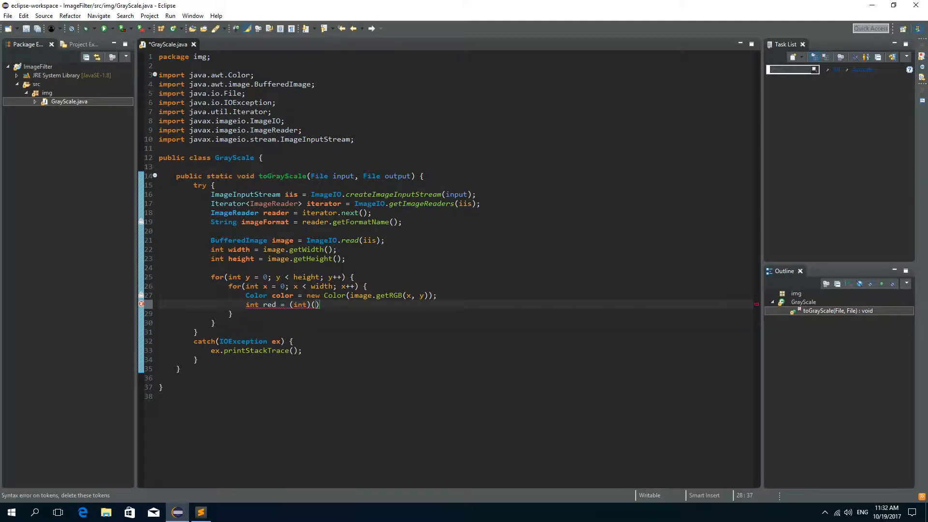
{"action": "type", "text": "color.get"}
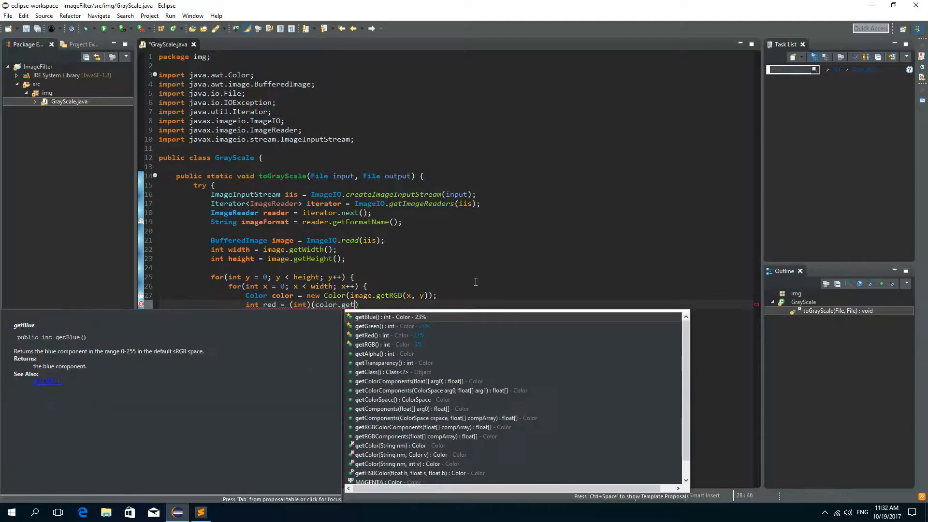
{"action": "left_click", "coordinate": [374, 335]}
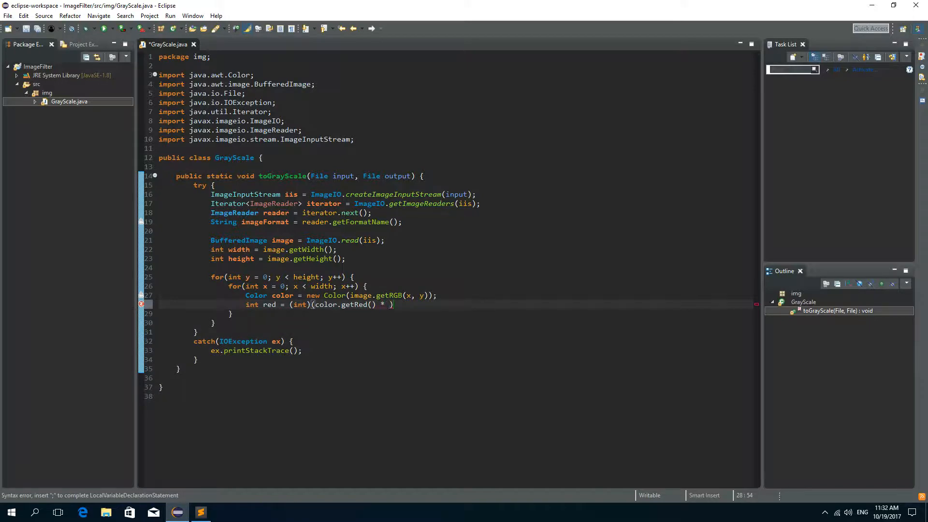
{"action": "type", "text": "0."}
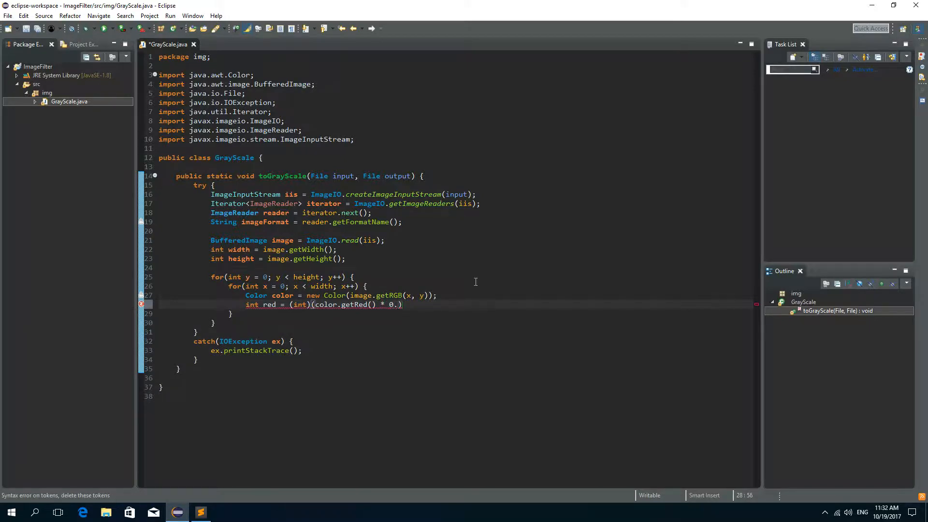
{"action": "type", "text": "2126"}
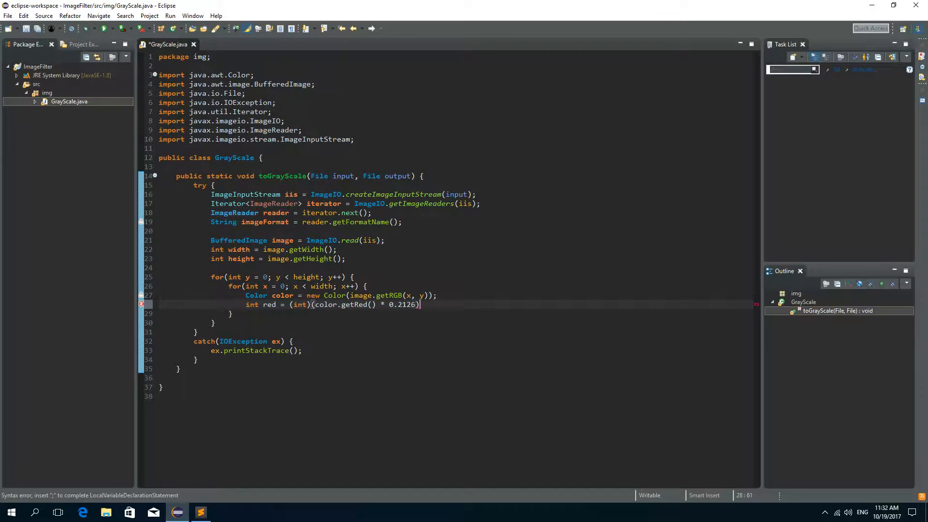
{"action": "type", "text": ";"}
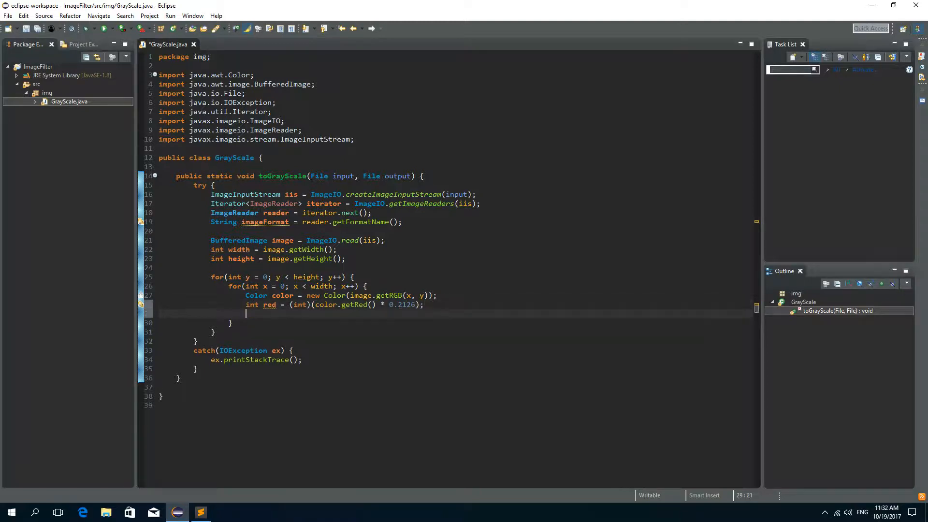
Step: Add 'int green = (int)(color.getGreen() * 0.7152);' by pasting the red expression and changing the weight
{"action": "type", "text": "int green ="}
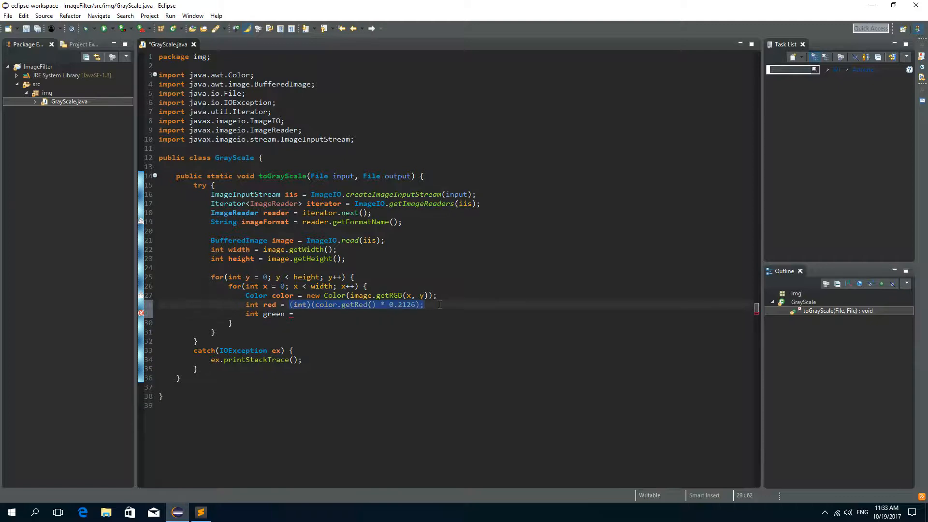
{"action": "type", "text": "(int)(color.getRed() * 0.2126);"}
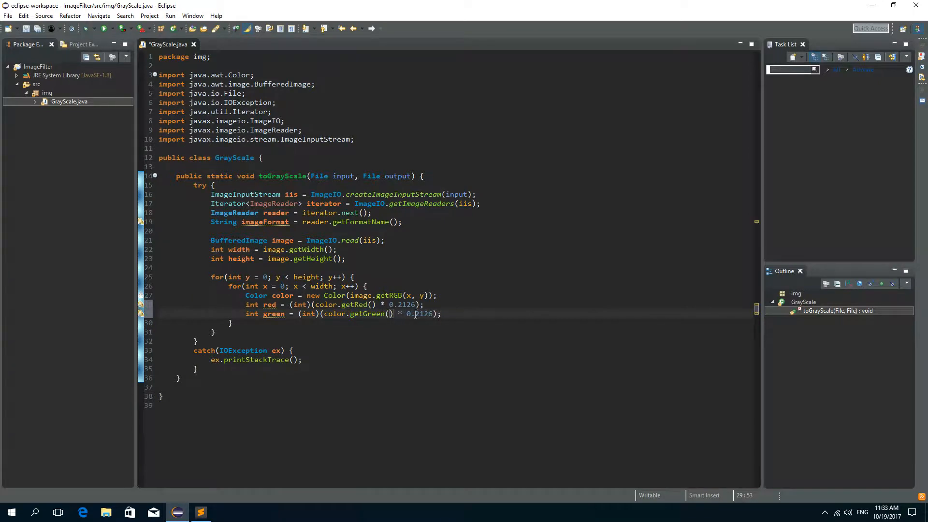
{"action": "double_click", "coordinate": [420, 313]}
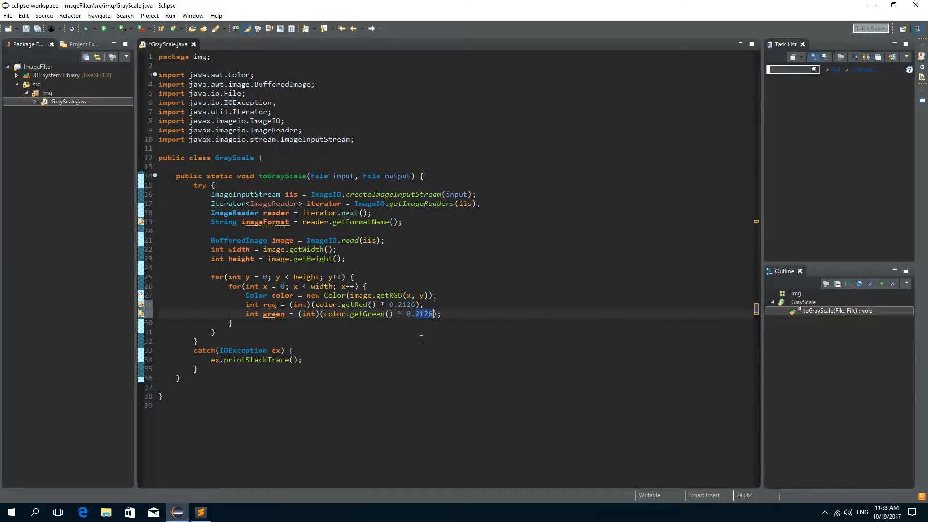
{"action": "type", "text": "0.71"}
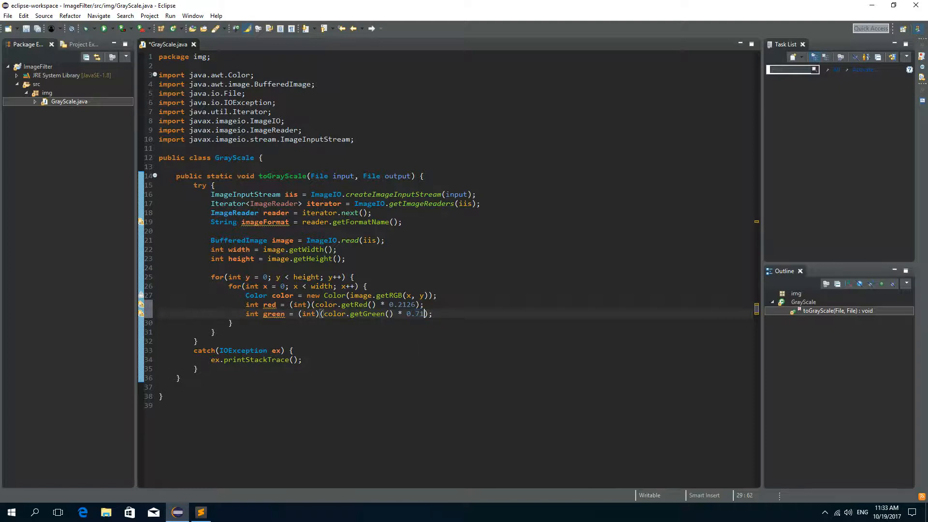
{"action": "type", "text": "52"}
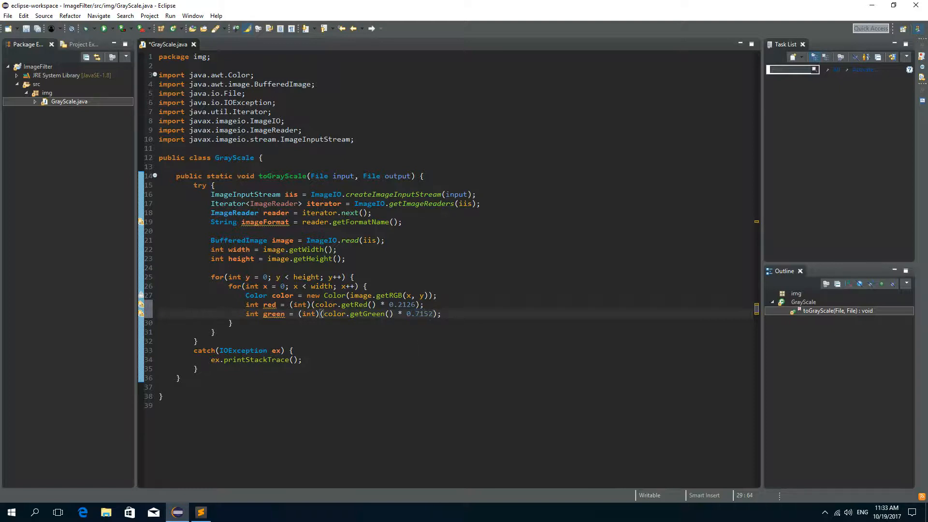
{"action": "double_click", "coordinate": [420, 314]}
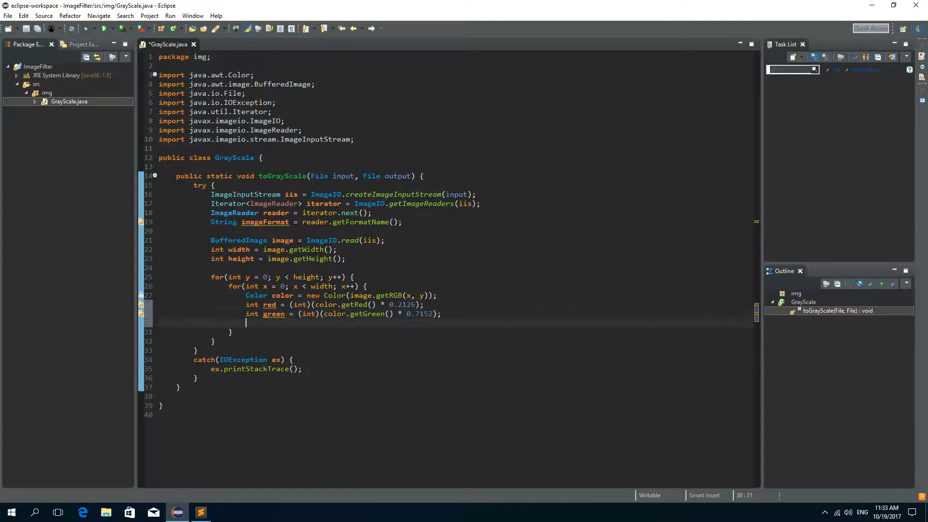
Step: Add 'int blue = (int)(color.getBlue() * 0.0722);' from the pasted red expression
{"action": "type", "text": "int bl"}
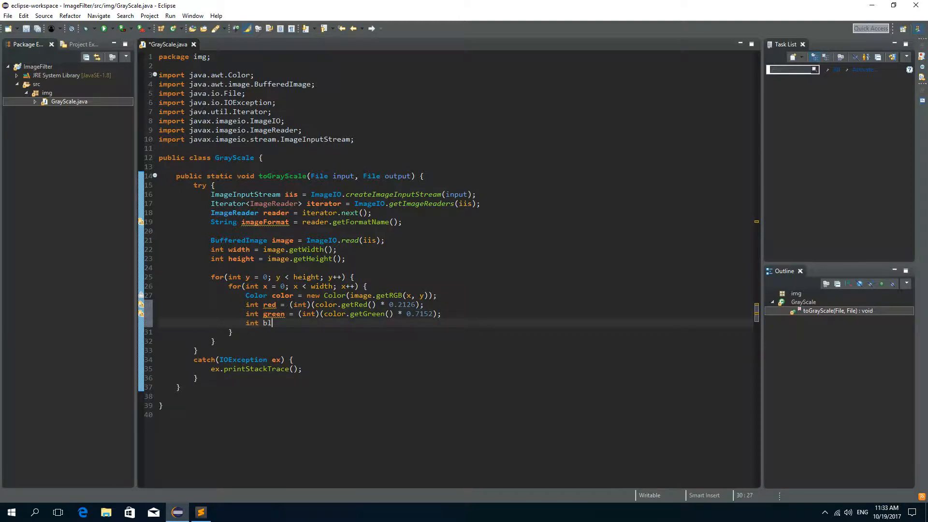
{"action": "type", "text": "ue ="}
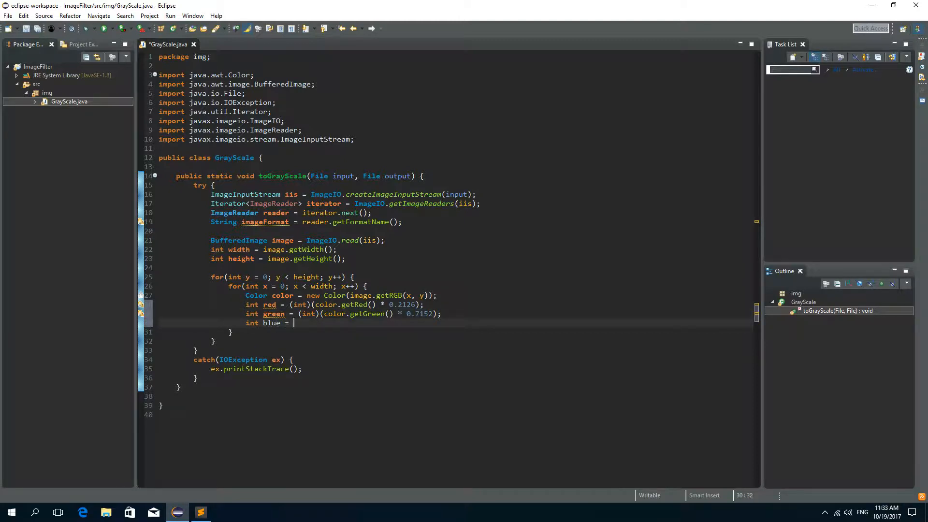
{"action": "type", "text": "(int)(color.getRed() * 0.2126);"}
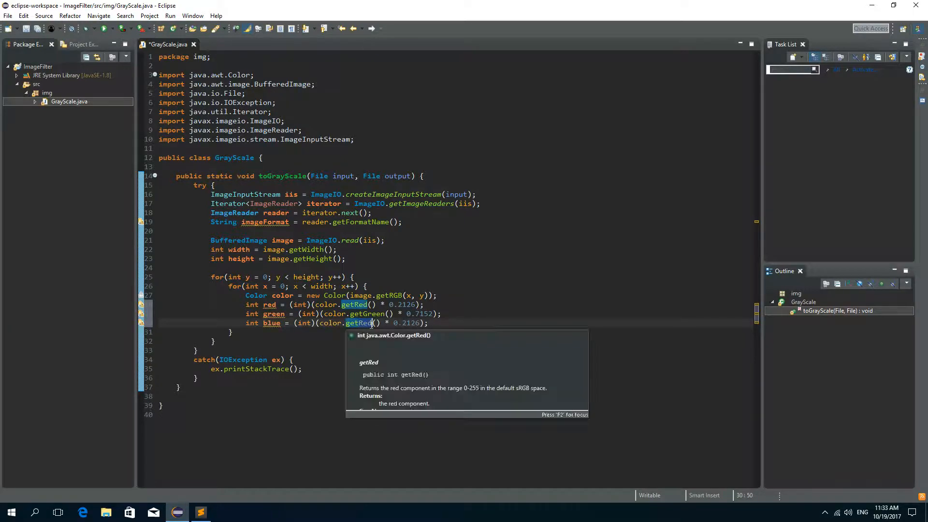
{"action": "type", "text": "getBlue"}
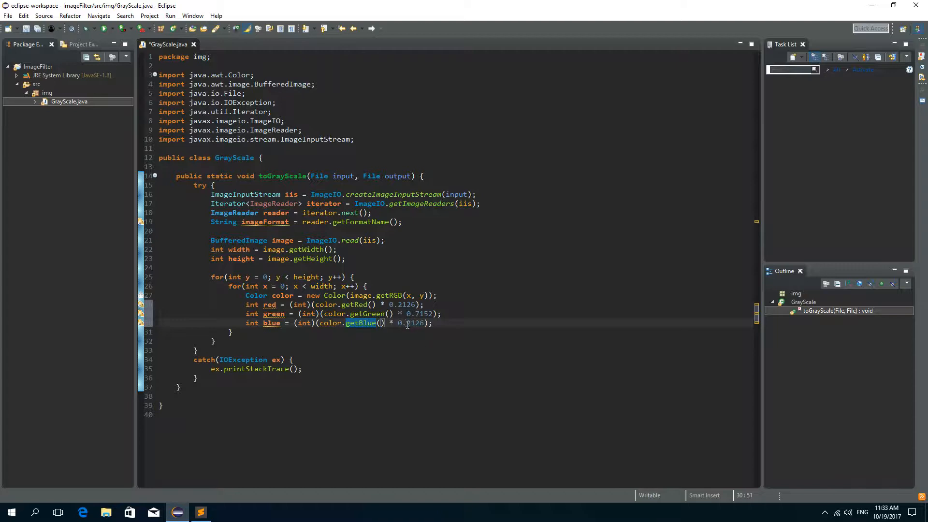
{"action": "double_click", "coordinate": [414, 322]}
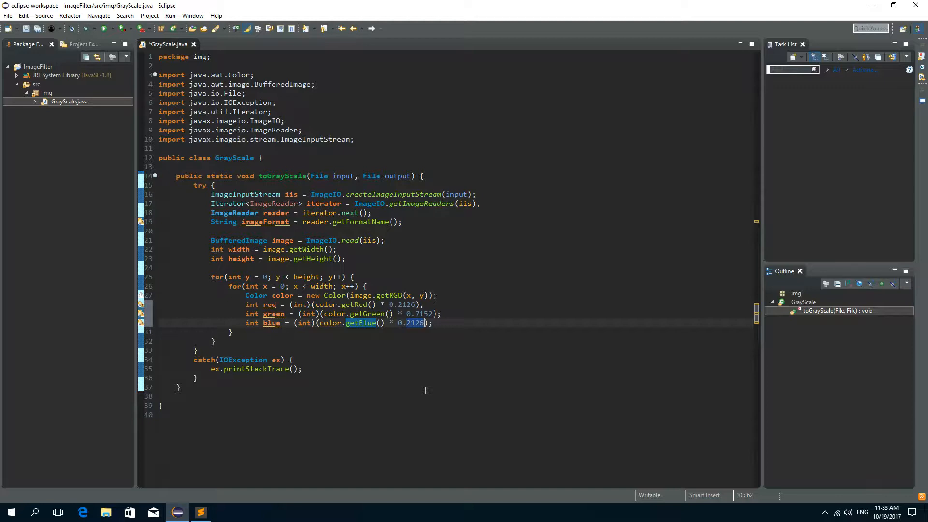
{"action": "type", "text": "0.072"}
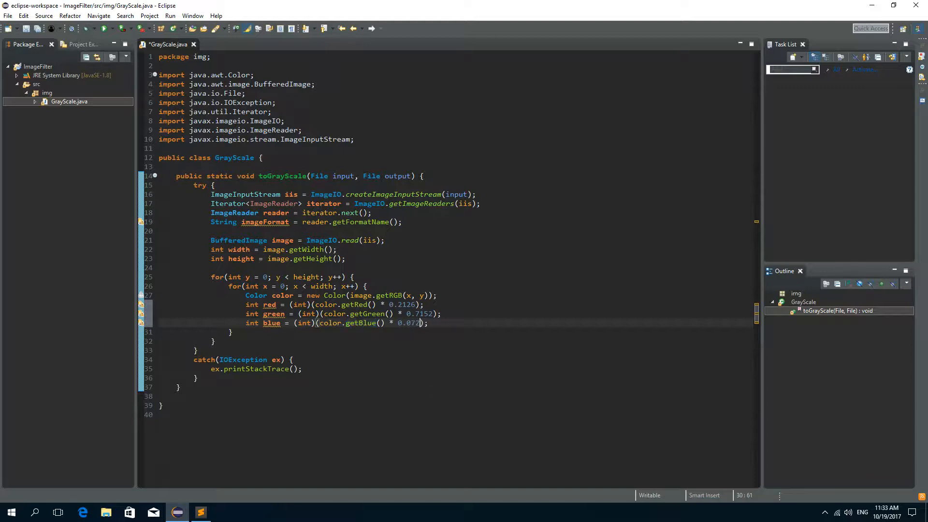
{"action": "type", "text": "2"}
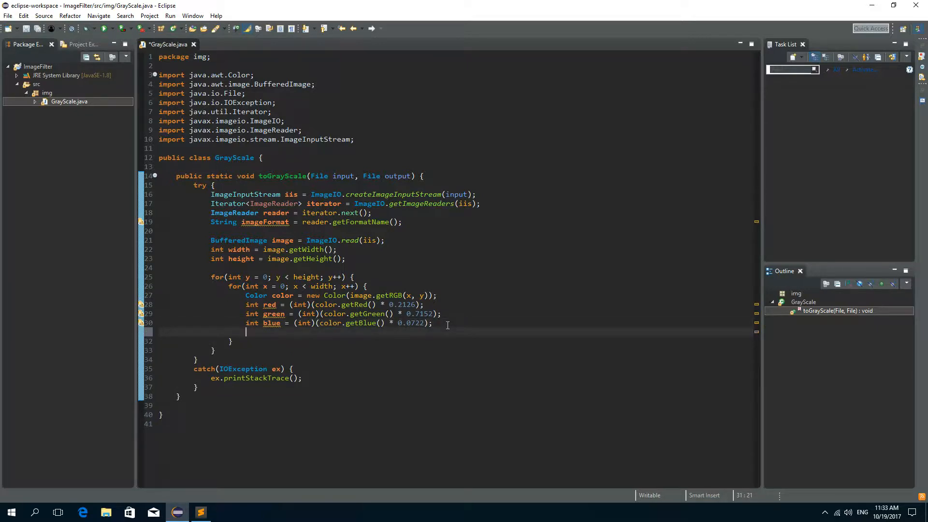
Step: Add 'int sum = red + green + blue;' inside the pixel loop
{"action": "type", "text": "int sum = red"}
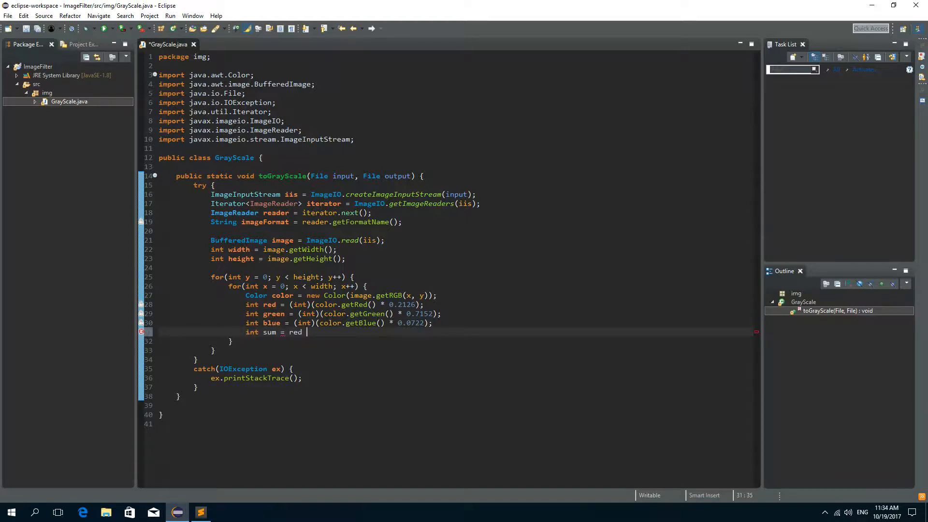
{"action": "type", "text": "+"}
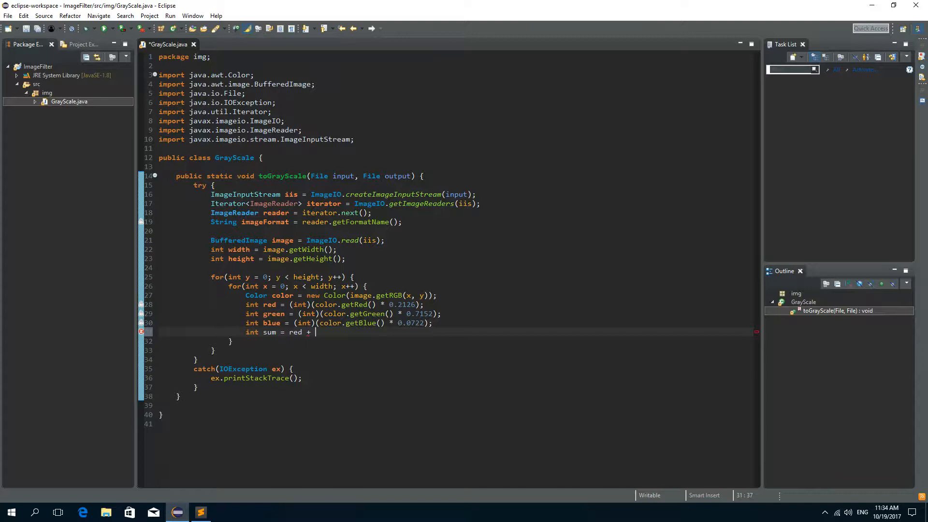
{"action": "type", "text": "green + bl"}
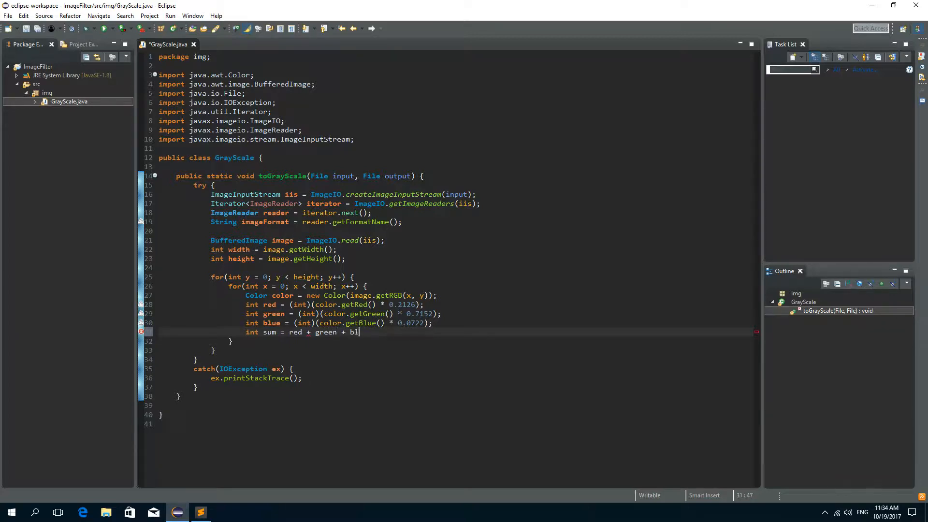
{"action": "type", "text": "ue;"}
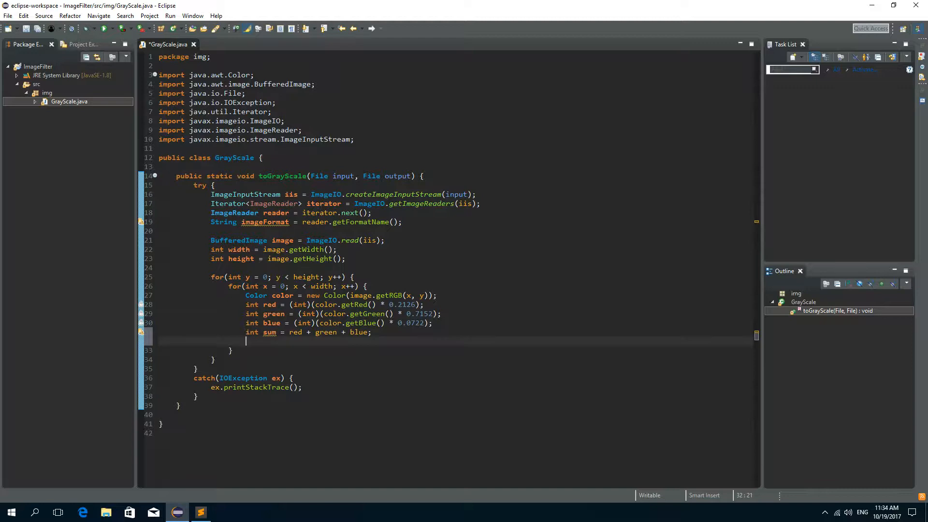
Step: Write 'Color shadeOfGray = new Color(sum, sum, sum);' below the sum line
{"action": "type", "text": "Color"}
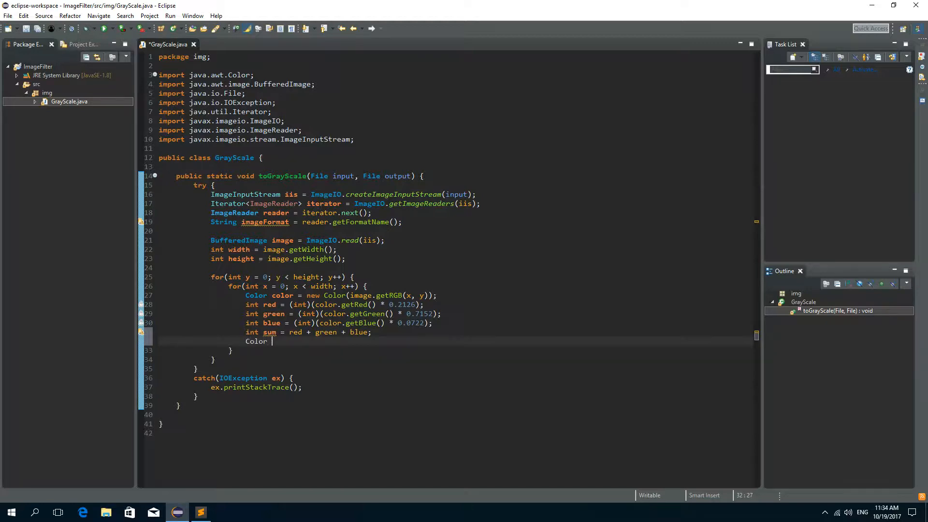
{"action": "type", "text": "shade"}
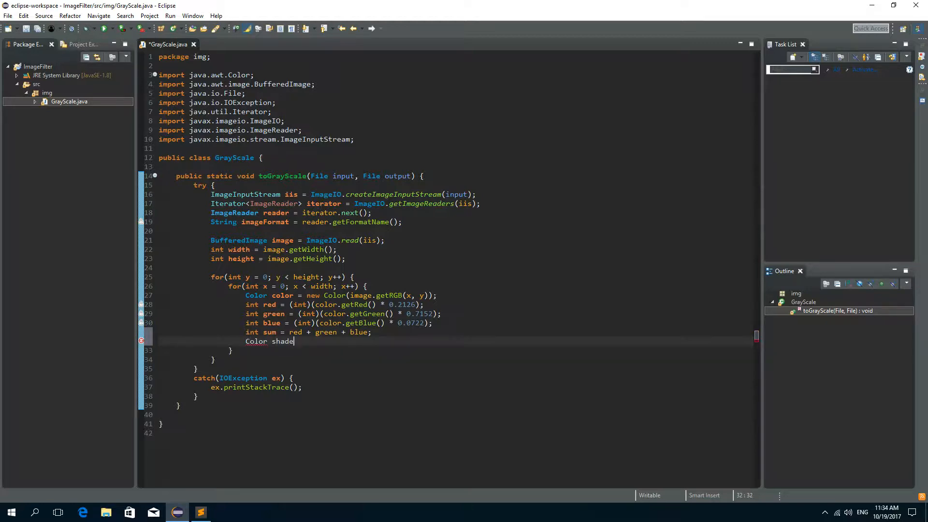
{"action": "type", "text": "OfGray"}
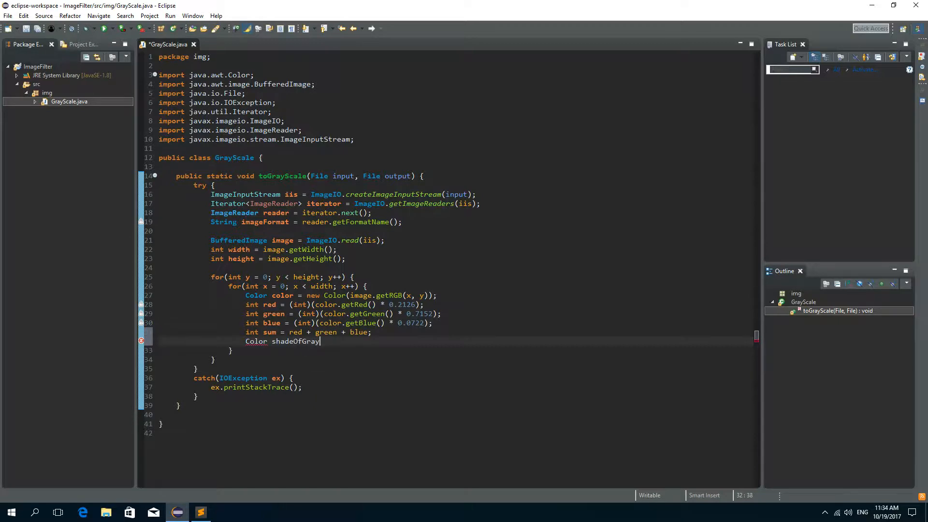
{"action": "type", "text": "= new"}
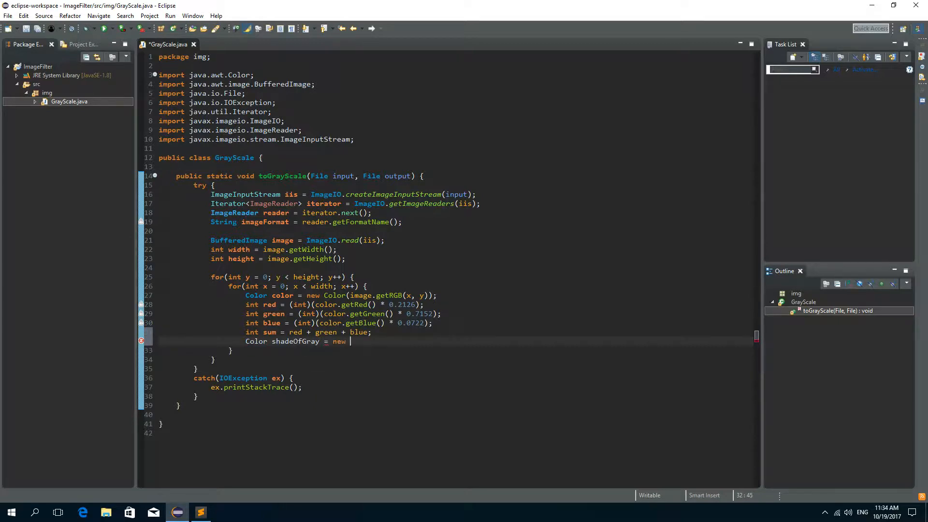
{"action": "type", "text": "Color"}
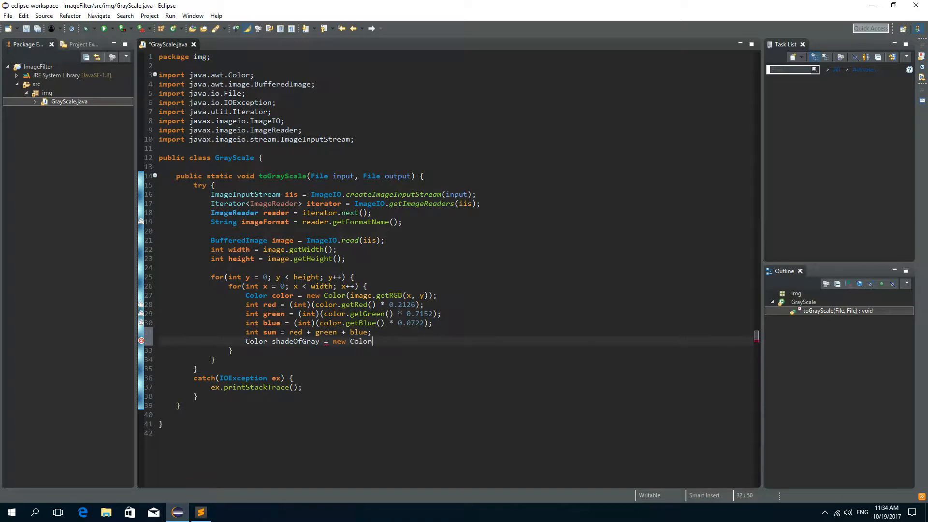
{"action": "type", "text": "()"}
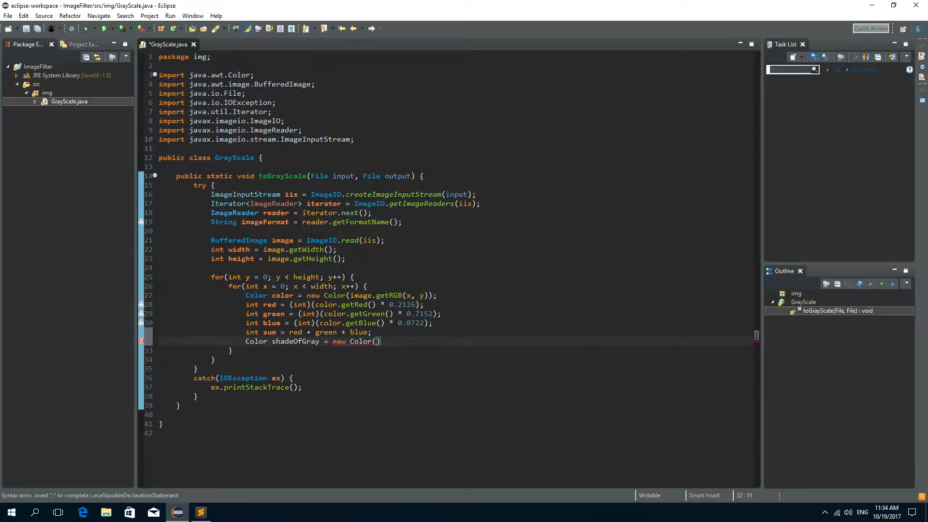
{"action": "type", "text": "sum,"}
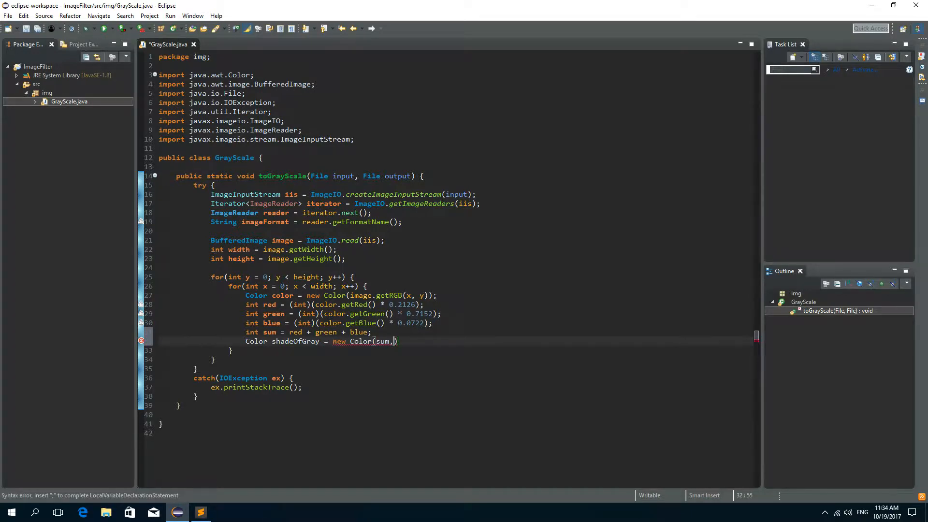
{"action": "type", "text": "sud"}
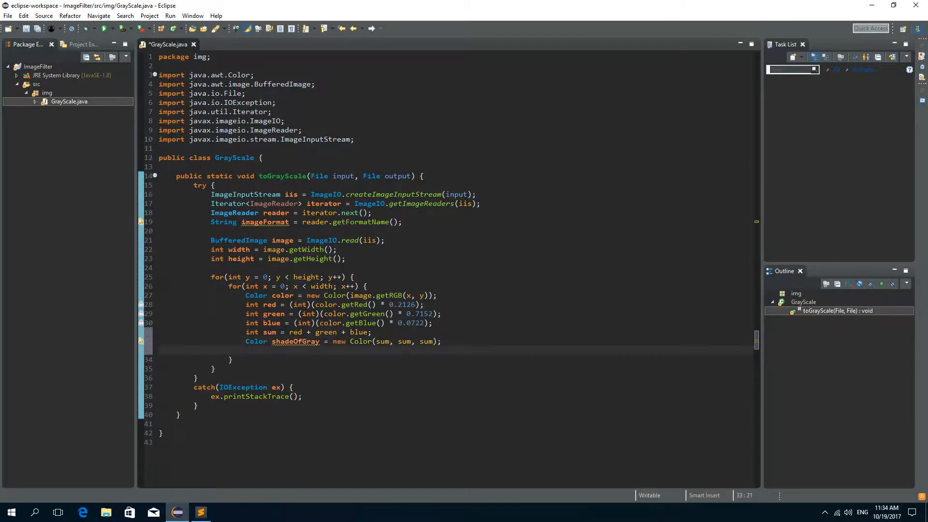
Step: Add 'image.setRGB(x, y, shadeOfGray.getRGB());' and open a blank line after the loops
{"action": "type", "text": "image."}
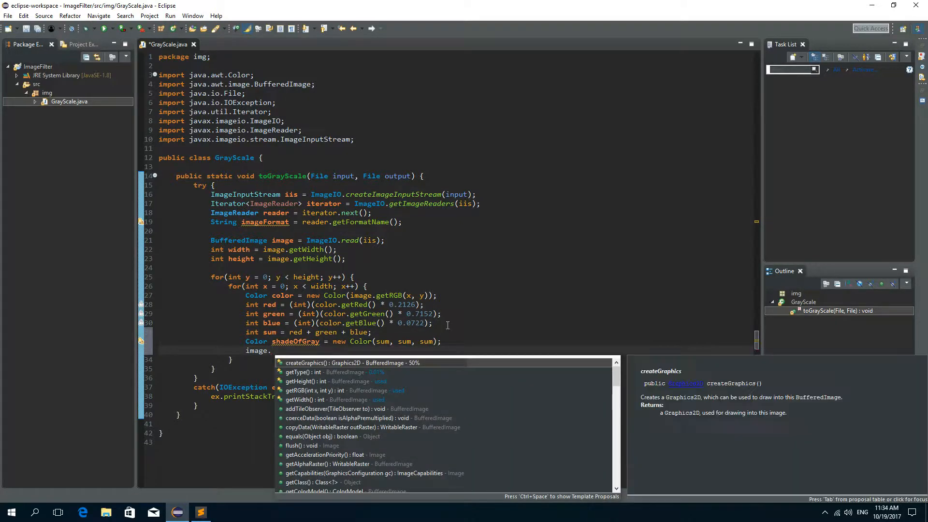
{"action": "type", "text": "setRGB(x, y, rgb);"}
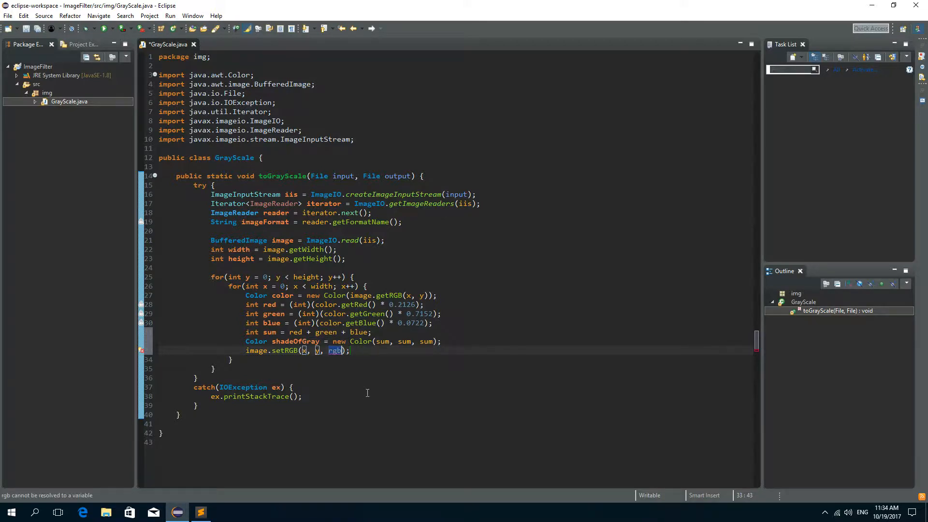
{"action": "type", "text": "shadeOfGray.getRGB("}
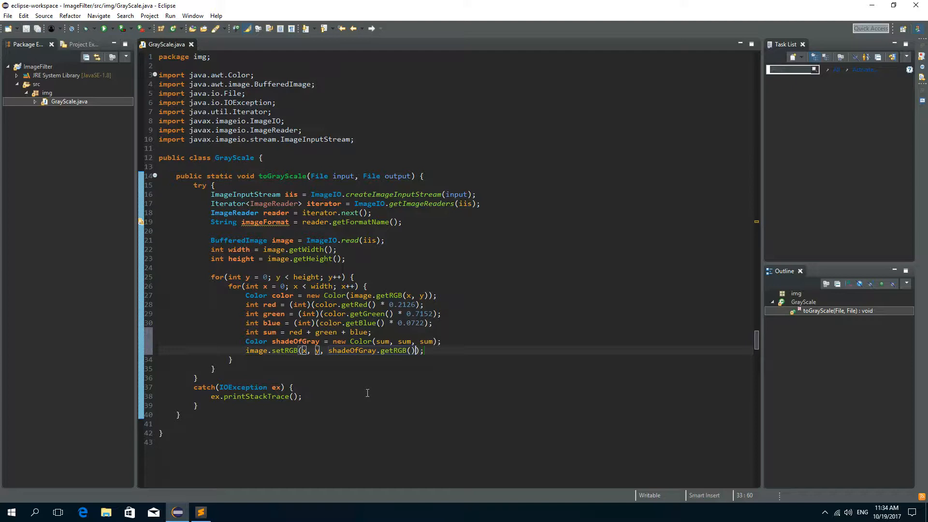
{"action": "key", "text": "enter"}
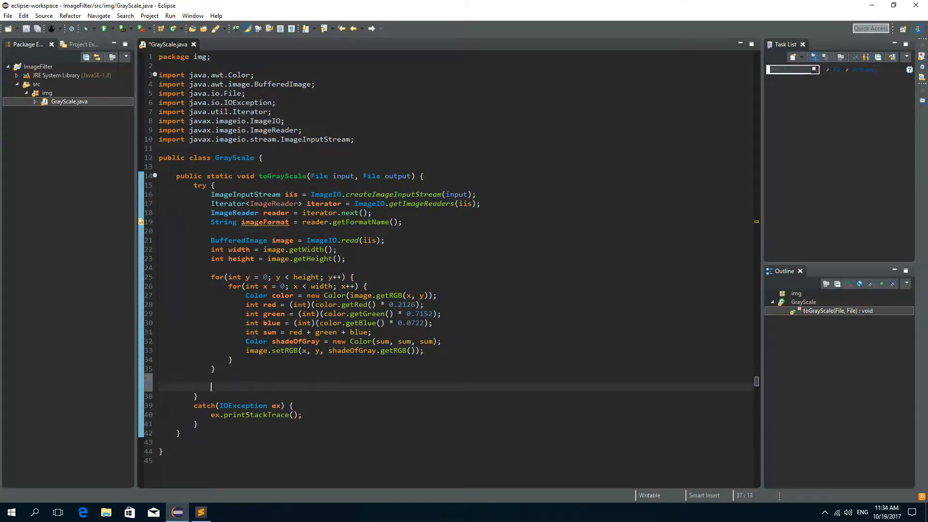
Step: Add 'ImageIO.write(image, imageFormat, output);' after the loops, then open java.jpg in Photos
{"action": "type", "text": "ImageIO."}
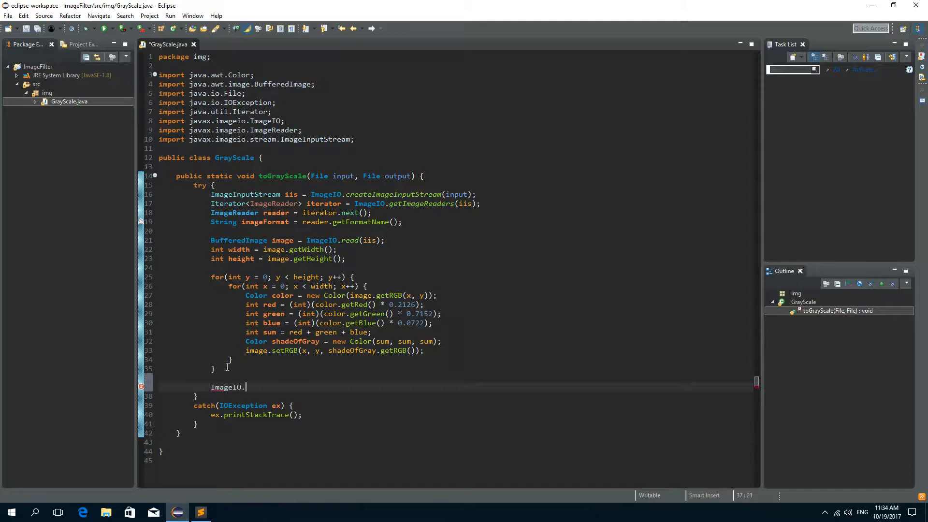
{"action": "type", "text": "write(image, imageFormat, output"}
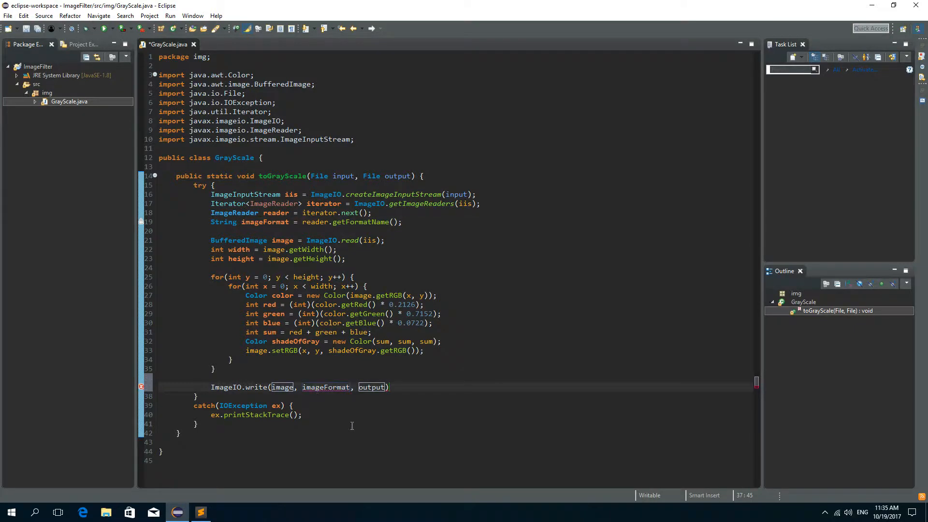
{"action": "double_click", "coordinate": [371, 387]}
{"action": "type", "text": ";"}
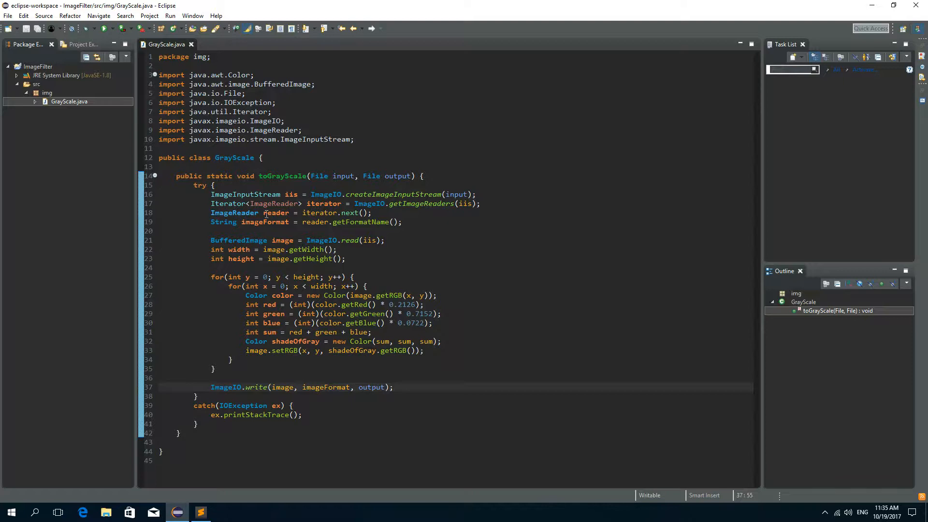
{"action": "mouse_move", "coordinate": [508, 269]}
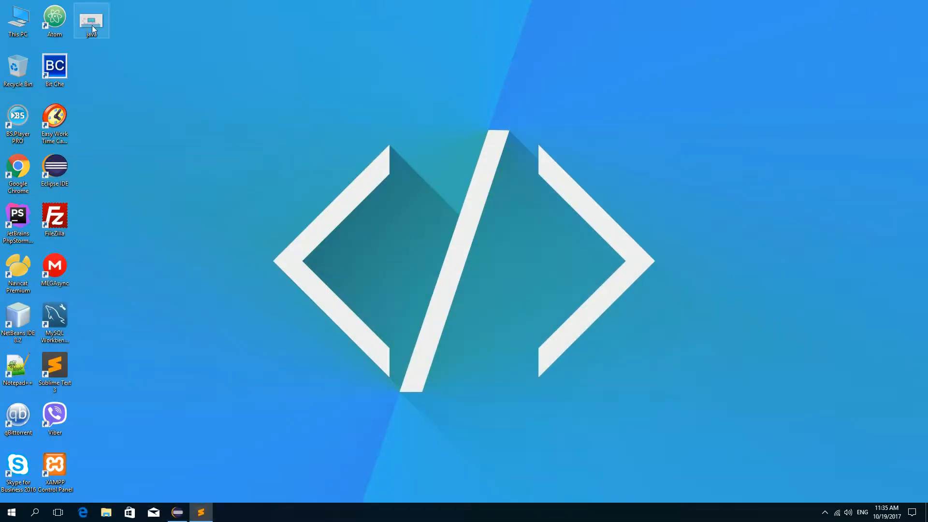
{"action": "double_click", "coordinate": [91, 17]}
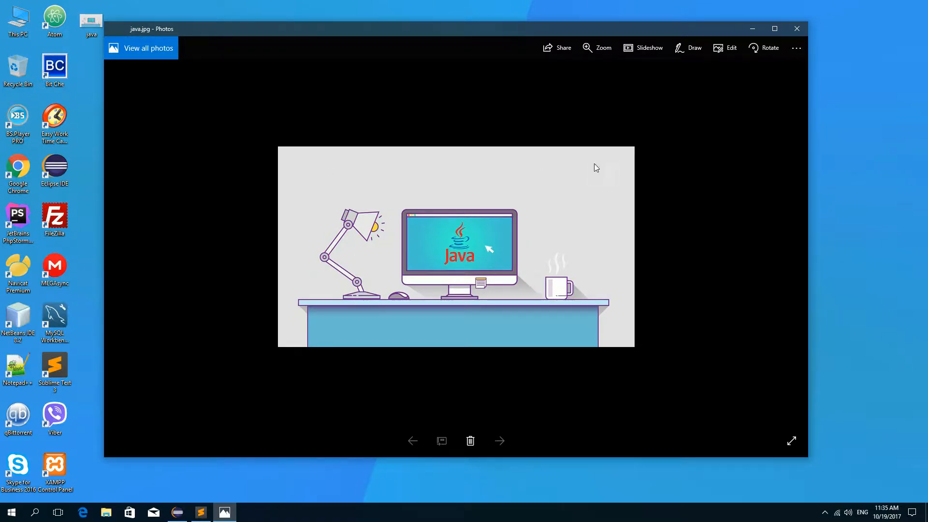
{"action": "mouse_move", "coordinate": [742, 122]}
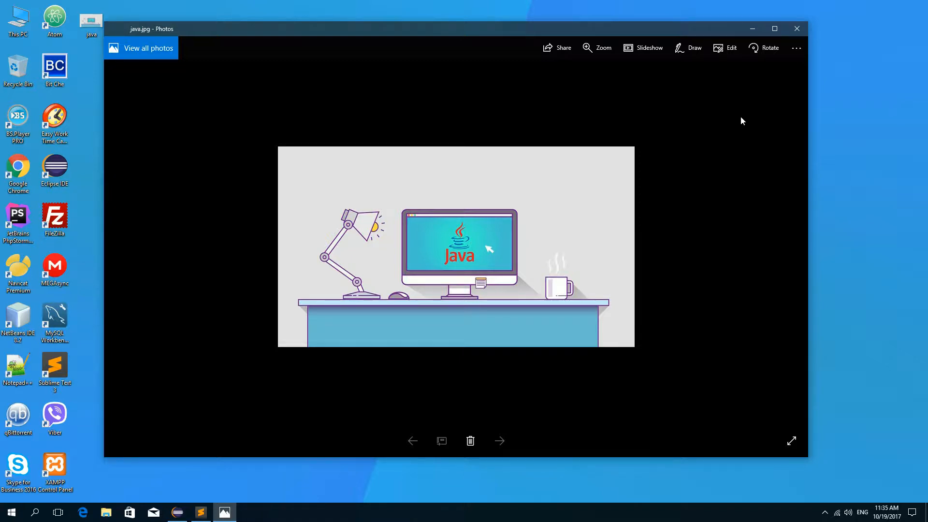
Step: Check java.jpg's Desktop location in its Properties, then return to Eclipse
{"action": "right_click", "coordinate": [90, 17]}
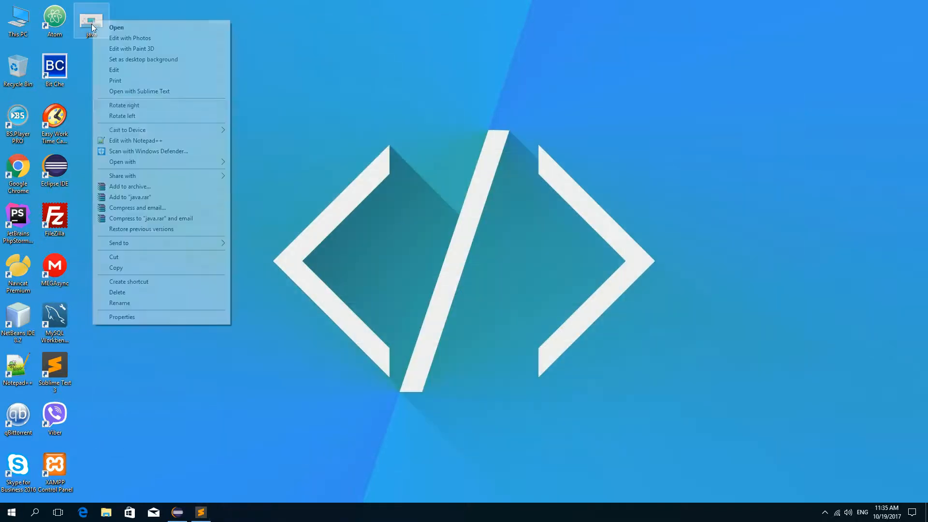
{"action": "left_click", "coordinate": [121, 317]}
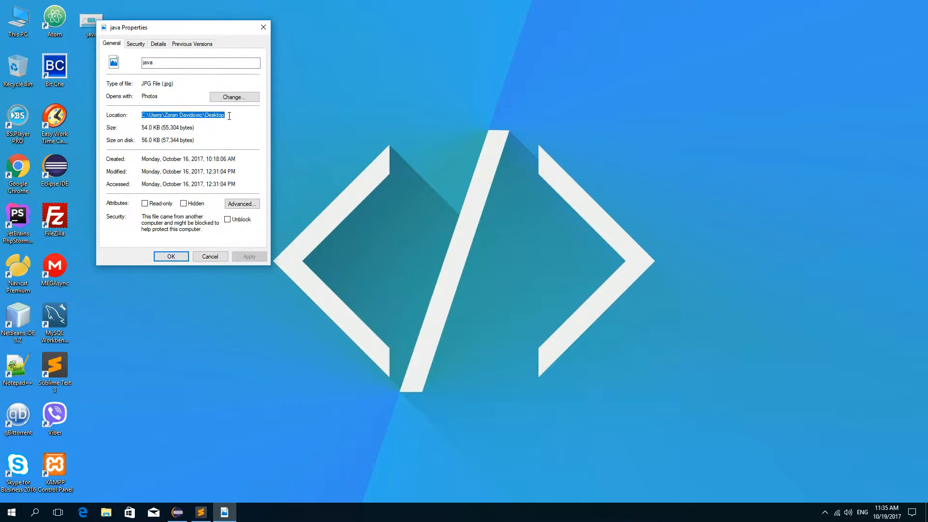
{"action": "left_click", "coordinate": [170, 256]}
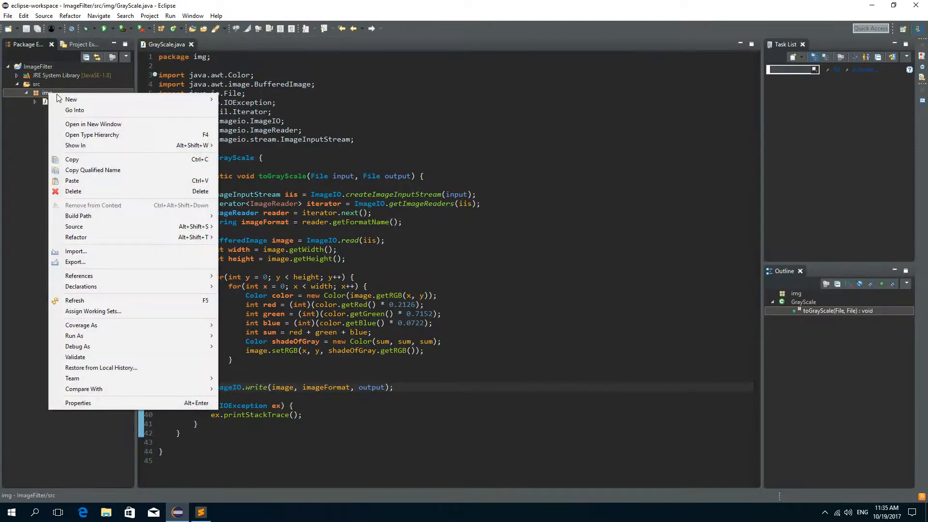
Step: Create class Test in package img with a public static void main method
{"action": "left_click", "coordinate": [70, 98]}
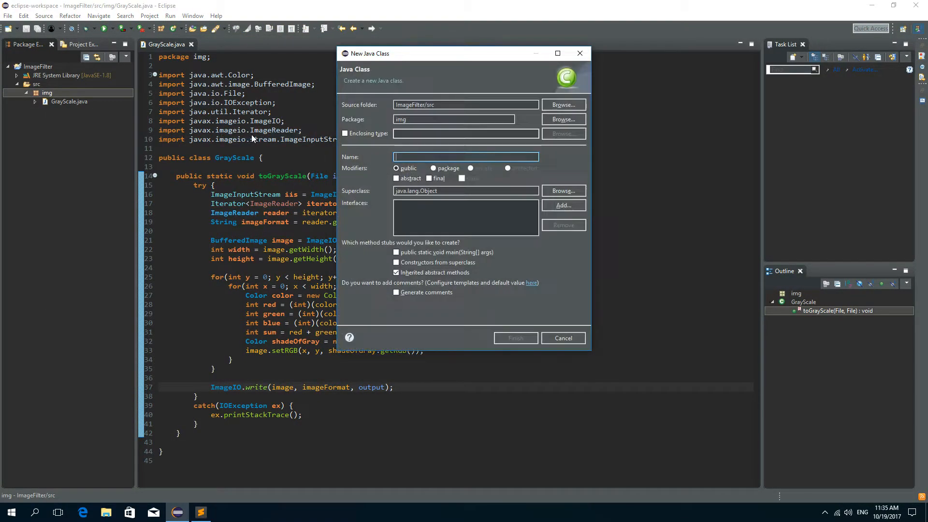
{"action": "type", "text": "Test"}
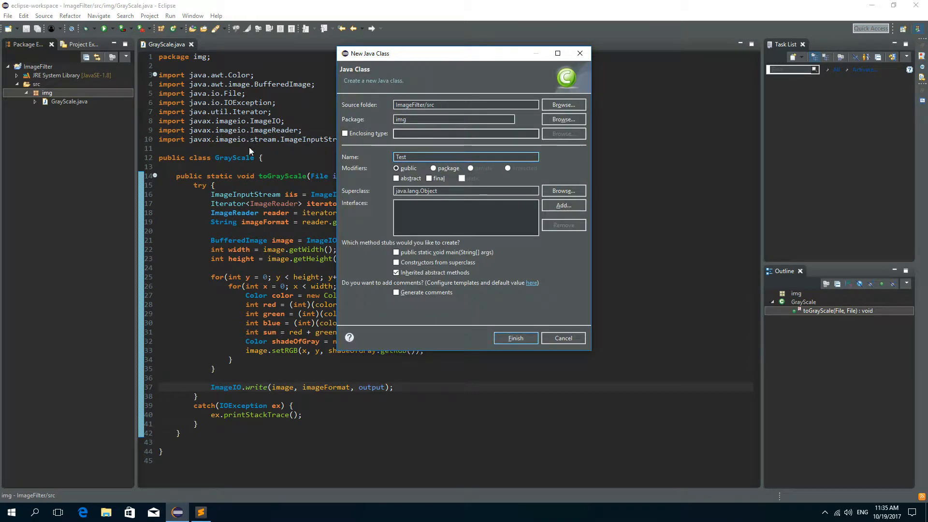
{"action": "left_click", "coordinate": [396, 252]}
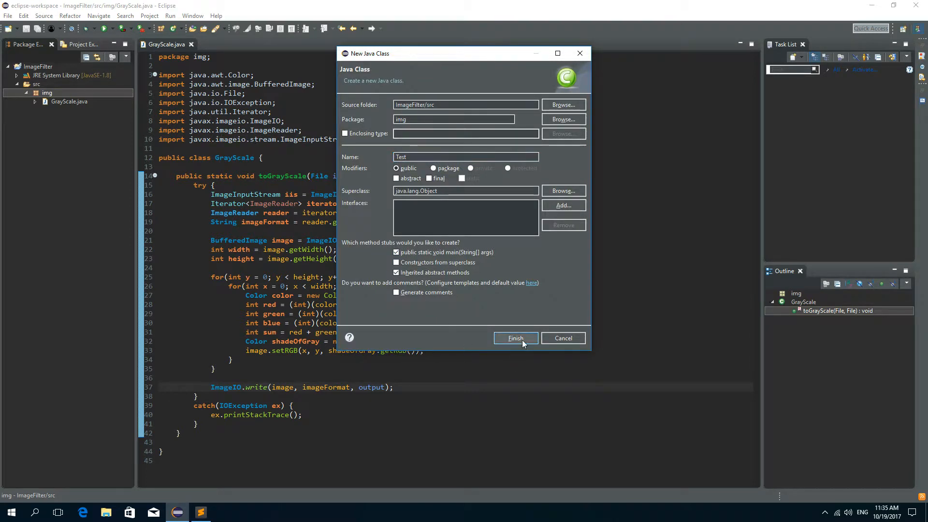
{"action": "left_click", "coordinate": [514, 338]}
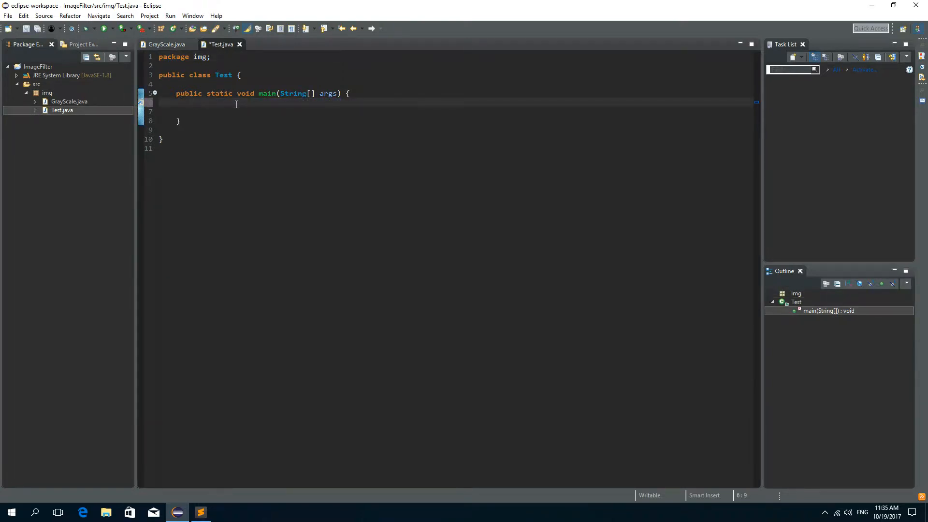
Step: Add an import for java.io below the package line of Test.java
{"action": "left_click", "coordinate": [211, 56]}
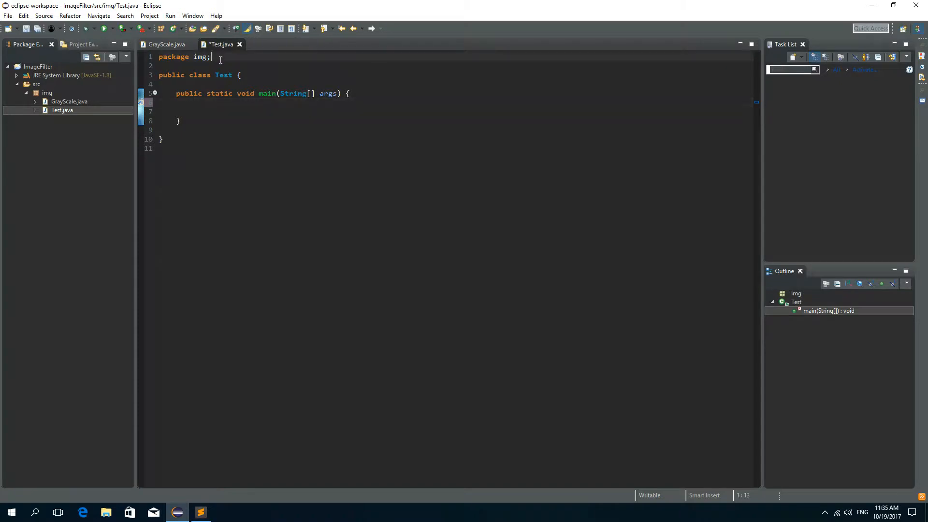
{"action": "type", "text": "import ja"}
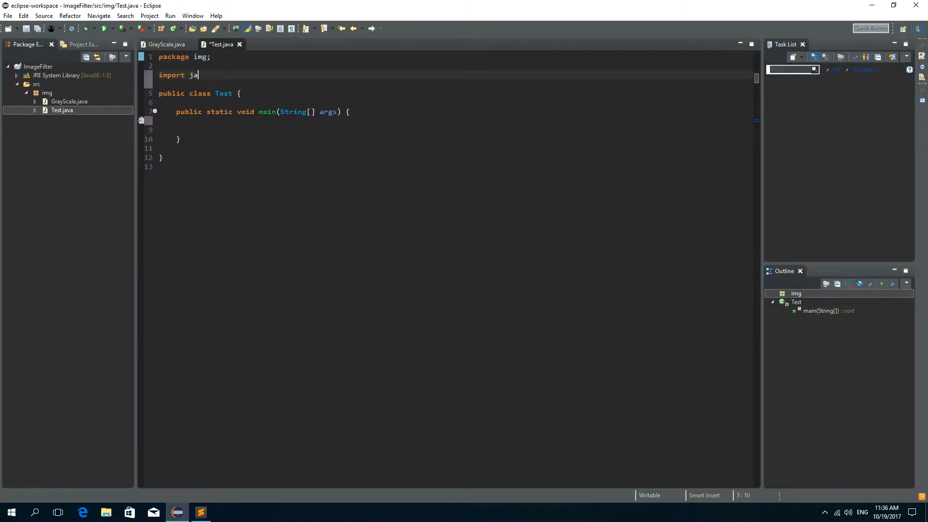
{"action": "type", "text": "va.io.File;"}
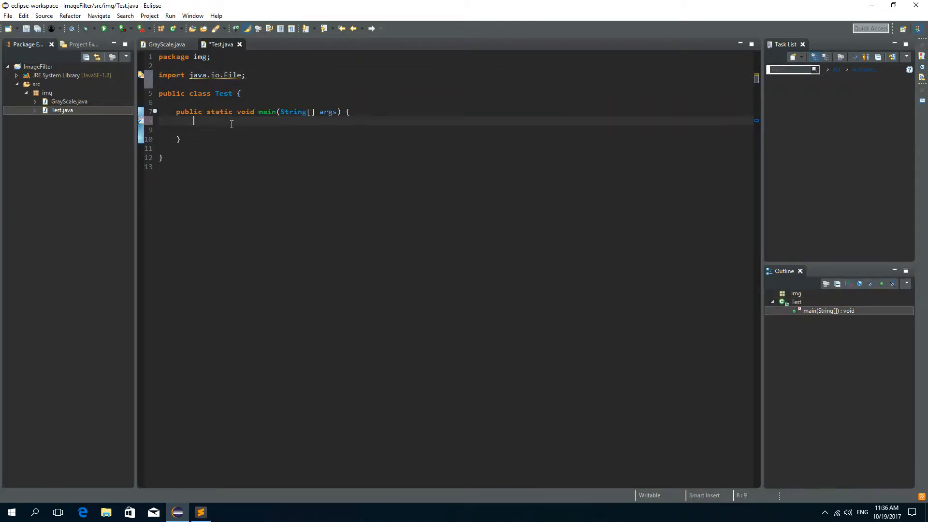
Step: Declare File input for Desktop\java.jpg and File output for Desktop\grayscale.jpg
{"action": "type", "text": "File"}
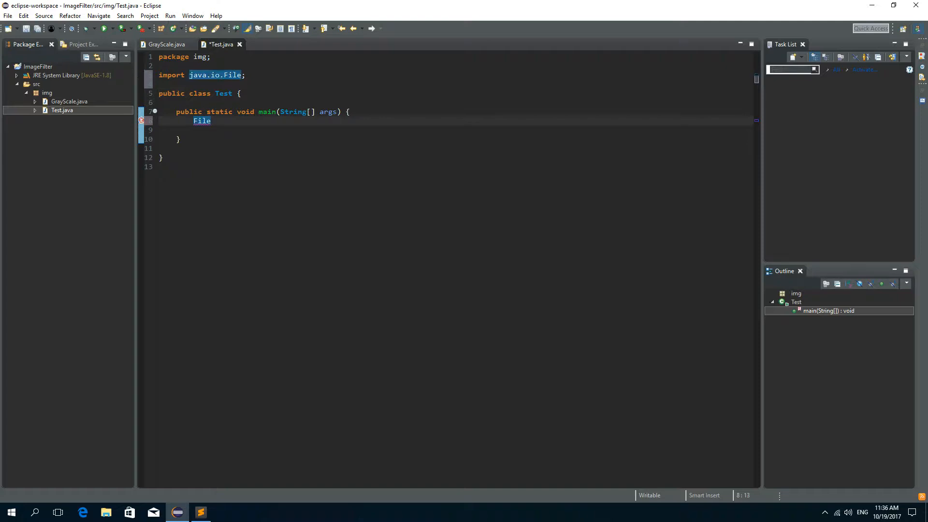
{"action": "type", "text": "inp"}
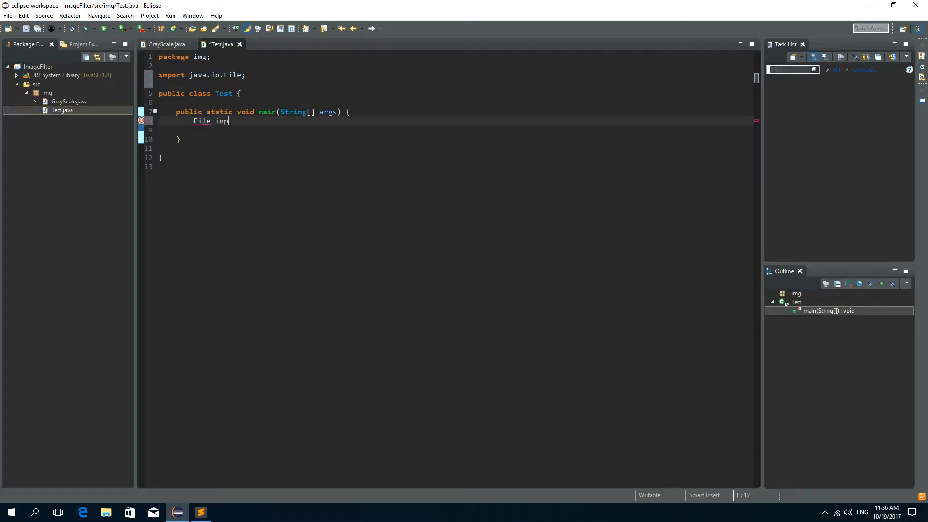
{"action": "type", "text": "ut = new Fi"}
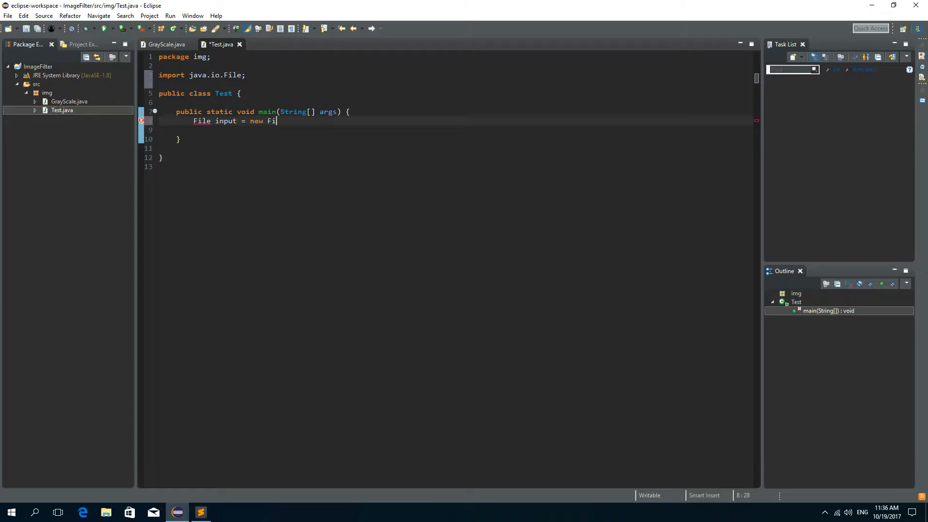
{"action": "type", "text": "le(\"\")"}
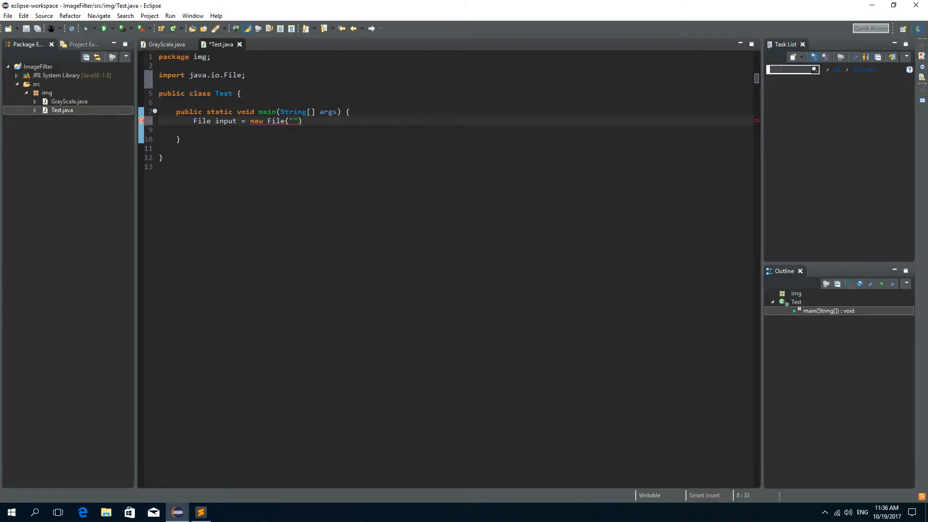
{"action": "type", "text": "C:\\\\Users\\\\Zoran Davidovic\\\\Desktop\\\\"}
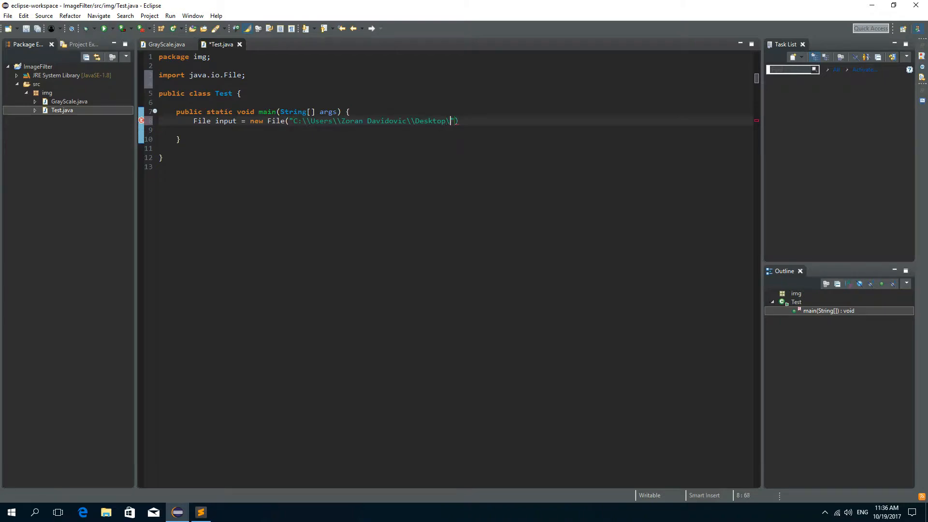
{"action": "type", "text": "\\"}
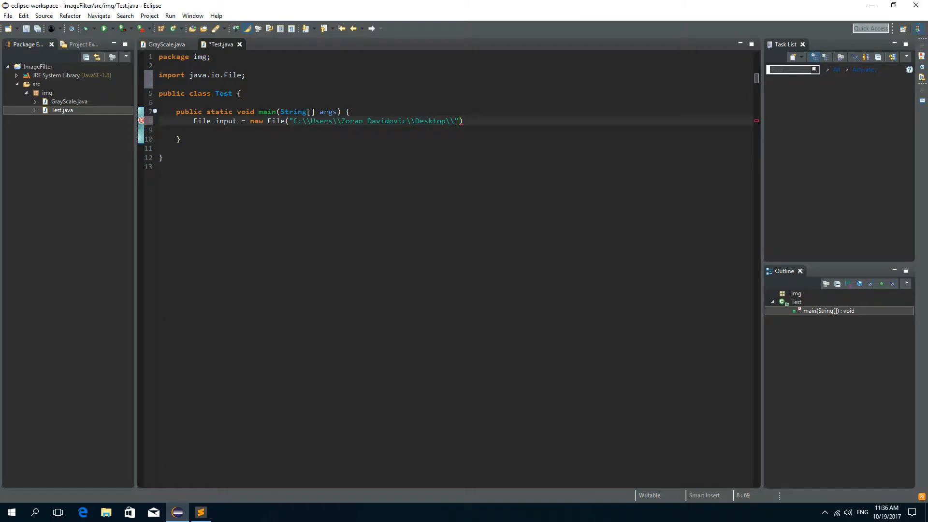
{"action": "type", "text": "java.jpg"}
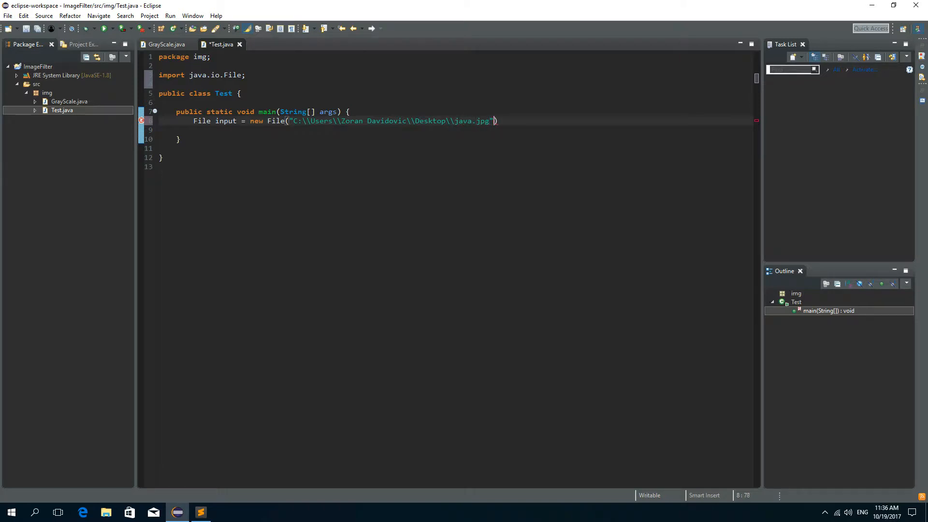
{"action": "type", "text": ";"}
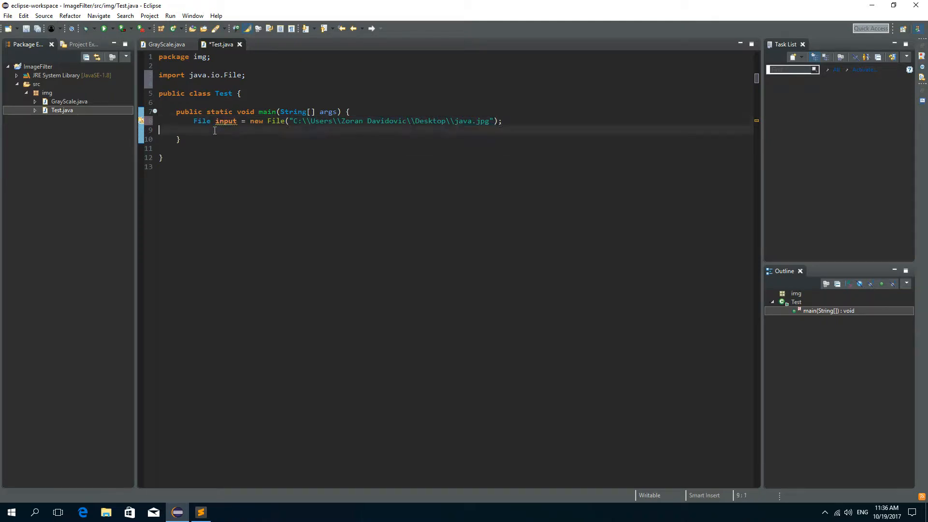
{"action": "type", "text": "File outp = new File(\"C:\\\\Users\\\\Zoran Davidovic\\\\Desktop\\\\java.jpg\");"}
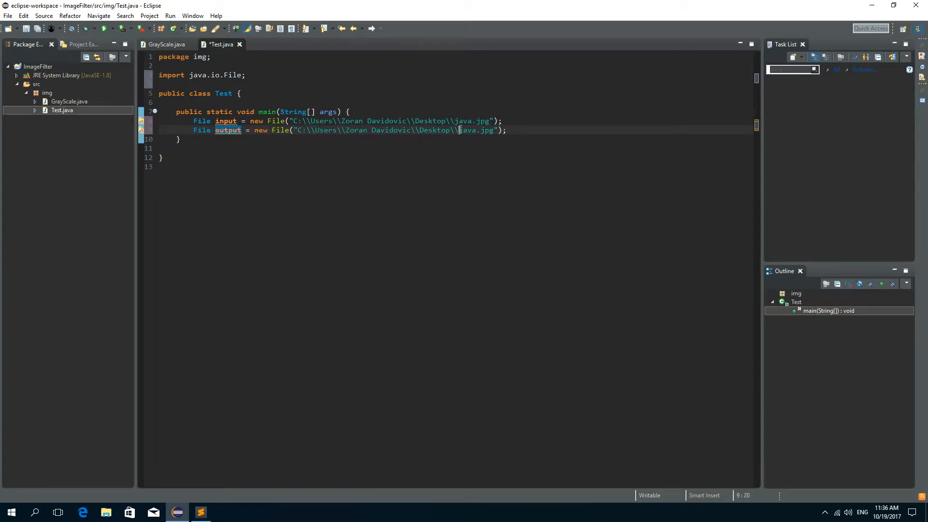
{"action": "type", "text": "grayscale"}
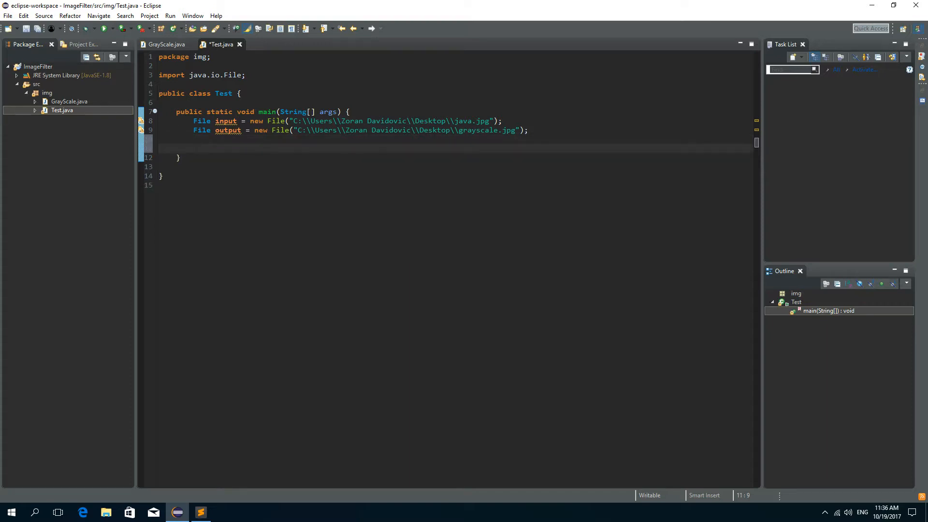
Step: In main, call GrayScale.toGrayScale(input, output), print "Completed.", and save Test.java
{"action": "type", "text": "GrayScale."}
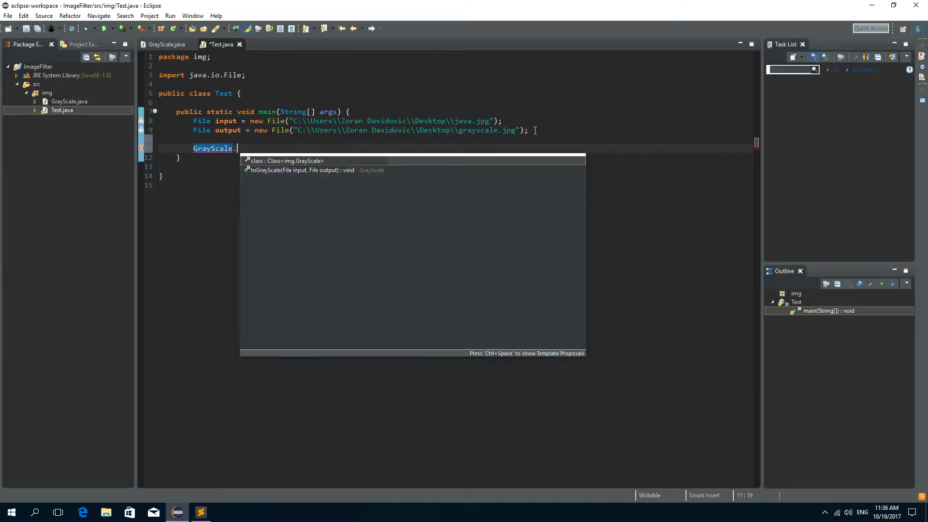
{"action": "left_click", "coordinate": [316, 169]}
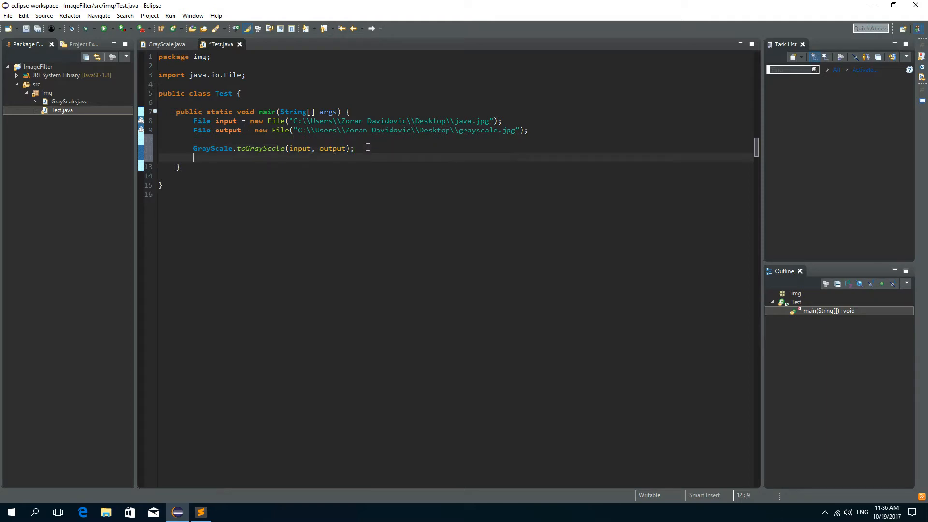
{"action": "type", "text": "Syste"}
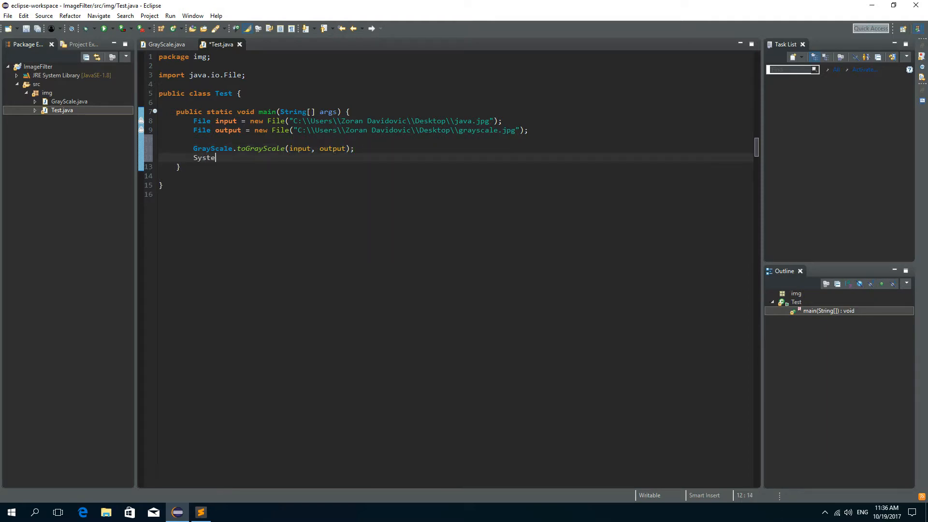
{"action": "type", "text": ".out"}
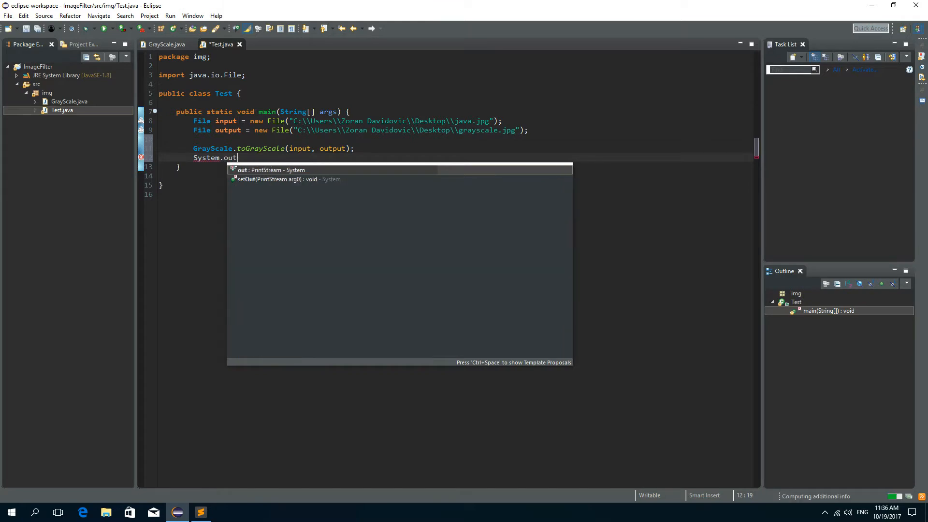
{"action": "type", "text": ".println(\"\");"}
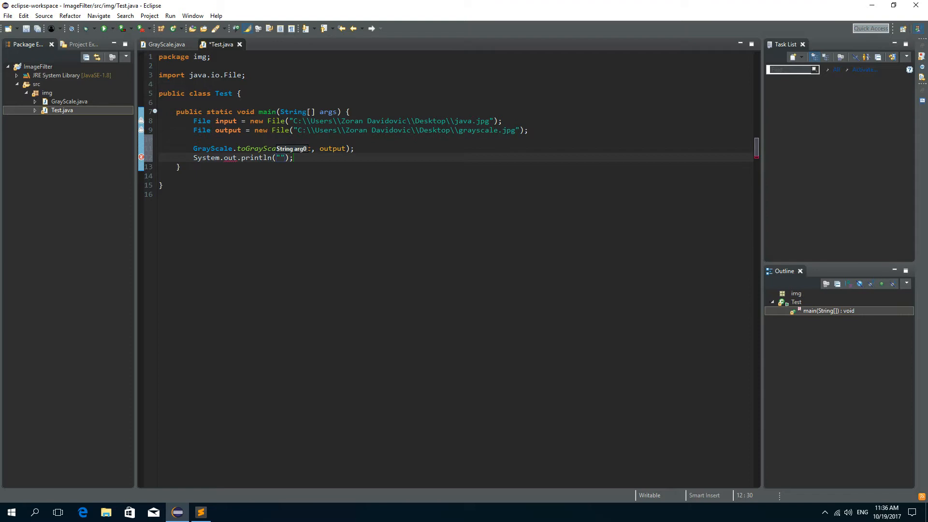
{"action": "type", "text": "Ce"}
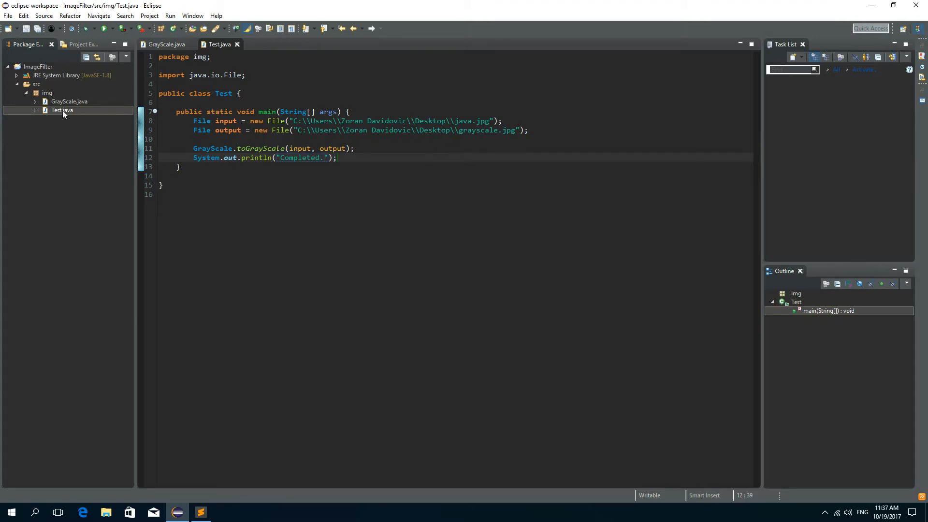
Step: Run Test as a Java application, check the console for "Completed.", then minimize Eclipse
{"action": "right_click", "coordinate": [61, 110]}
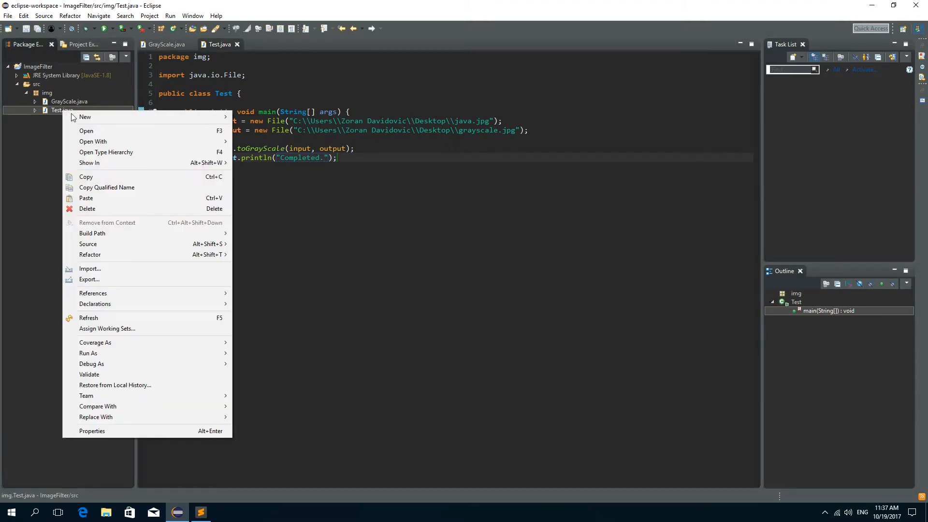
{"action": "mouse_move", "coordinate": [88, 352]}
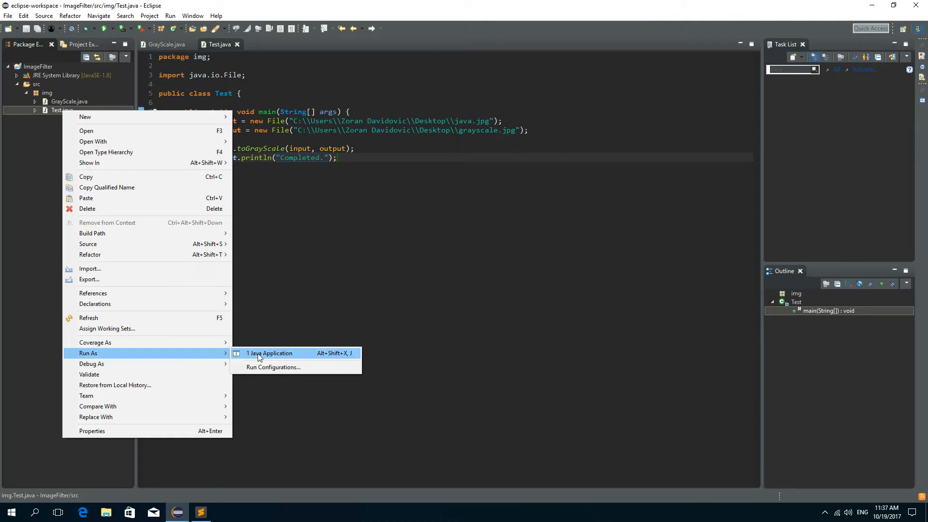
{"action": "left_click", "coordinate": [269, 353]}
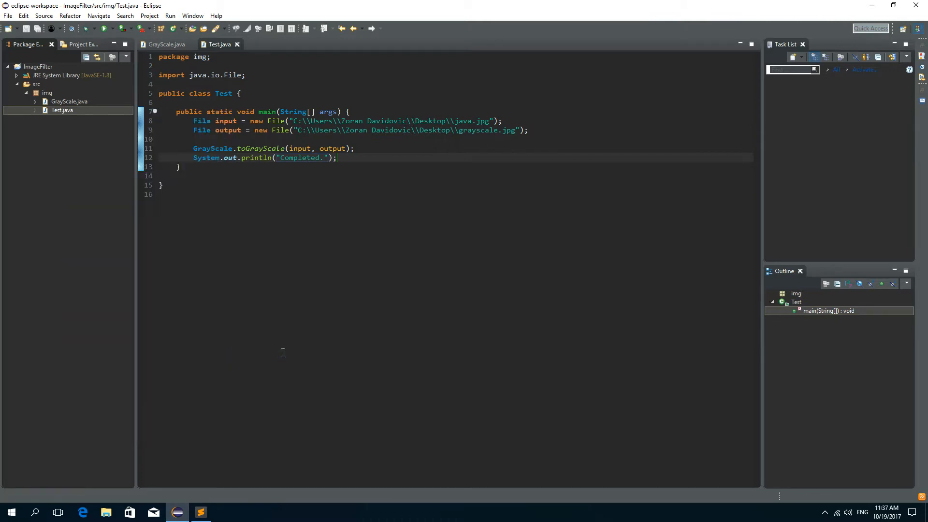
{"action": "left_click", "coordinate": [87, 28]}
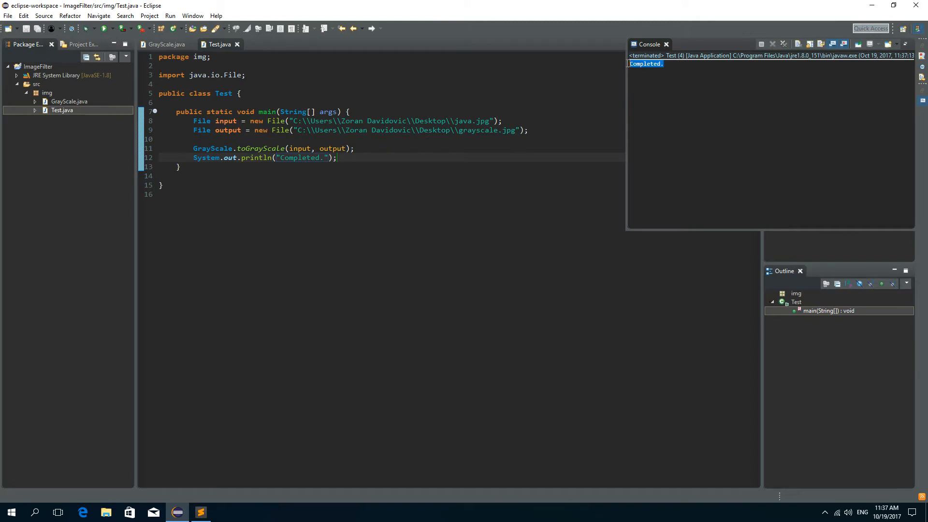
{"action": "left_click", "coordinate": [878, 5]}
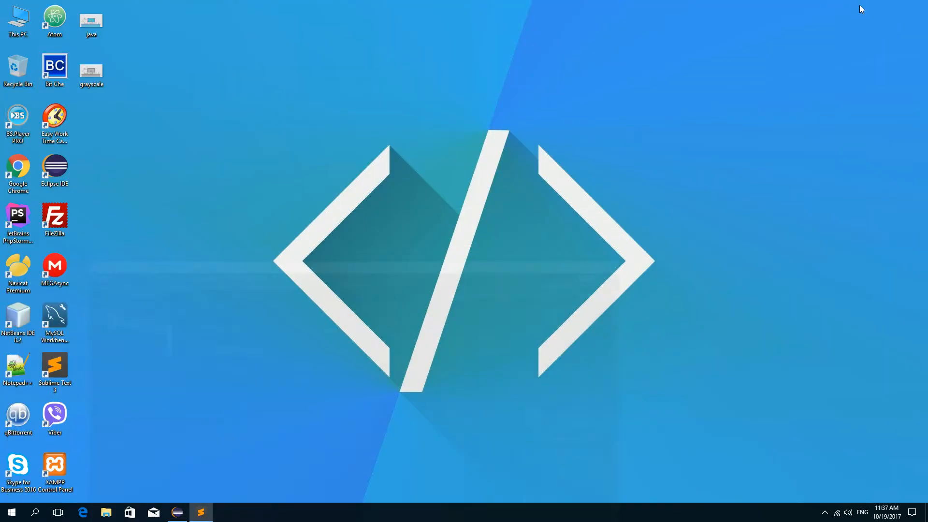
Step: Open grayscale.jpg in Photos, flip to java.jpg and back, then return to Eclipse
{"action": "double_click", "coordinate": [91, 67]}
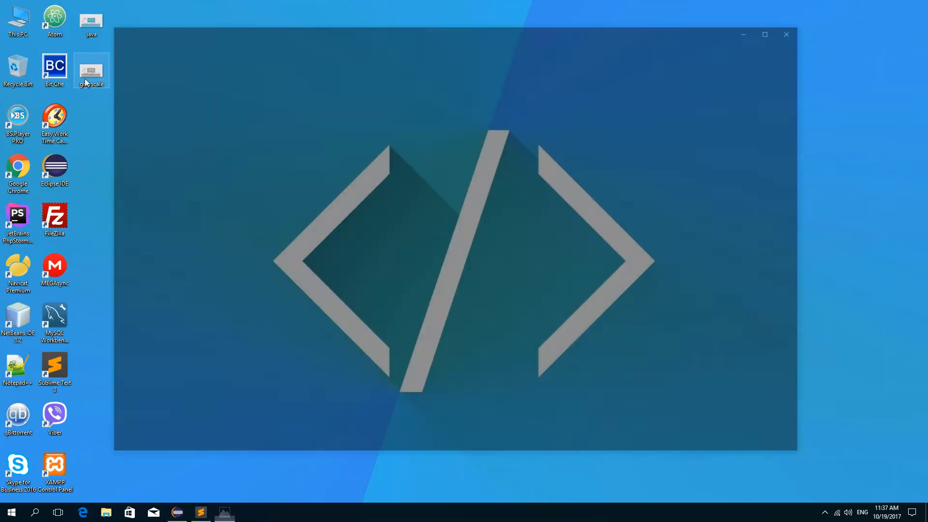
{"action": "double_click", "coordinate": [91, 69]}
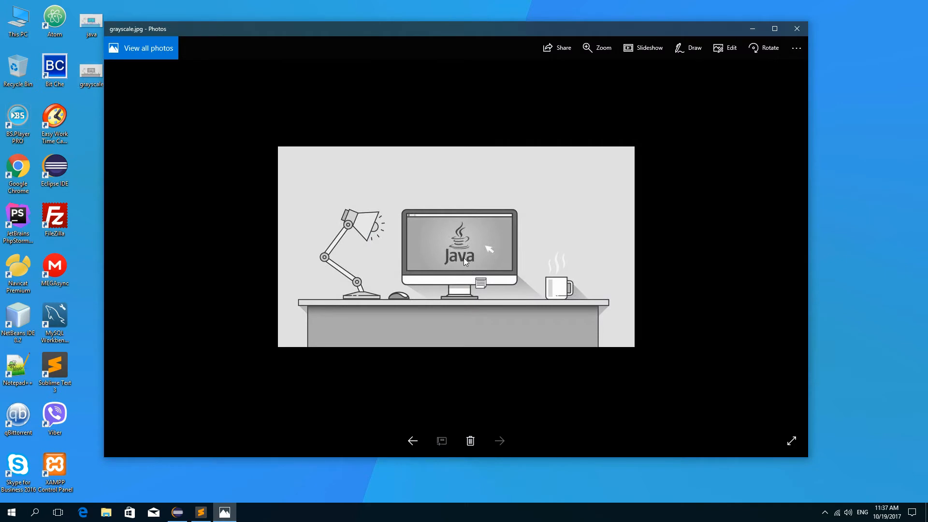
{"action": "mouse_move", "coordinate": [464, 260]}
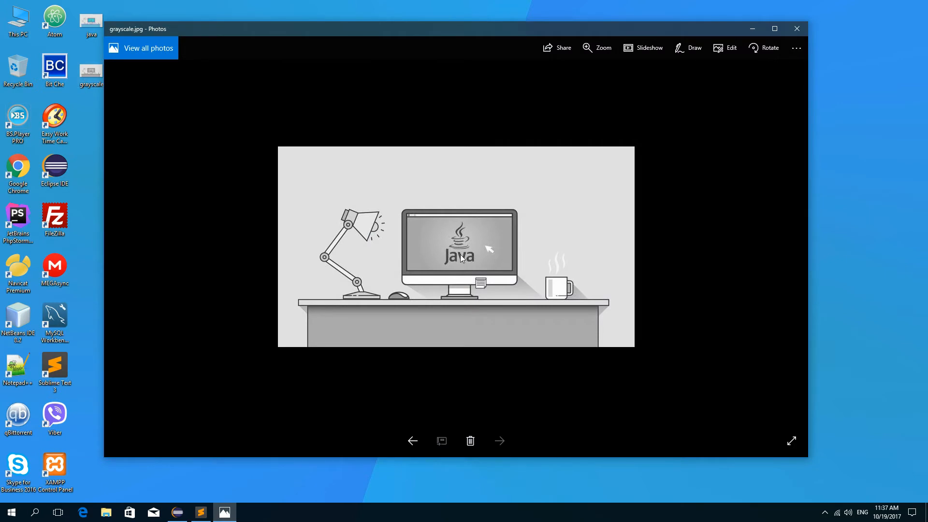
{"action": "left_click", "coordinate": [499, 441]}
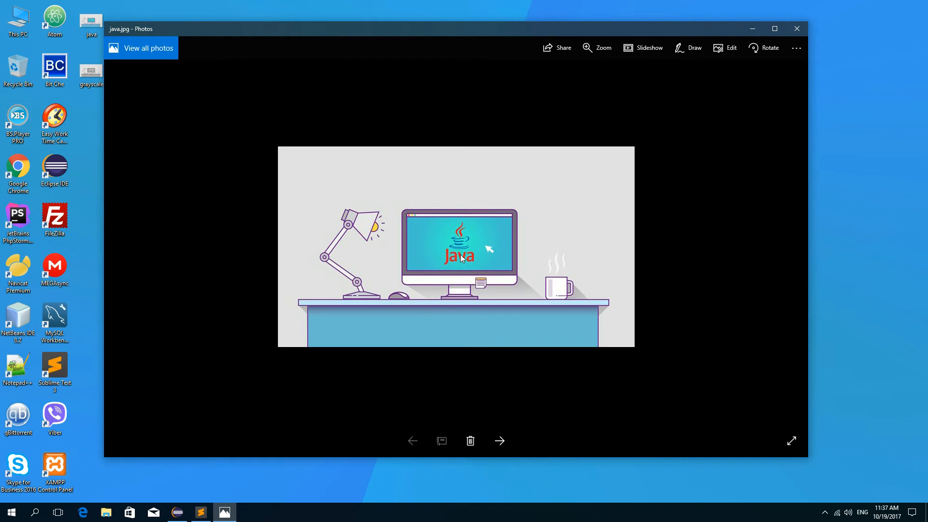
{"action": "left_click", "coordinate": [499, 440]}
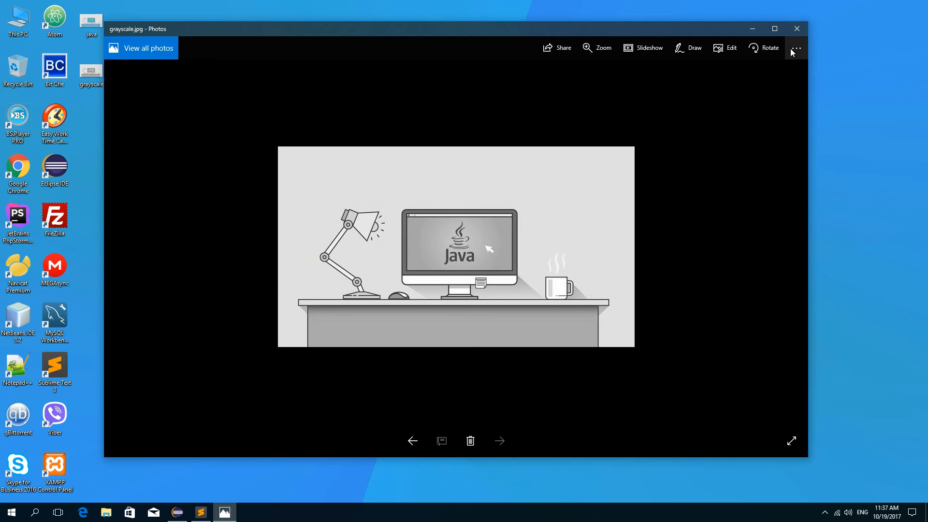
{"action": "left_click", "coordinate": [177, 512]}
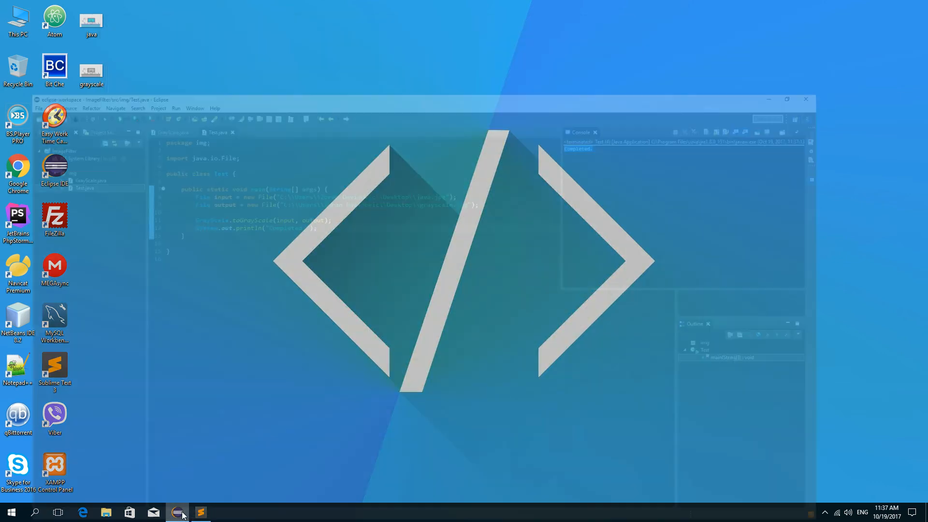